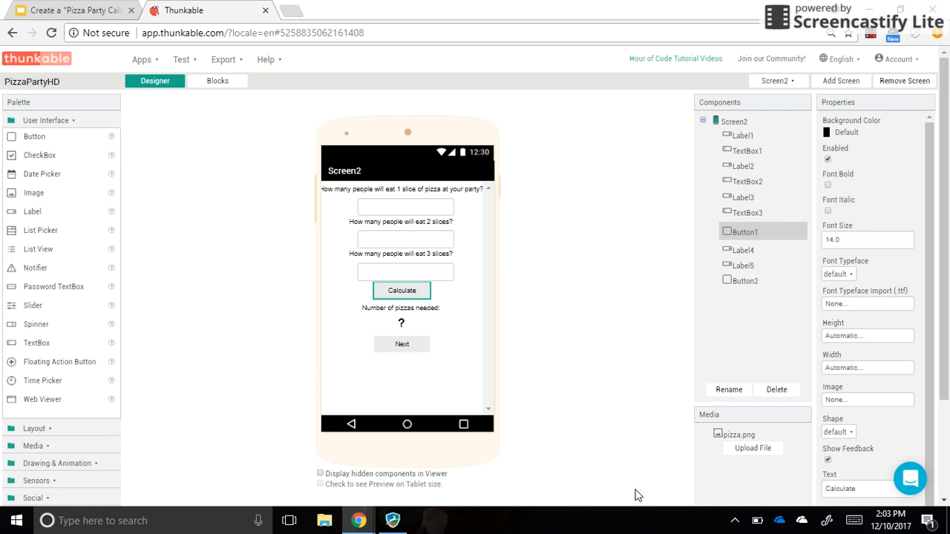
mouse_move(457, 339)
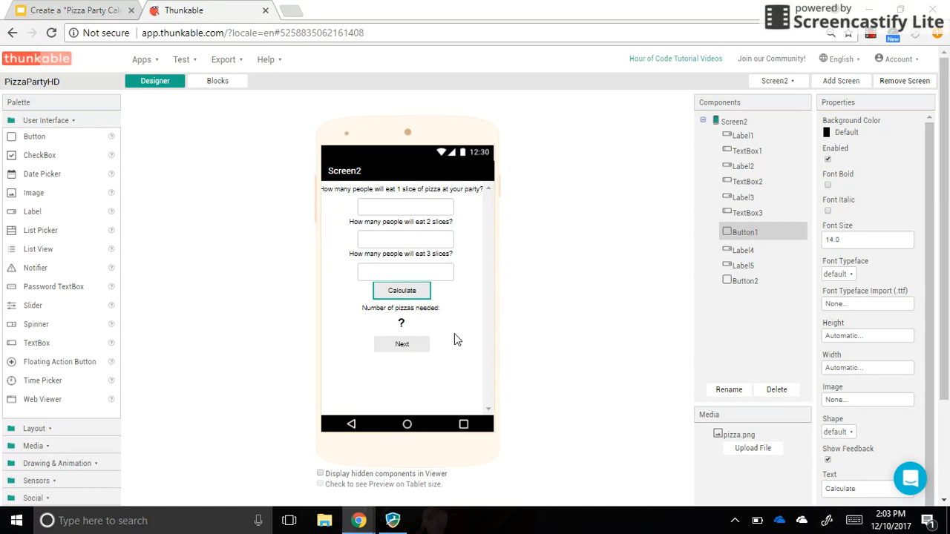
mouse_move(281, 246)
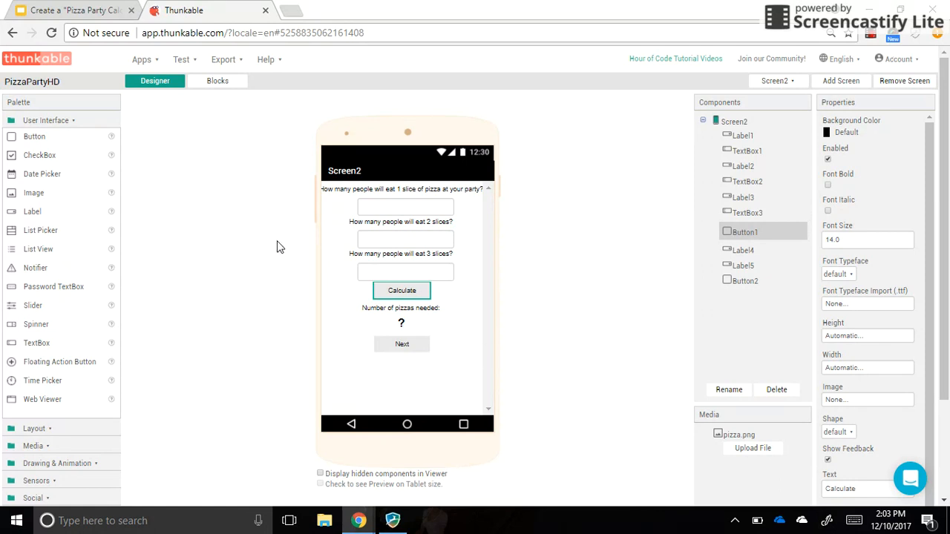
mouse_move(427, 295)
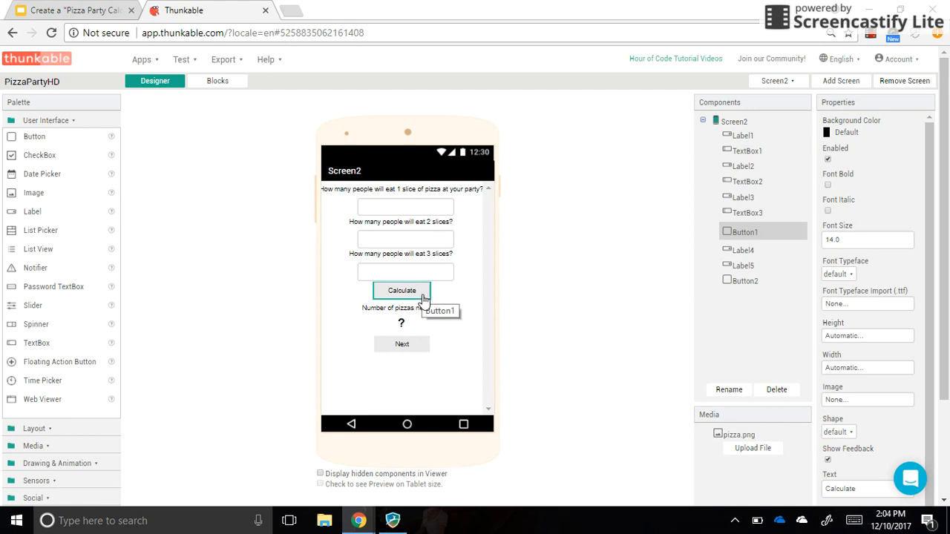
mouse_move(433, 324)
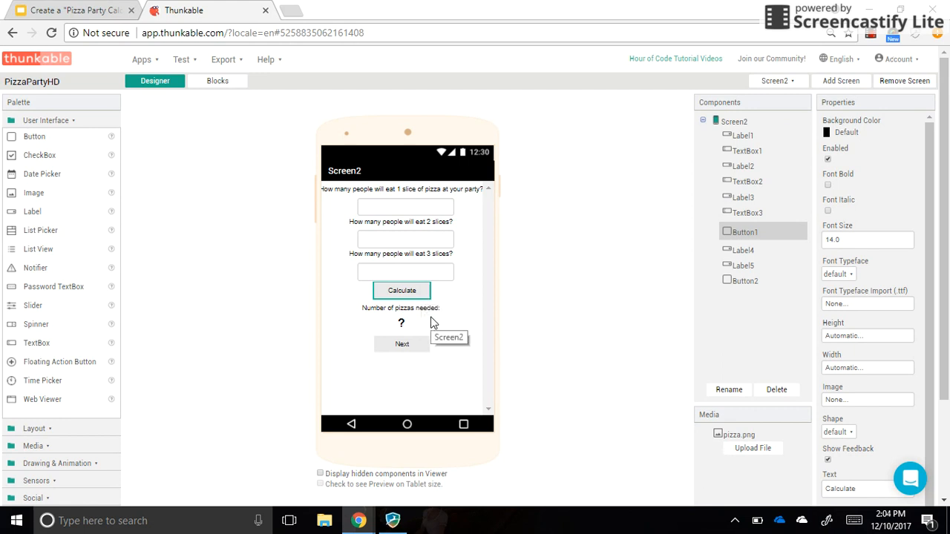
mouse_move(335, 200)
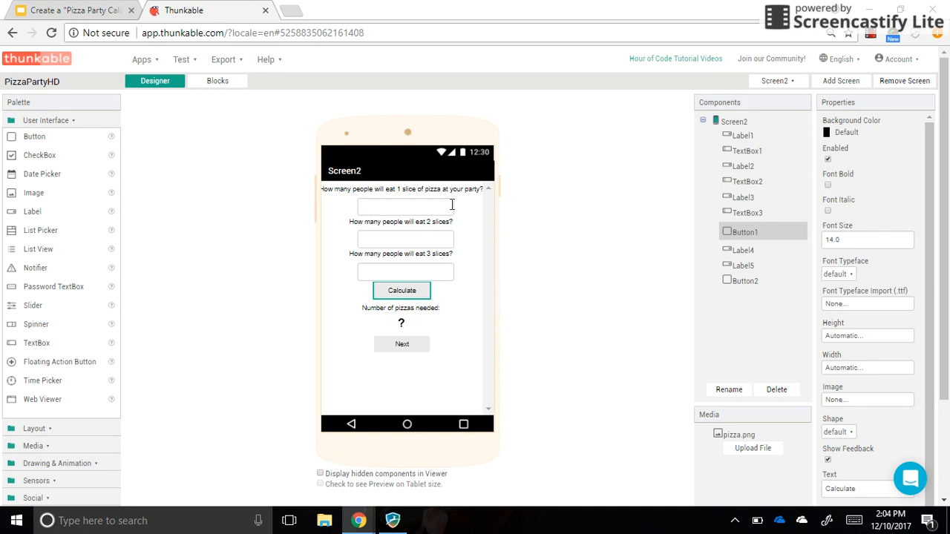
mouse_move(434, 214)
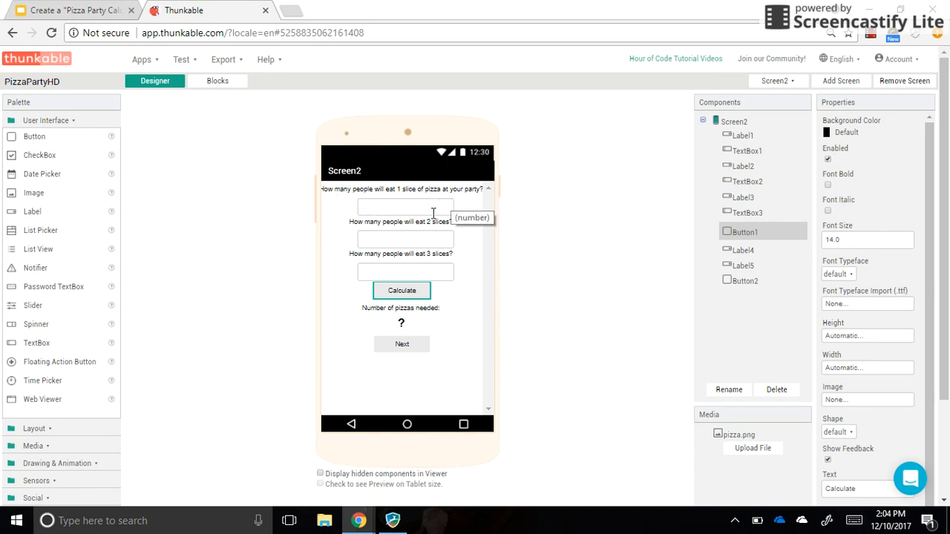
mouse_move(427, 267)
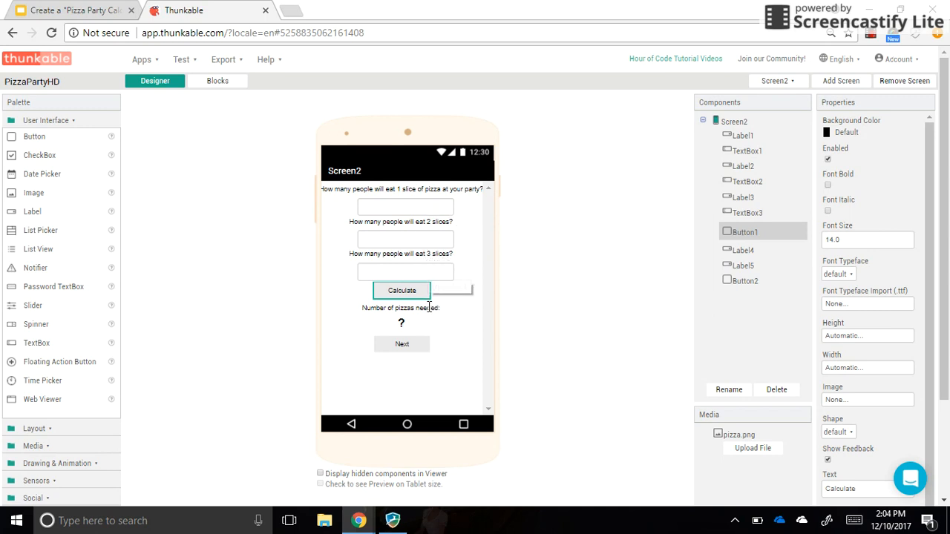
mouse_move(429, 318)
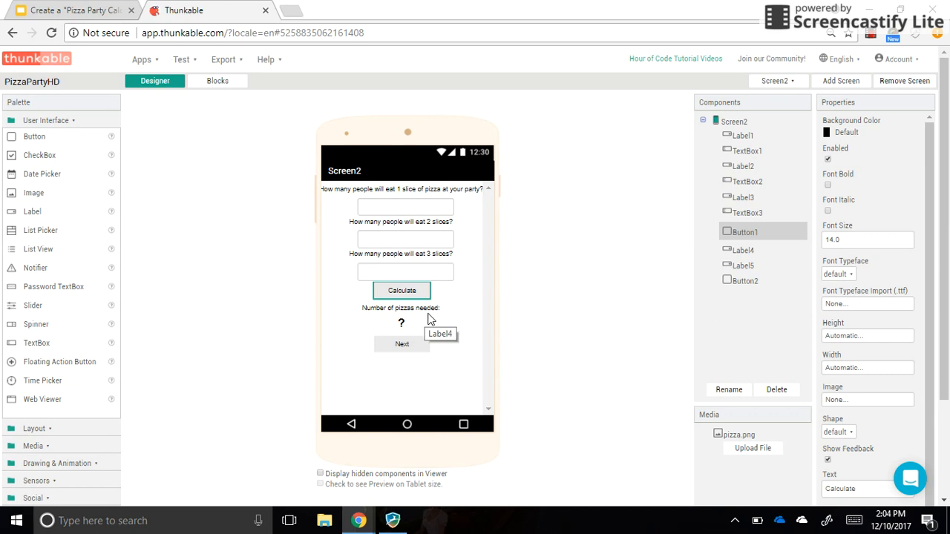
mouse_move(392, 273)
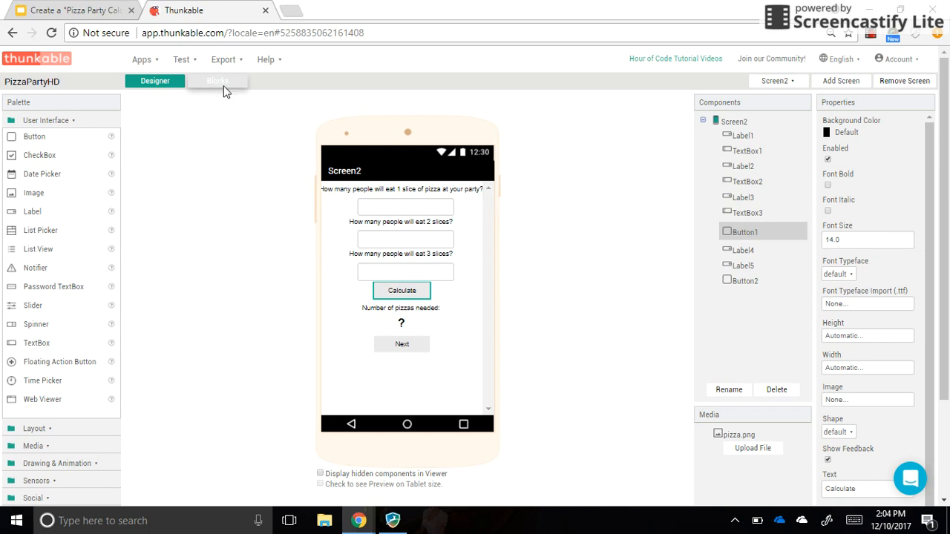
Step: Review Screen2's blocks, the fraction-to-decimal slide, and the question-mark answer label on the layout
click(217, 81)
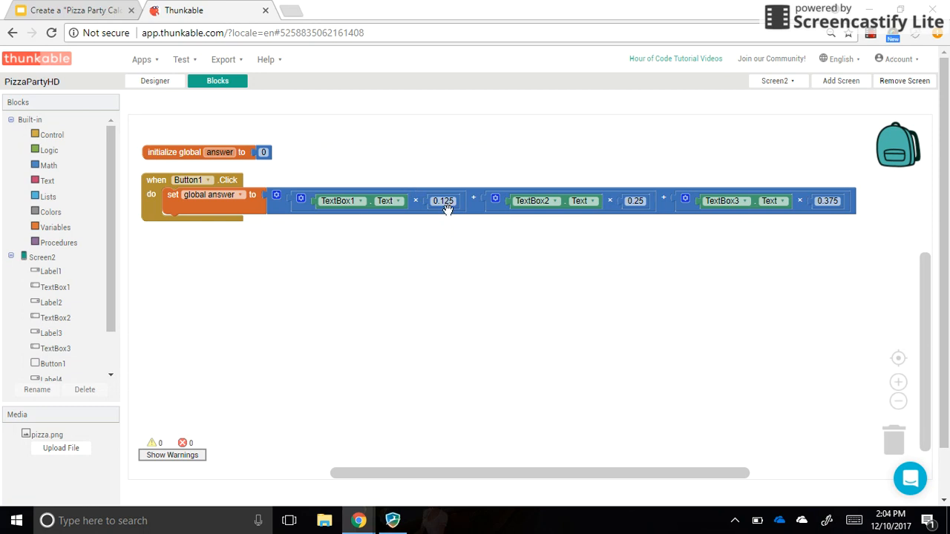
mouse_move(498, 125)
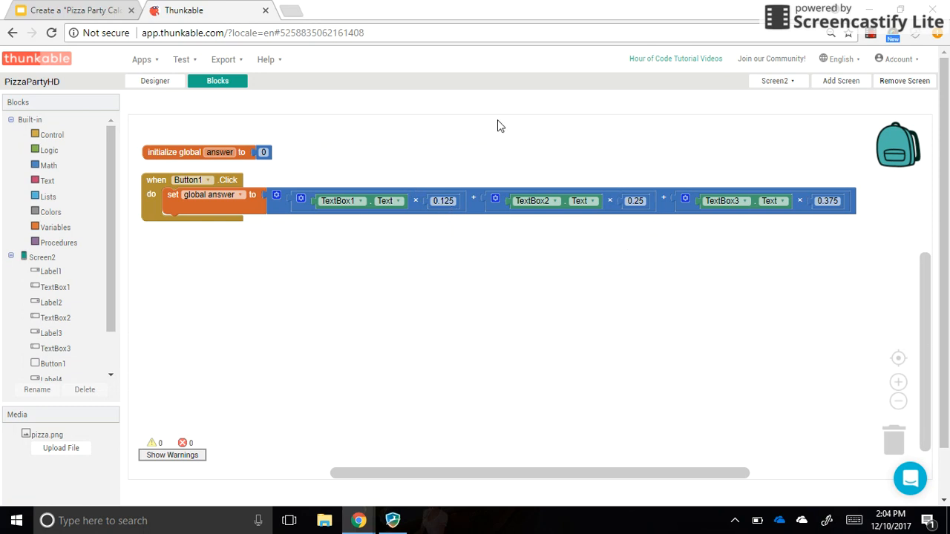
mouse_move(402, 142)
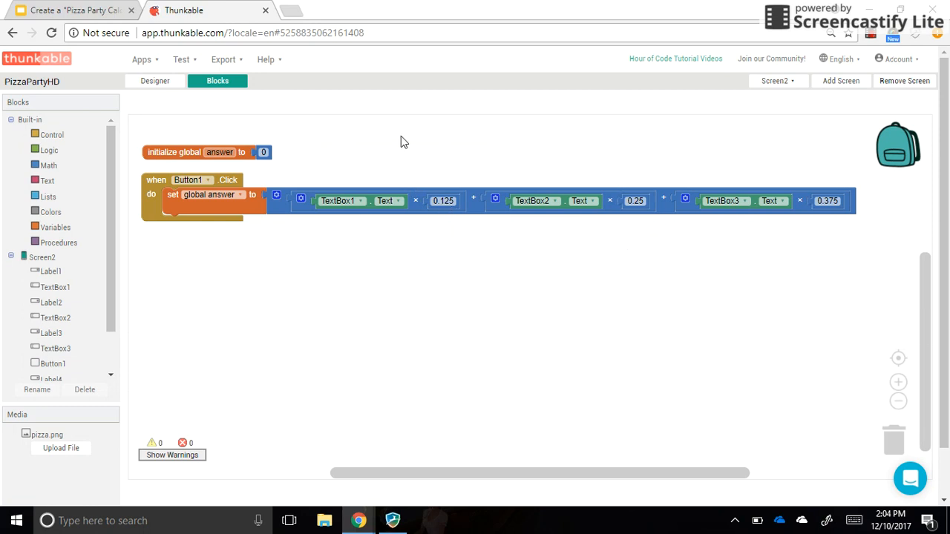
click(74, 9)
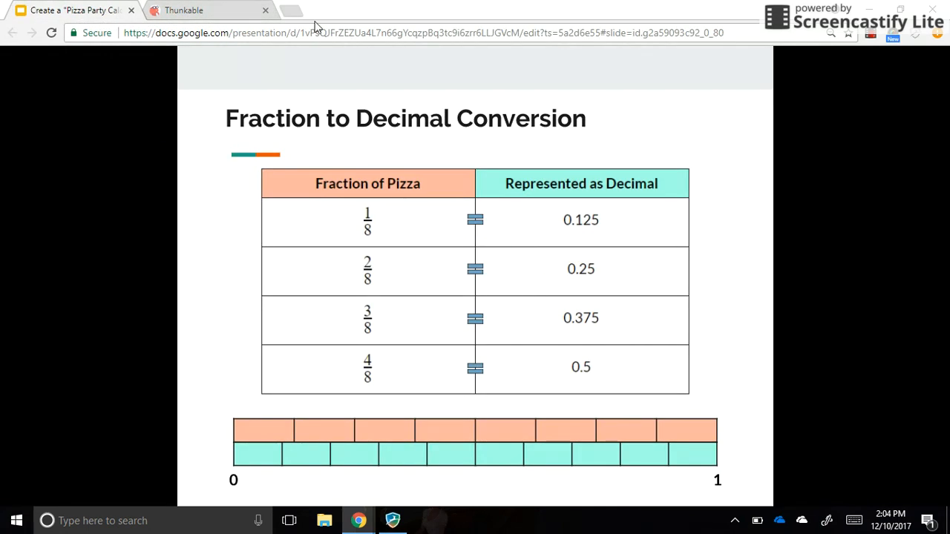
click(184, 9)
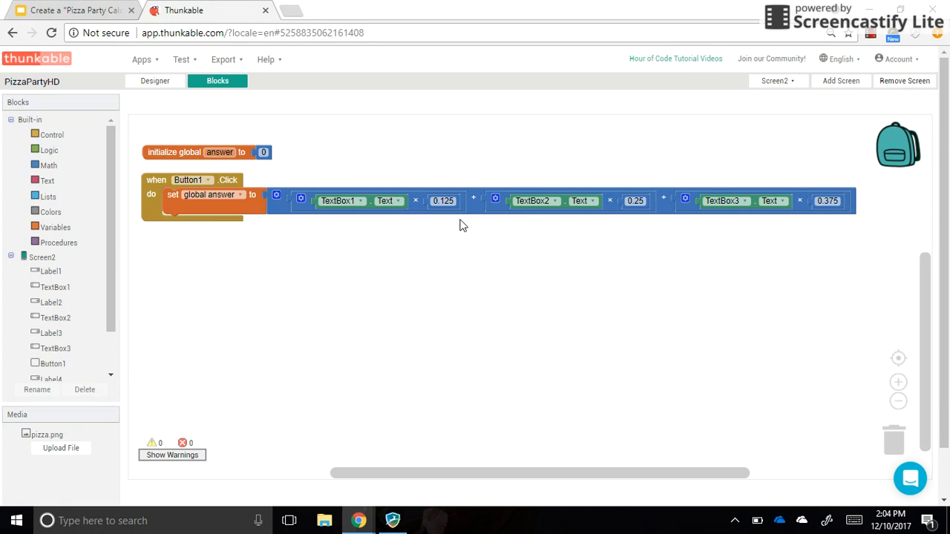
mouse_move(364, 208)
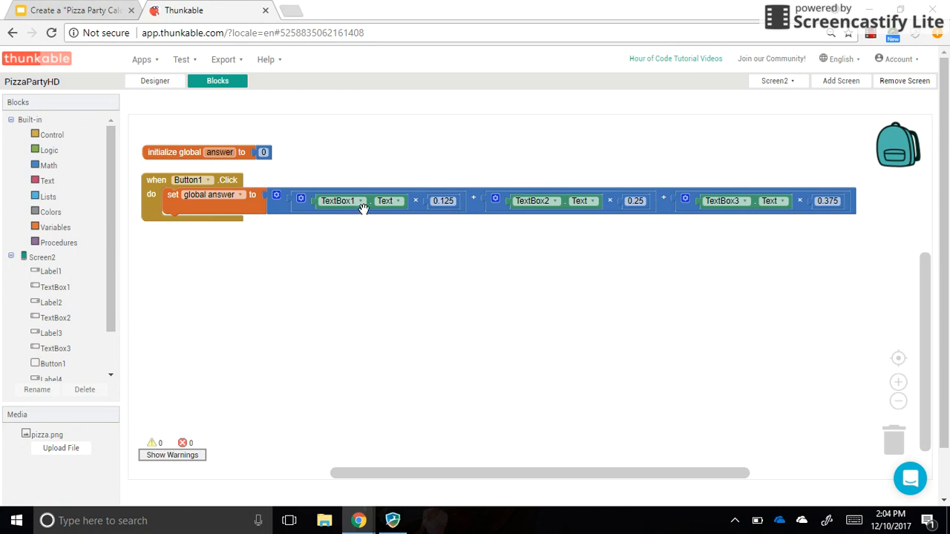
mouse_move(414, 267)
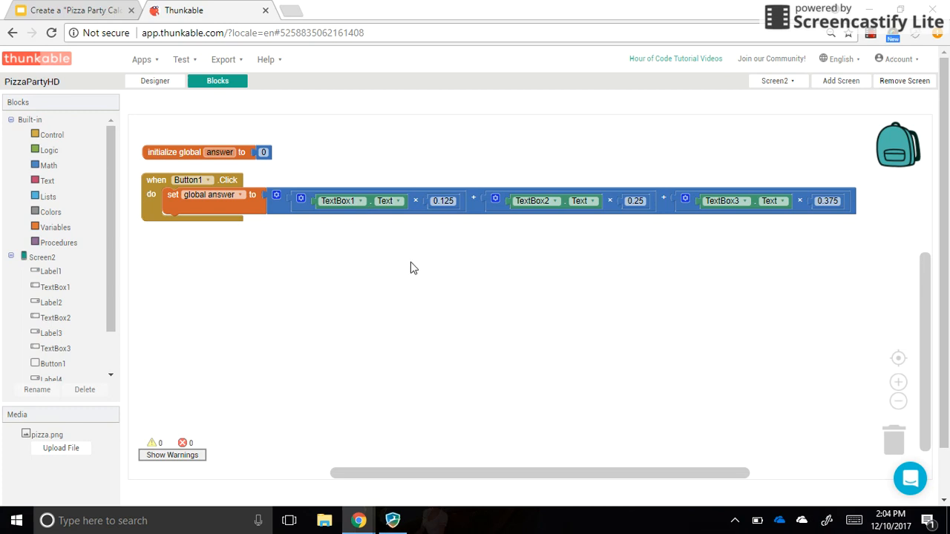
mouse_move(407, 264)
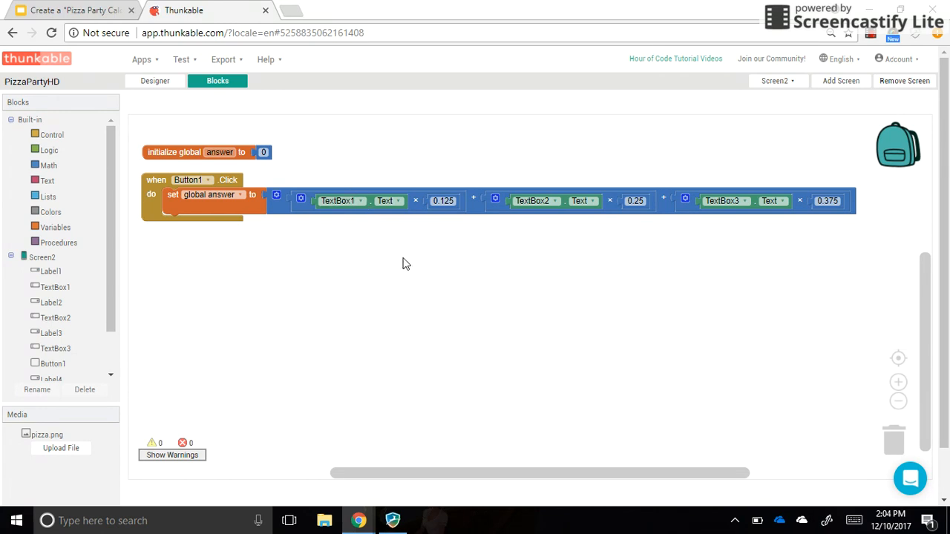
mouse_move(383, 205)
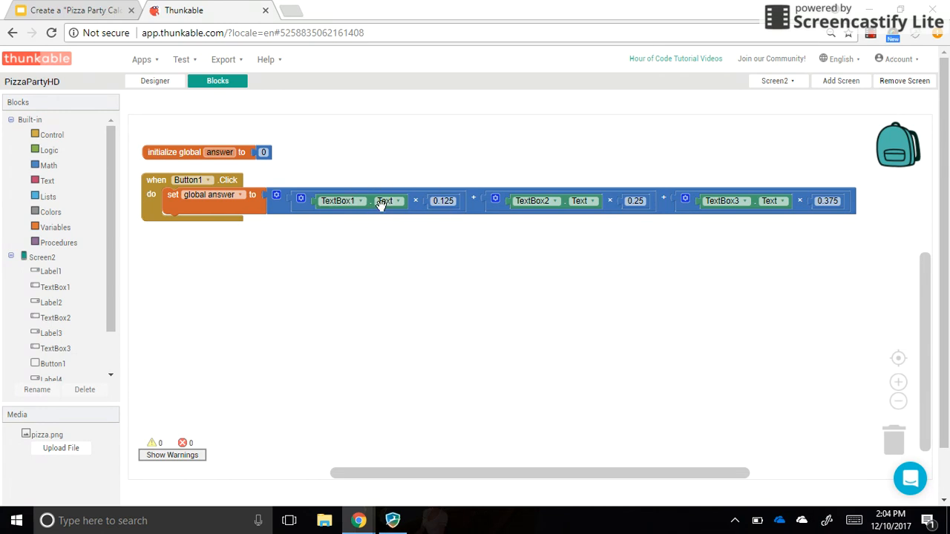
mouse_move(448, 208)
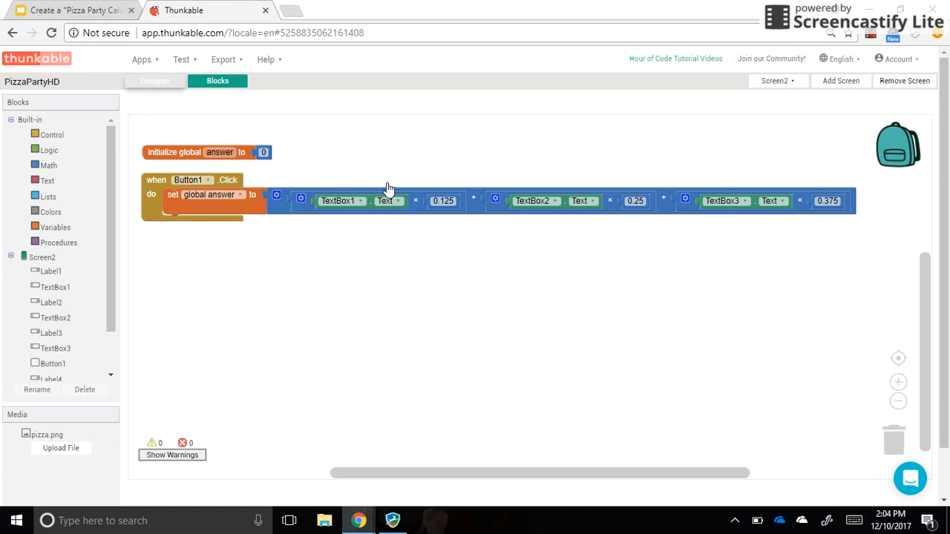
click(154, 80)
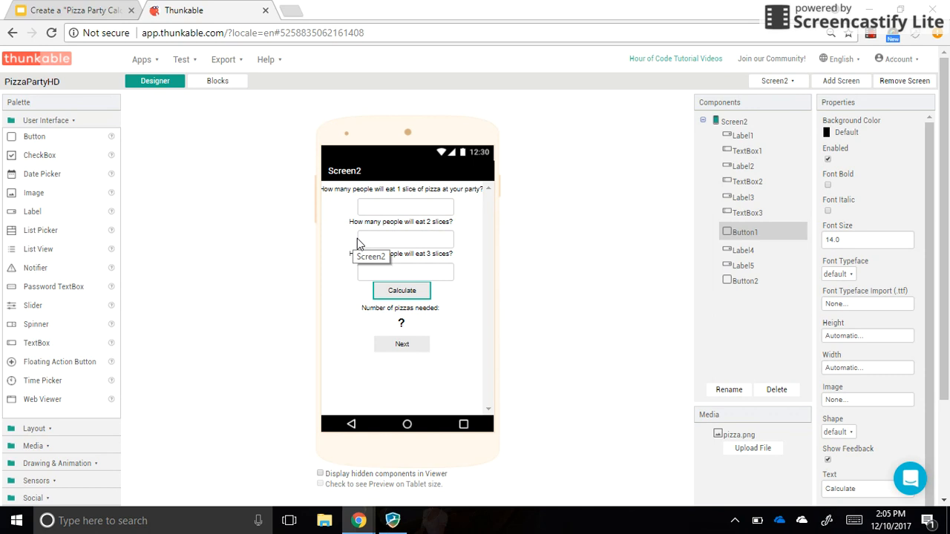
mouse_move(364, 239)
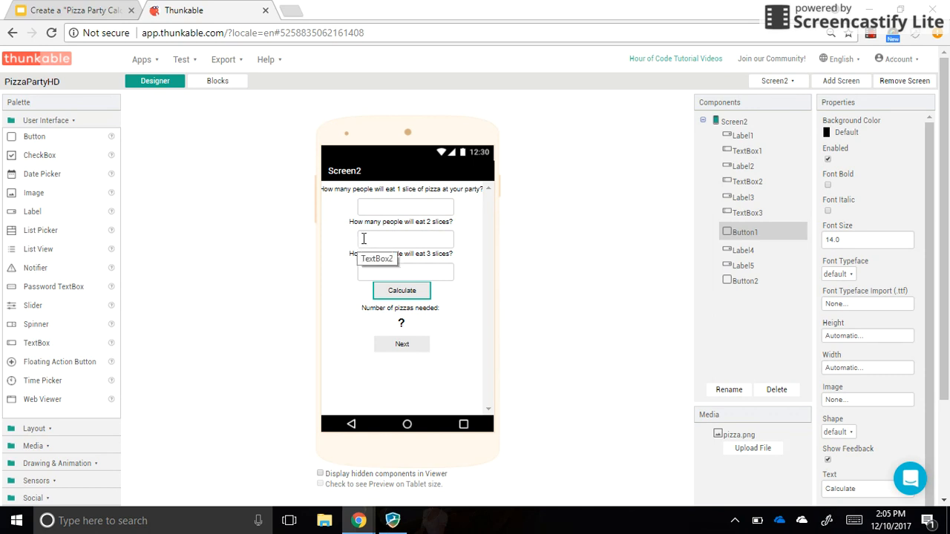
mouse_move(353, 281)
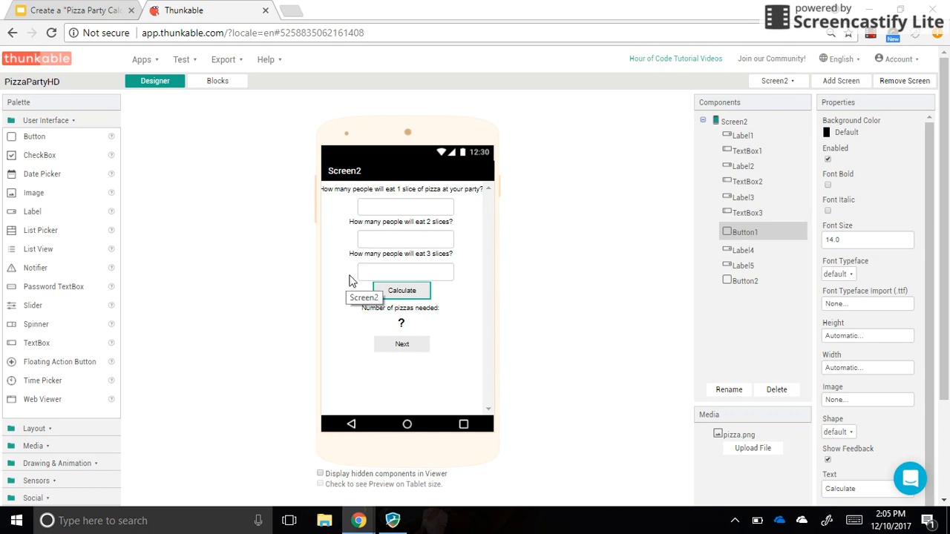
mouse_move(401, 290)
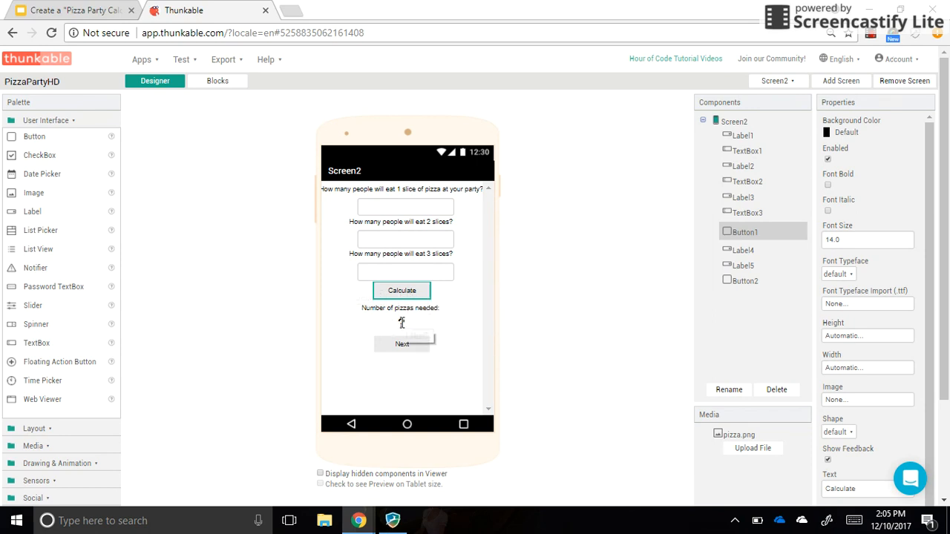
click(741, 264)
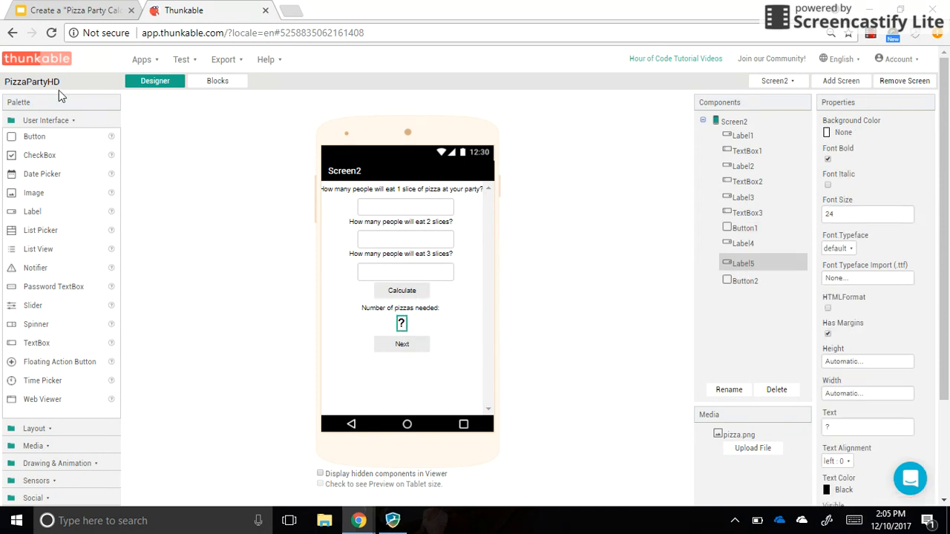
mouse_move(216, 80)
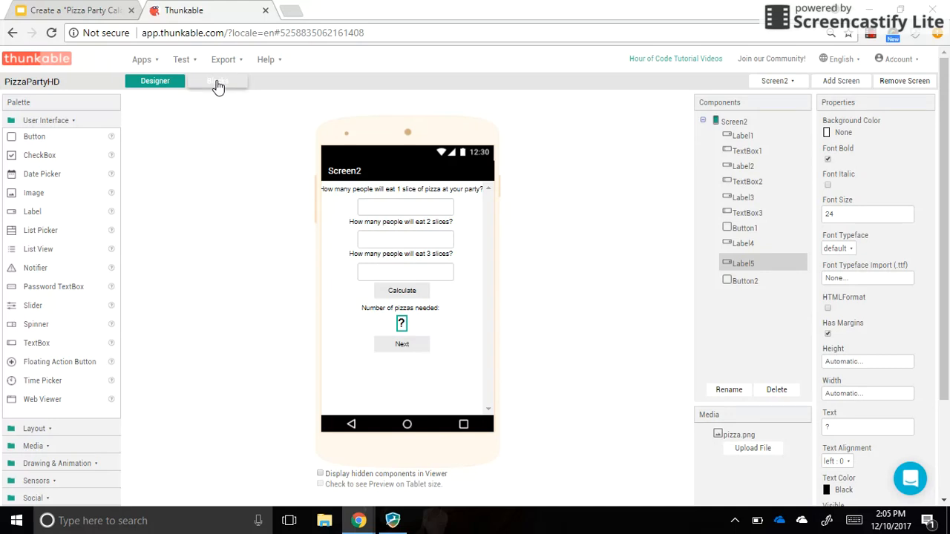
mouse_move(211, 178)
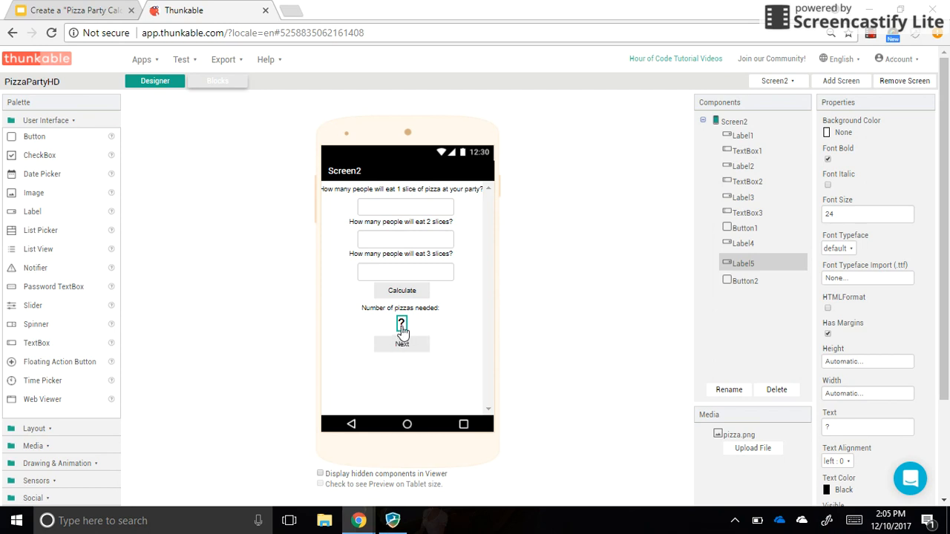
mouse_move(217, 102)
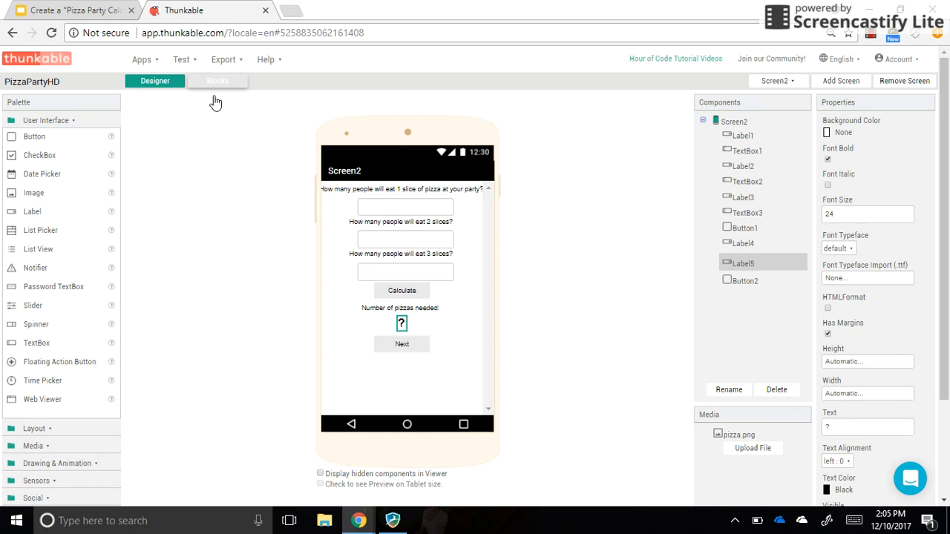
Step: Add a 'set Label5.Text to' block under the answer calculation in the Button1 click event
click(217, 80)
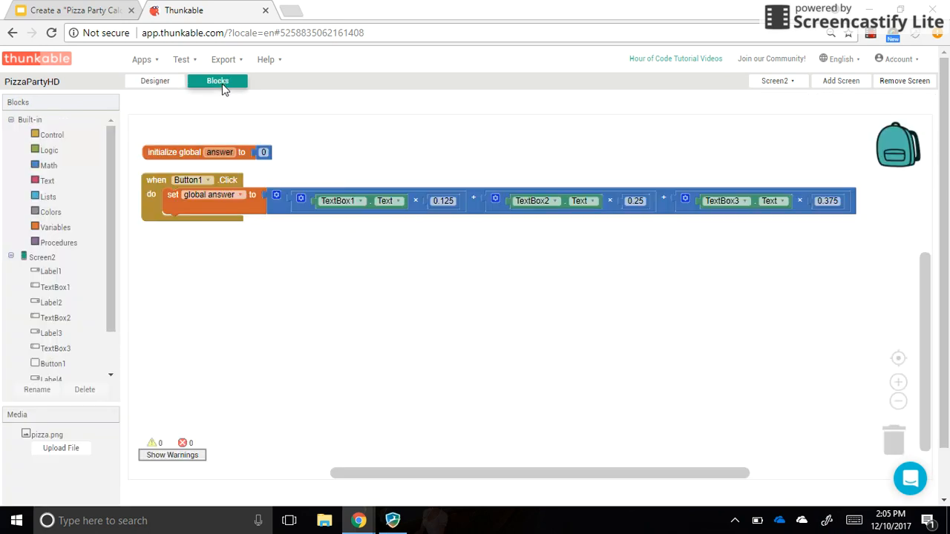
scroll(down, 3)
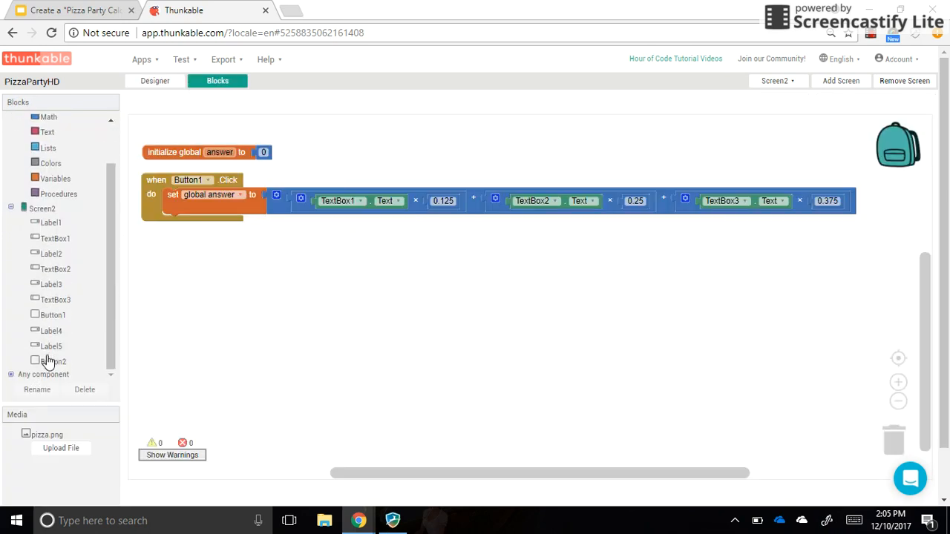
click(50, 350)
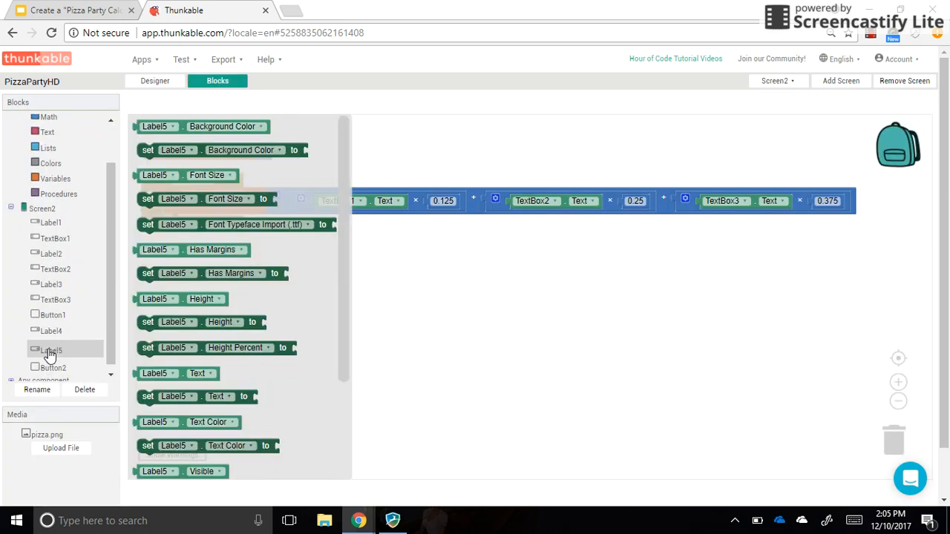
mouse_move(558, 210)
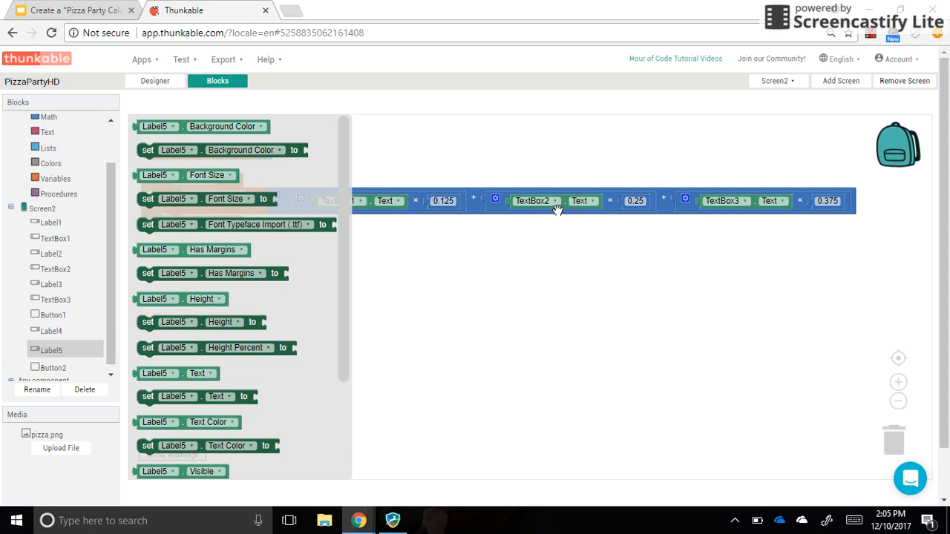
mouse_move(438, 267)
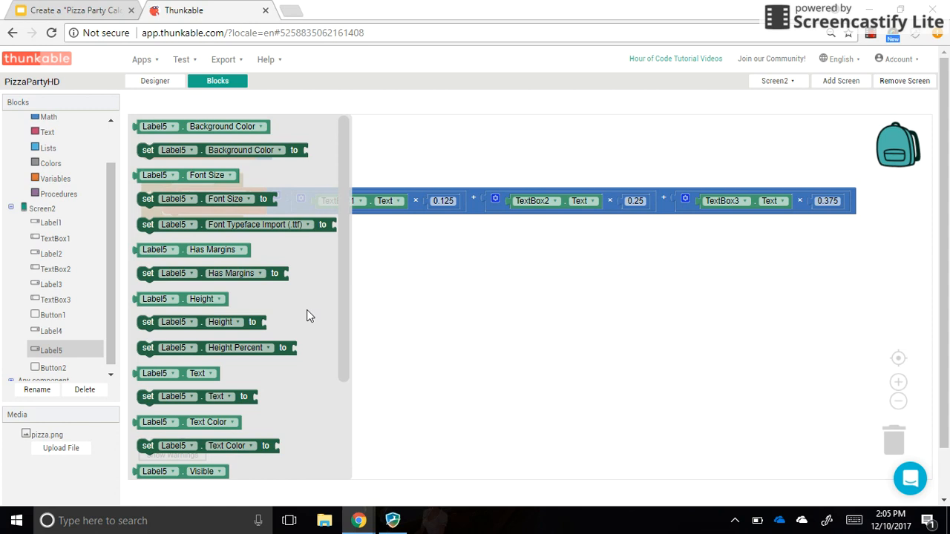
mouse_move(210, 395)
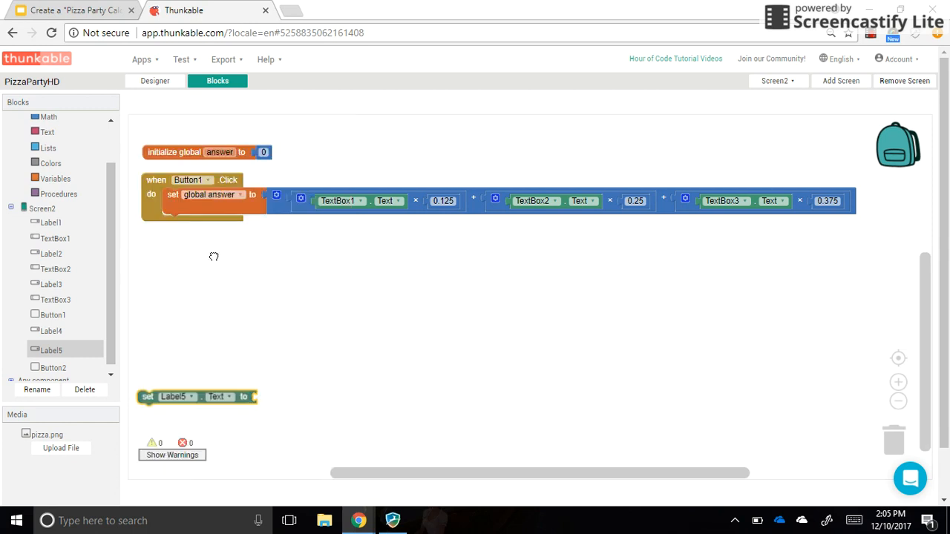
drag(195, 396, 219, 222)
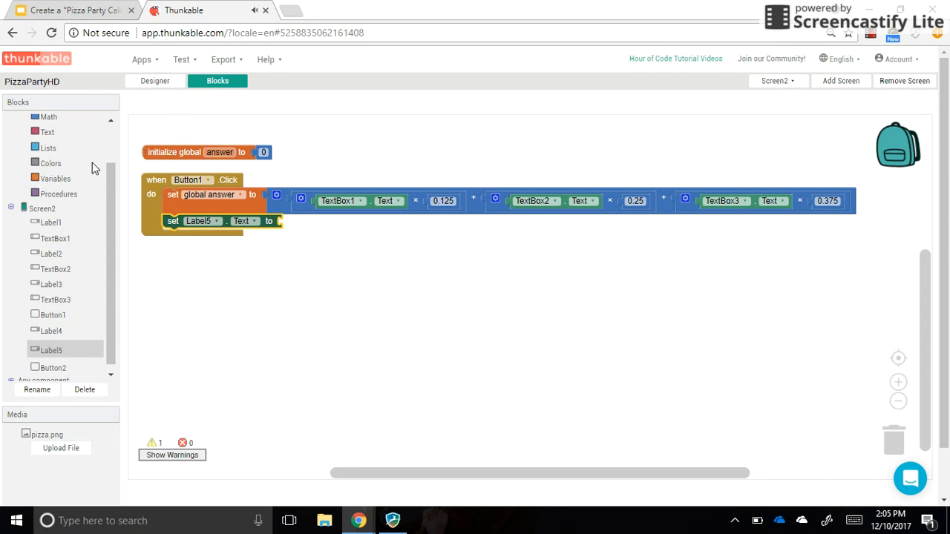
Step: Plug a 'get global answer' variable block into the Label5 text setter
click(55, 183)
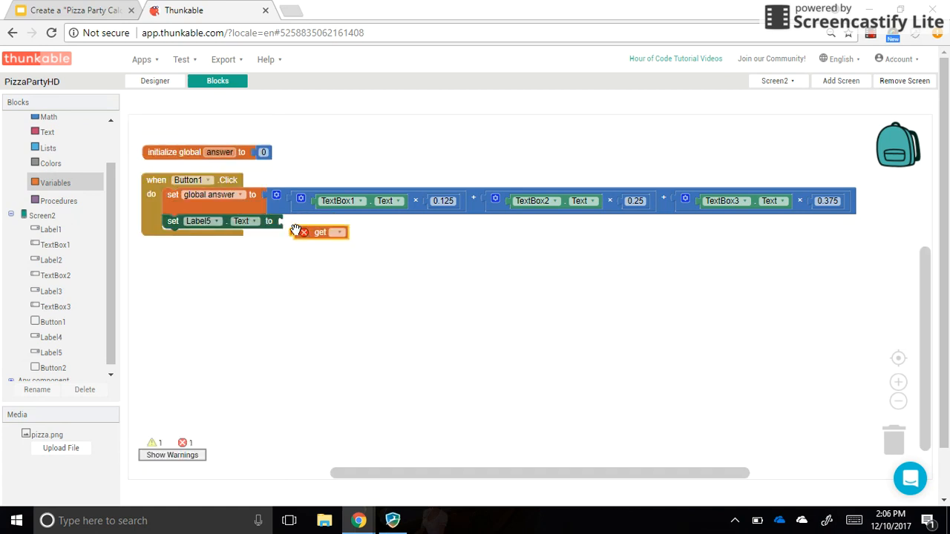
drag(319, 231, 309, 221)
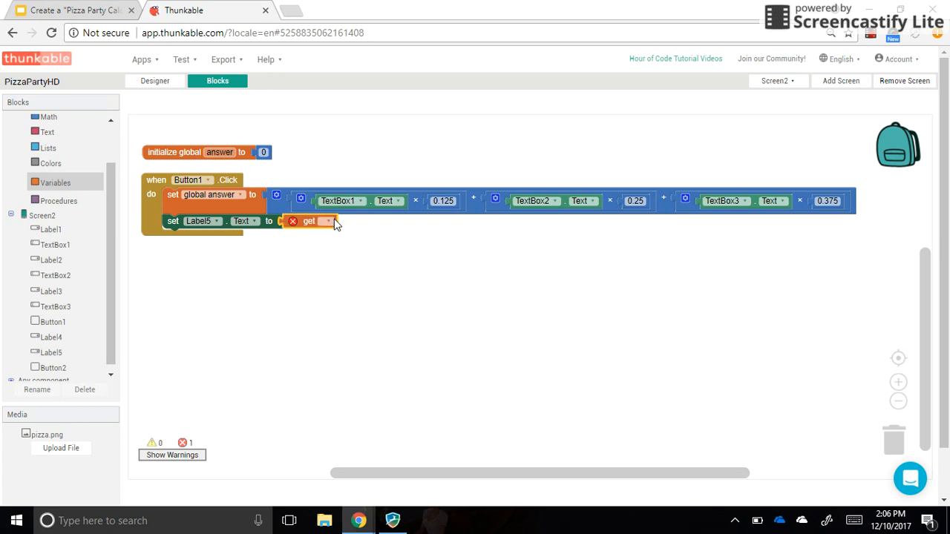
click(327, 220)
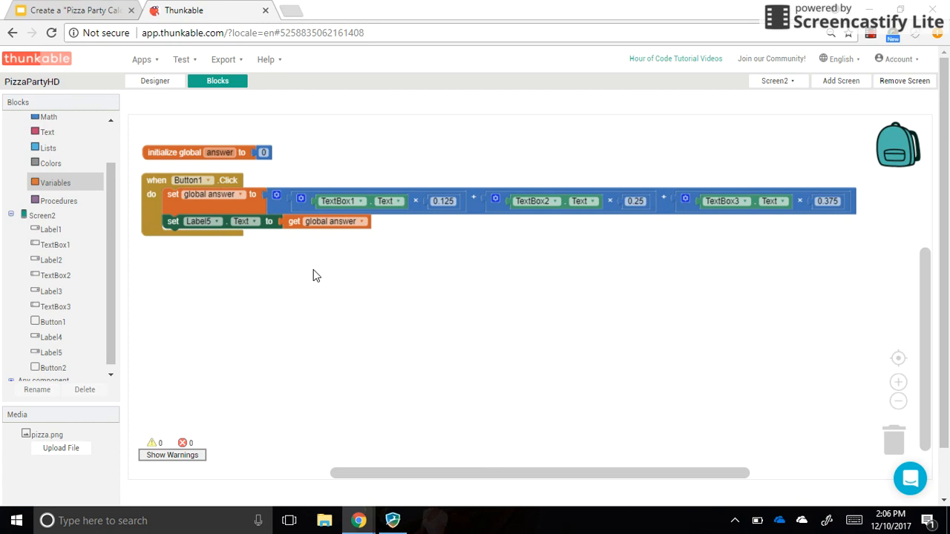
mouse_move(187, 119)
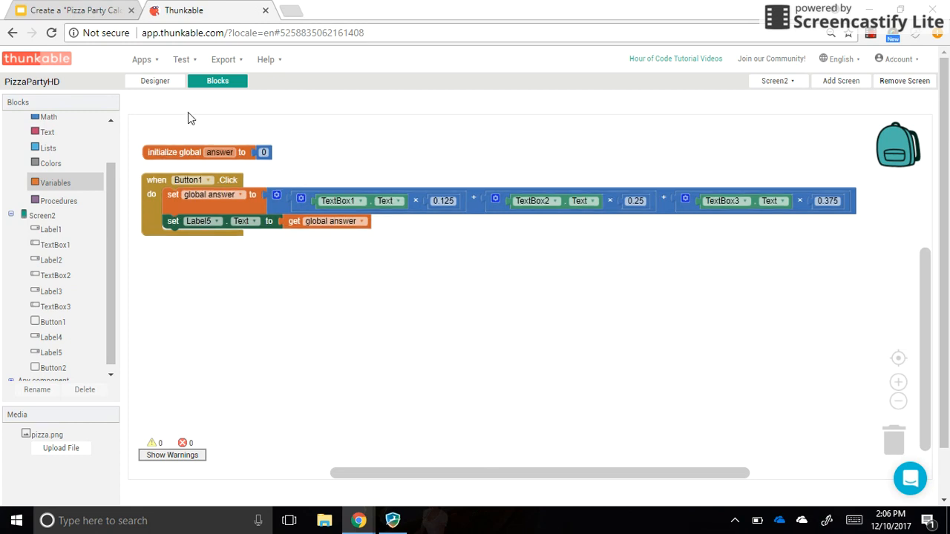
mouse_move(189, 153)
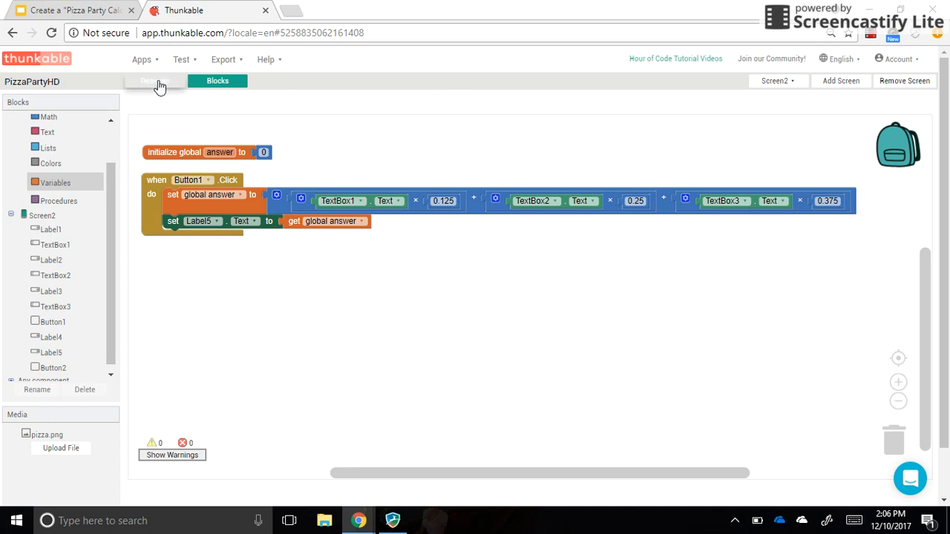
mouse_move(305, 183)
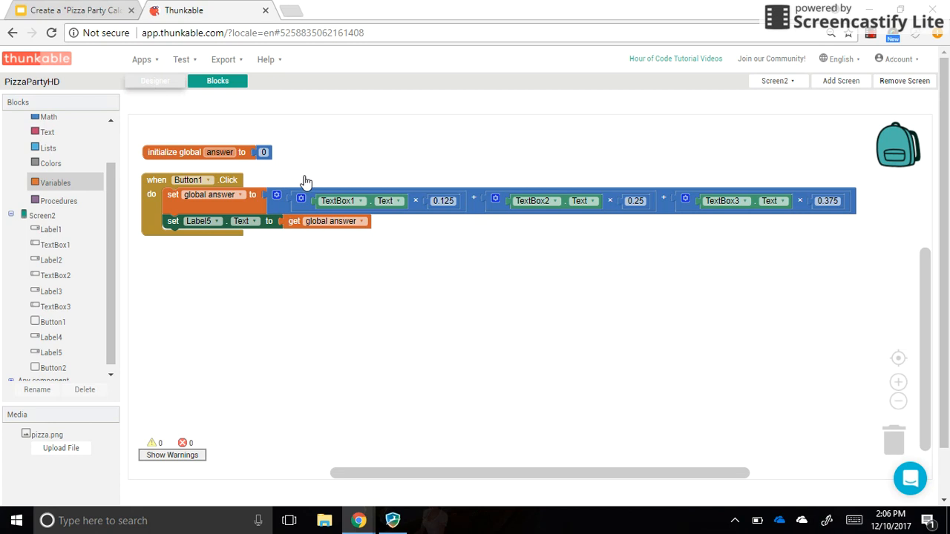
Step: Return to the Screen2 layout in the Designer
click(154, 80)
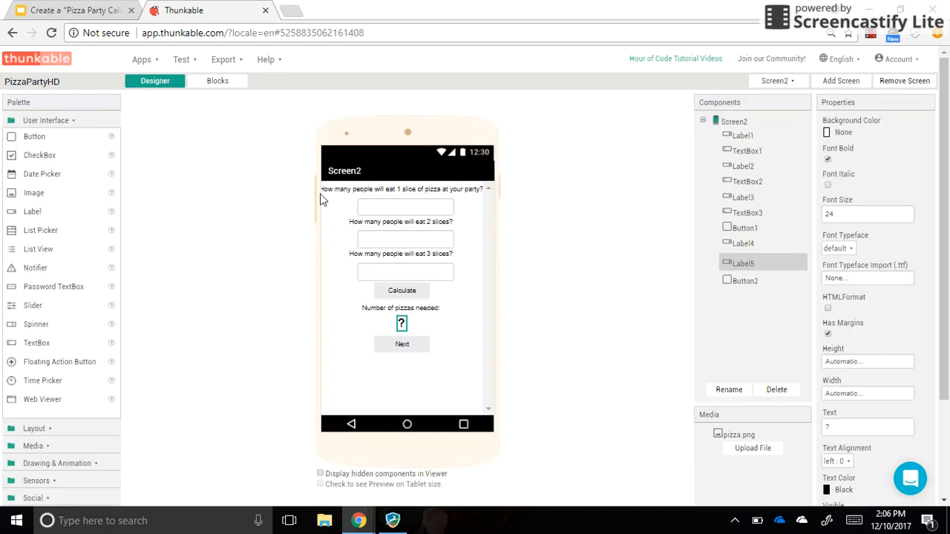
mouse_move(259, 199)
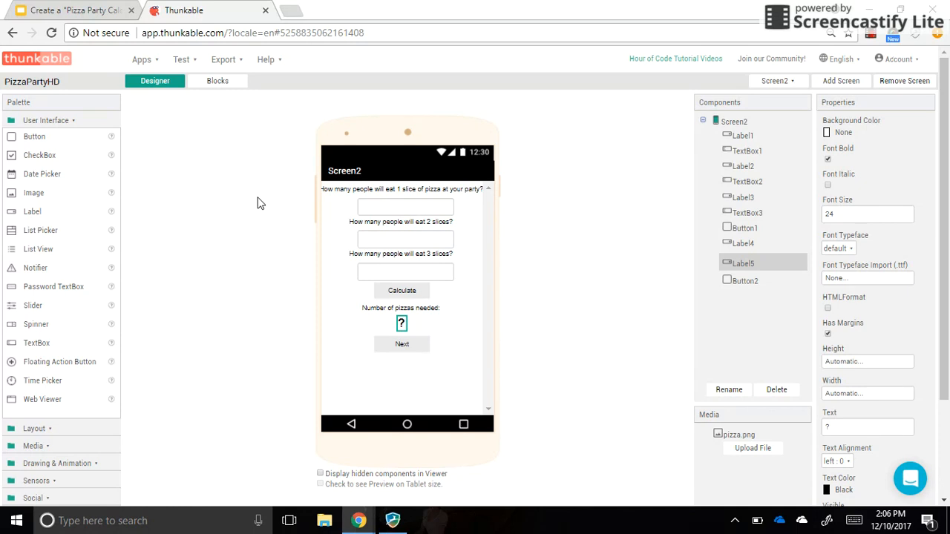
mouse_move(184, 62)
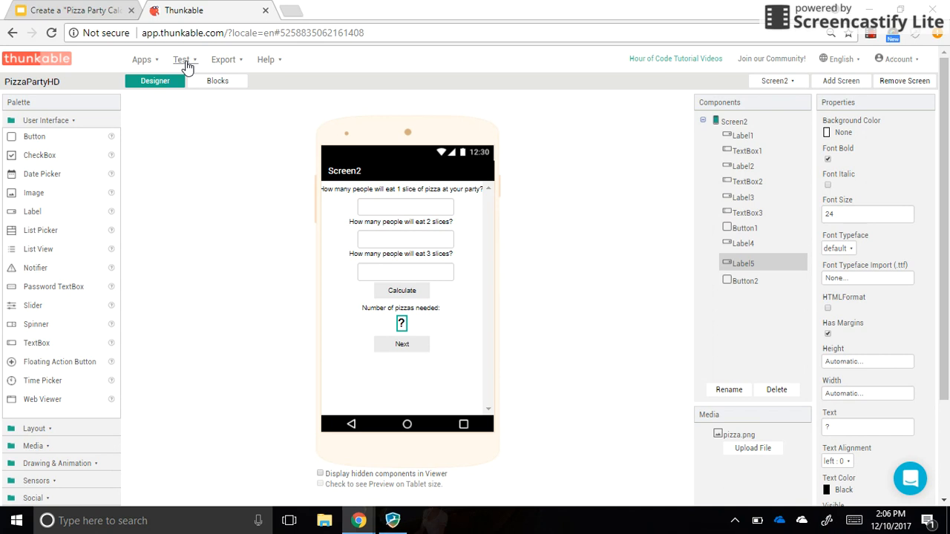
click(181, 59)
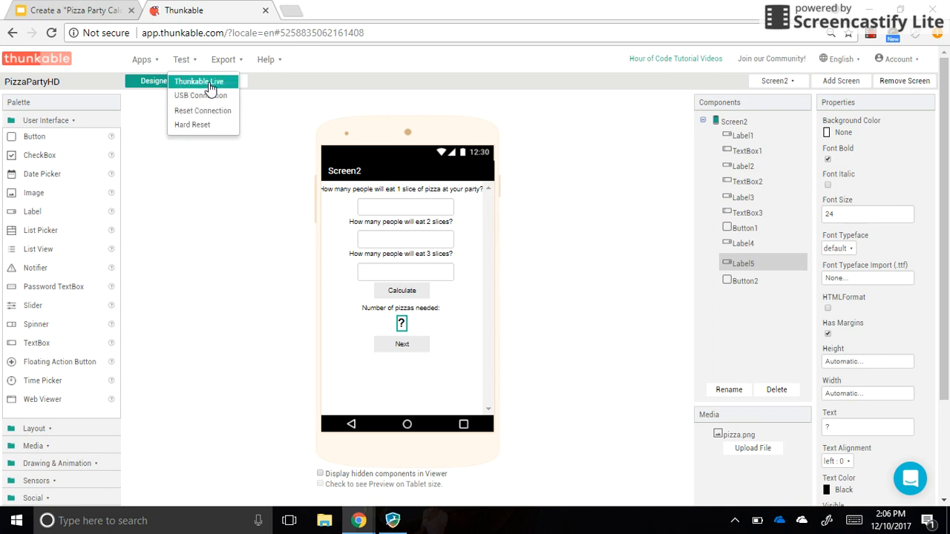
mouse_move(191, 82)
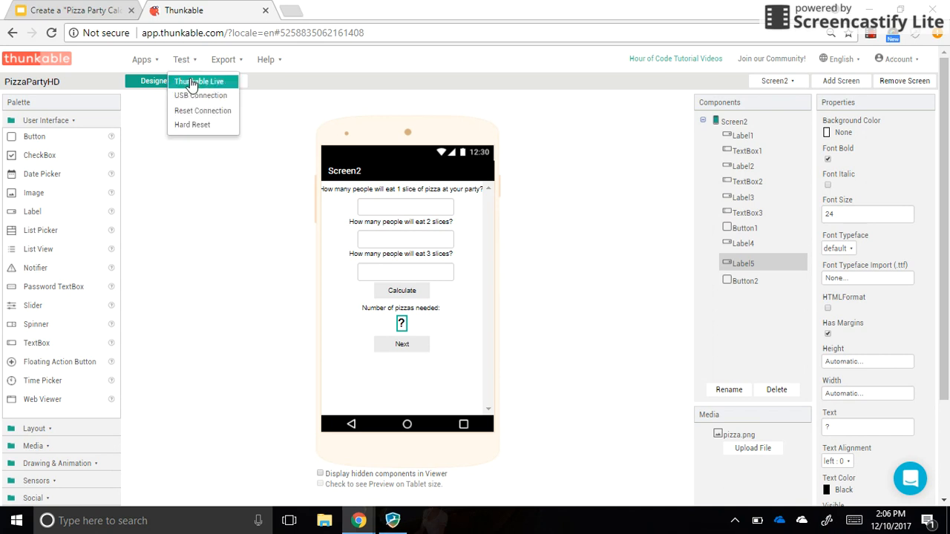
click(199, 80)
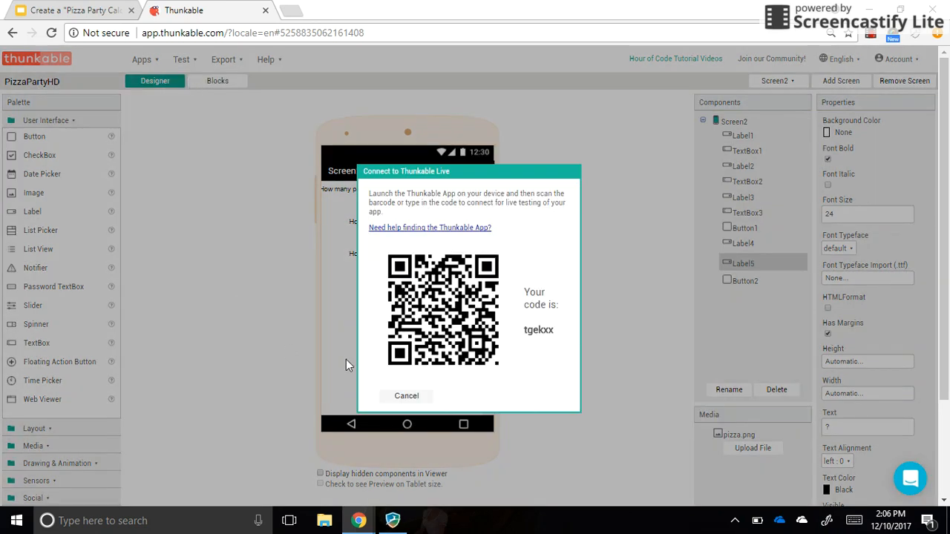
mouse_move(428, 290)
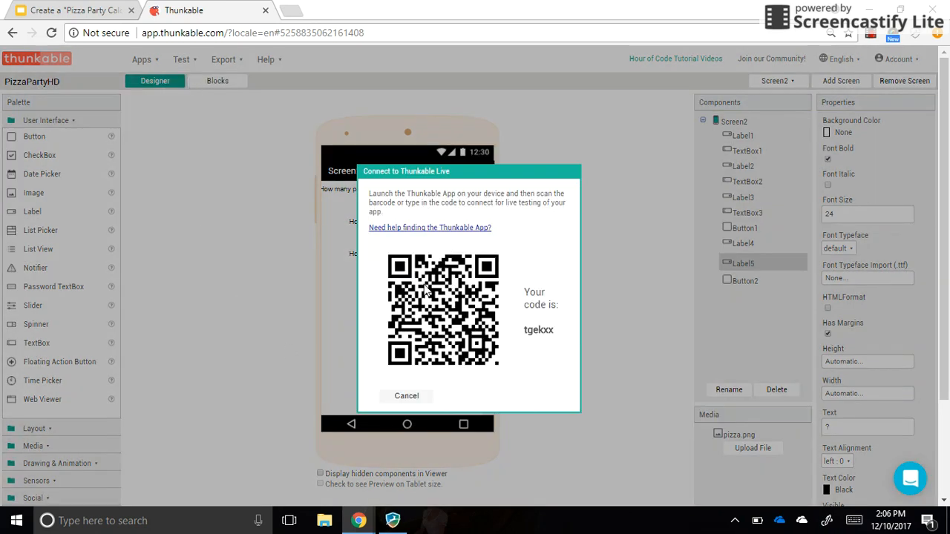
mouse_move(371, 294)
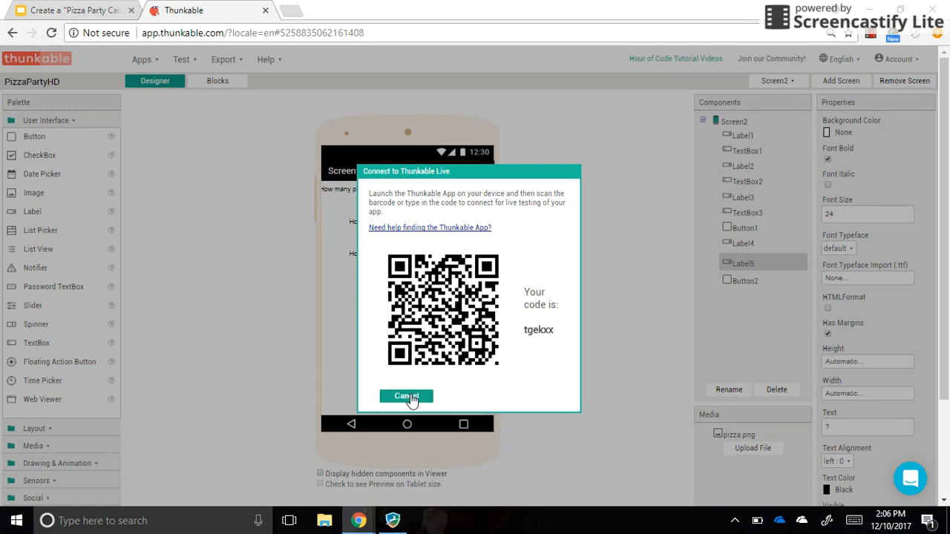
click(406, 395)
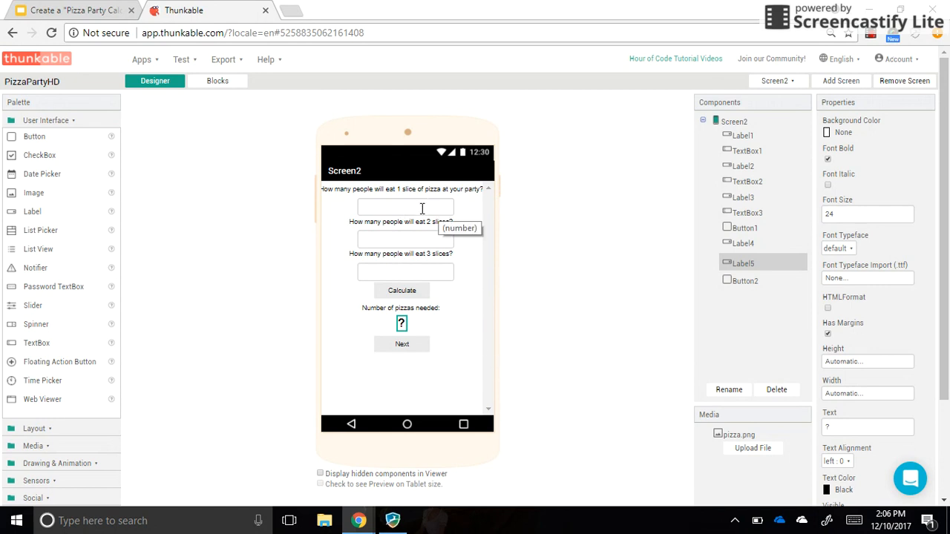
mouse_move(374, 243)
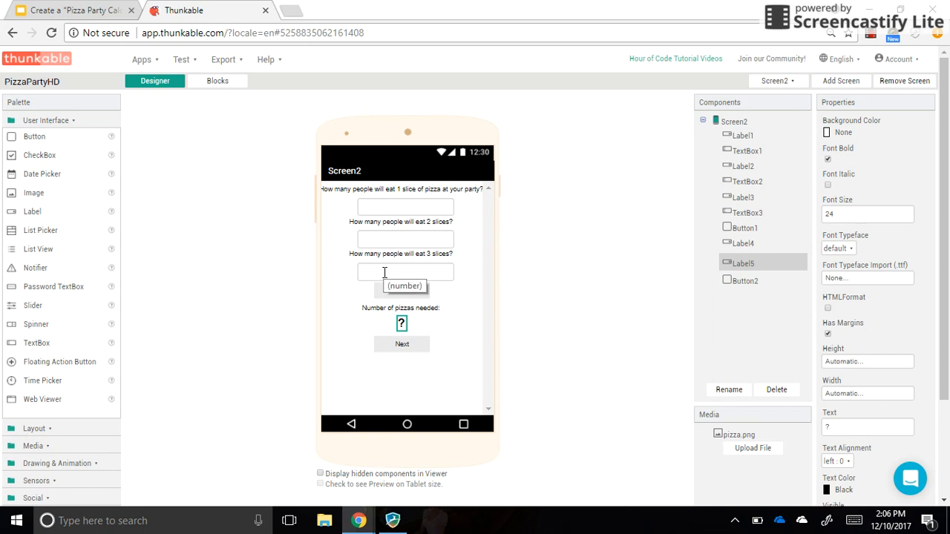
mouse_move(599, 240)
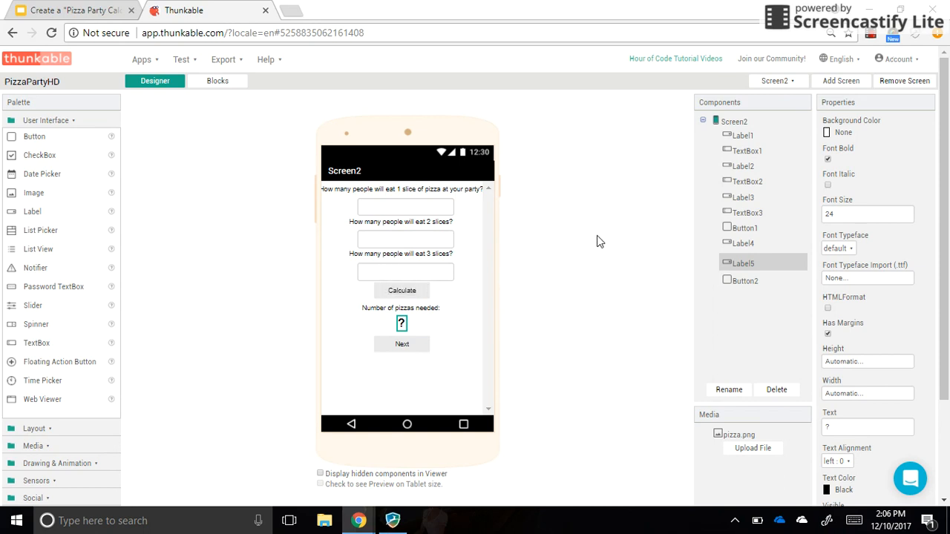
mouse_move(760, 111)
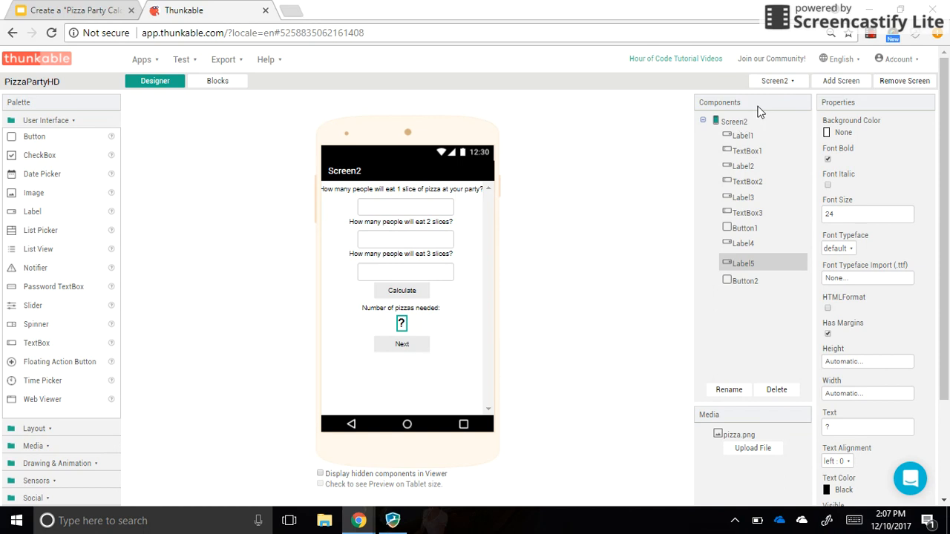
mouse_move(870, 39)
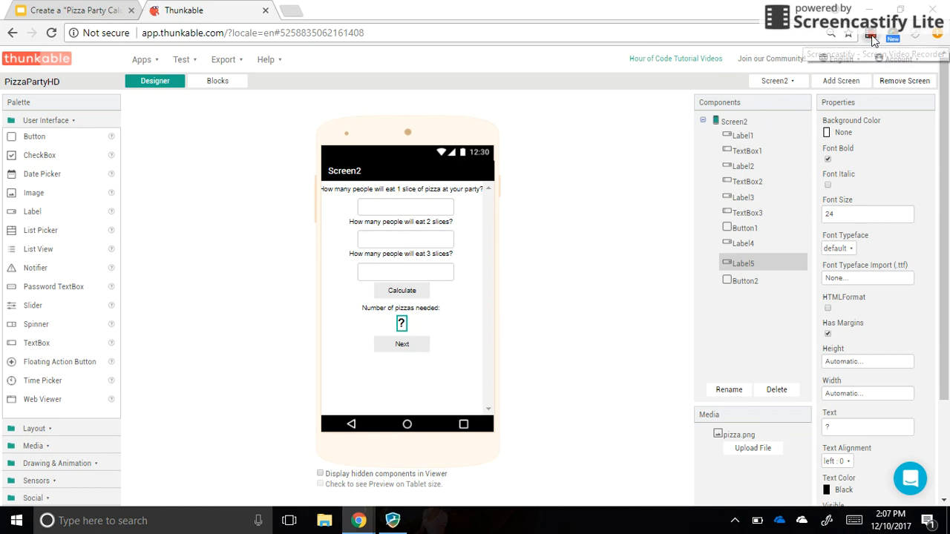
click(854, 32)
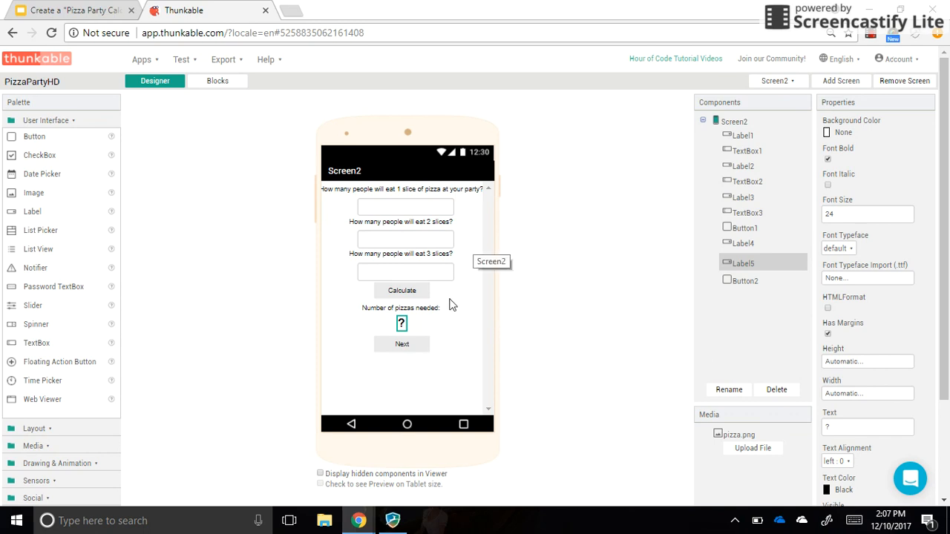
mouse_move(415, 327)
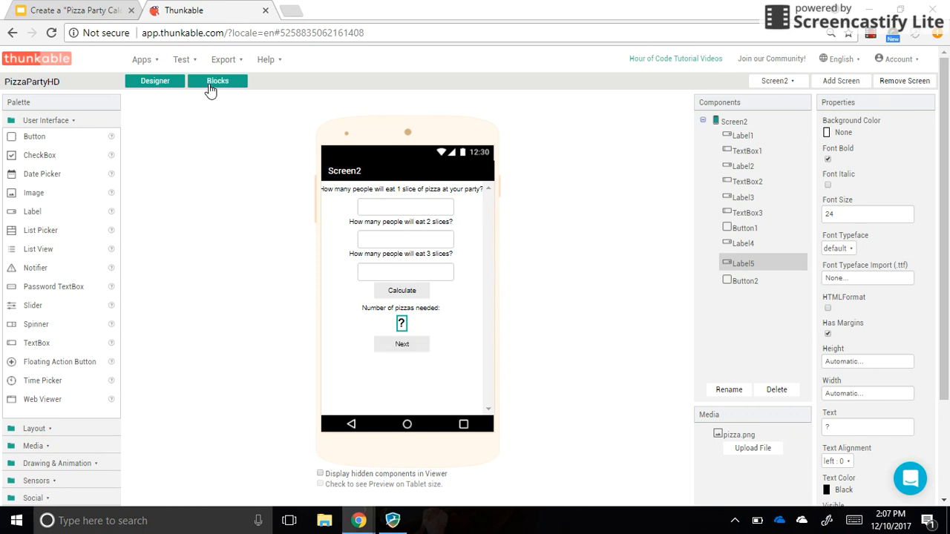
click(217, 80)
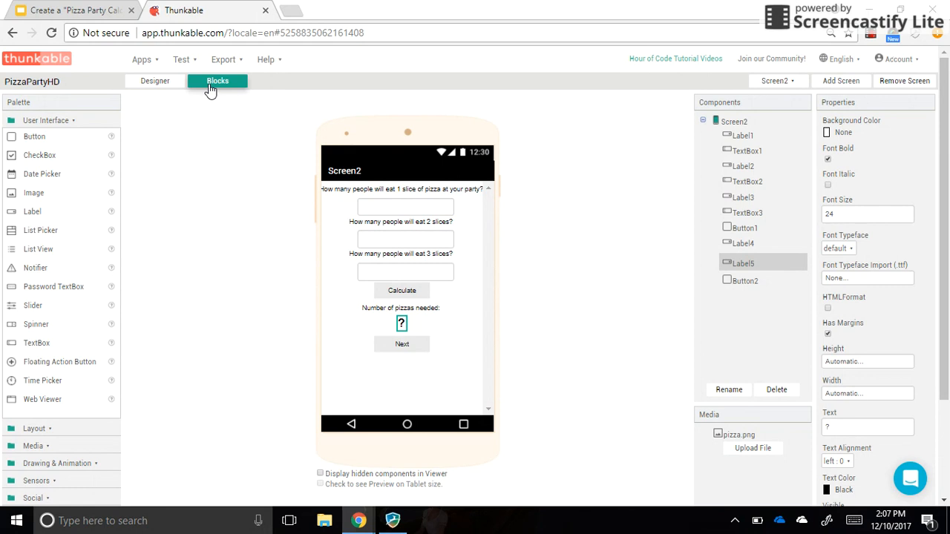
mouse_move(266, 264)
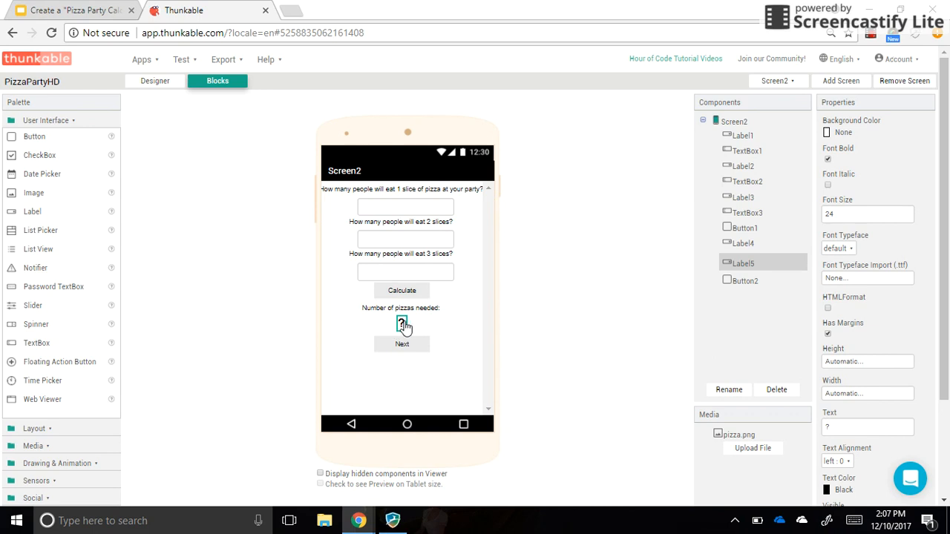
mouse_move(238, 297)
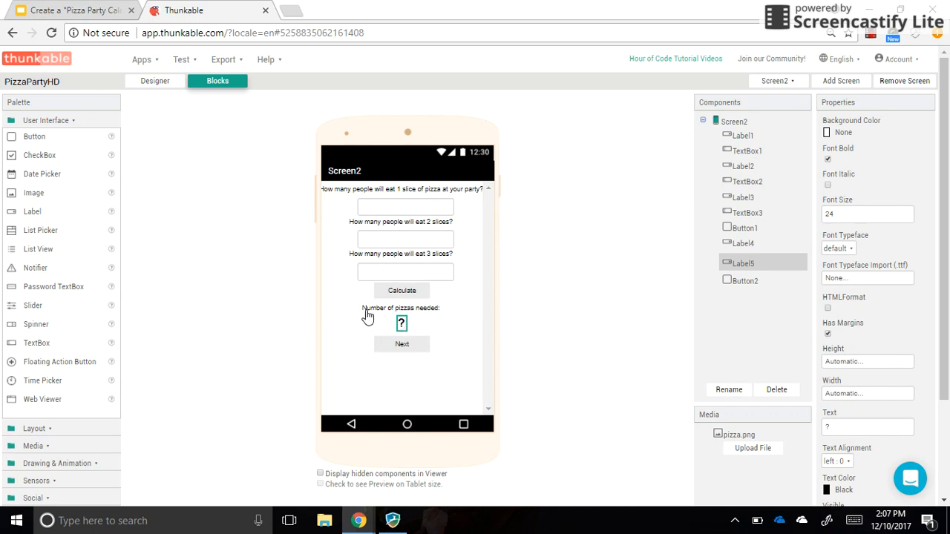
click(217, 80)
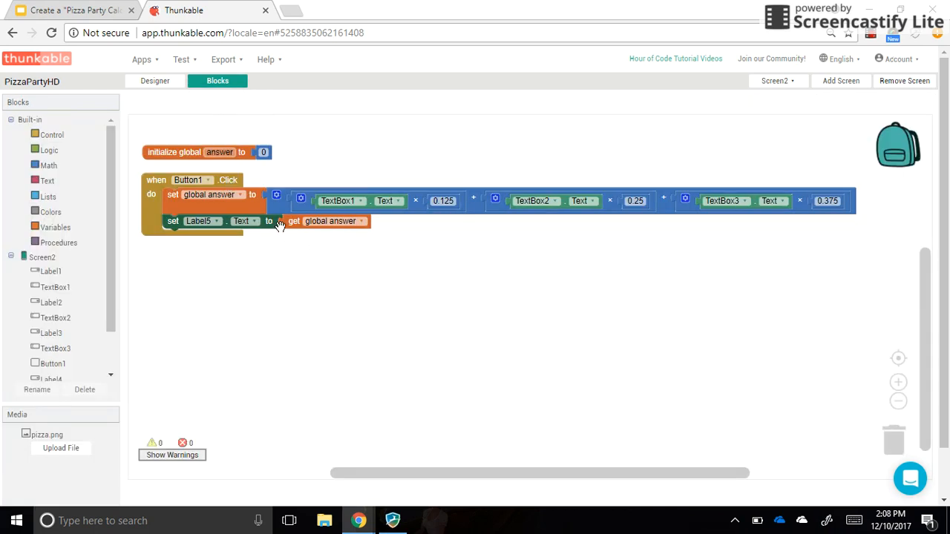
mouse_move(290, 252)
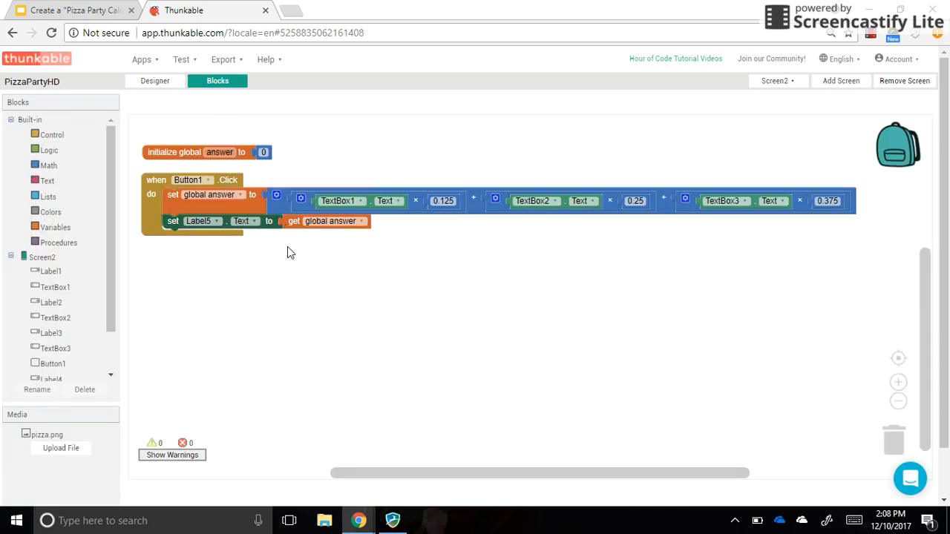
mouse_move(261, 258)
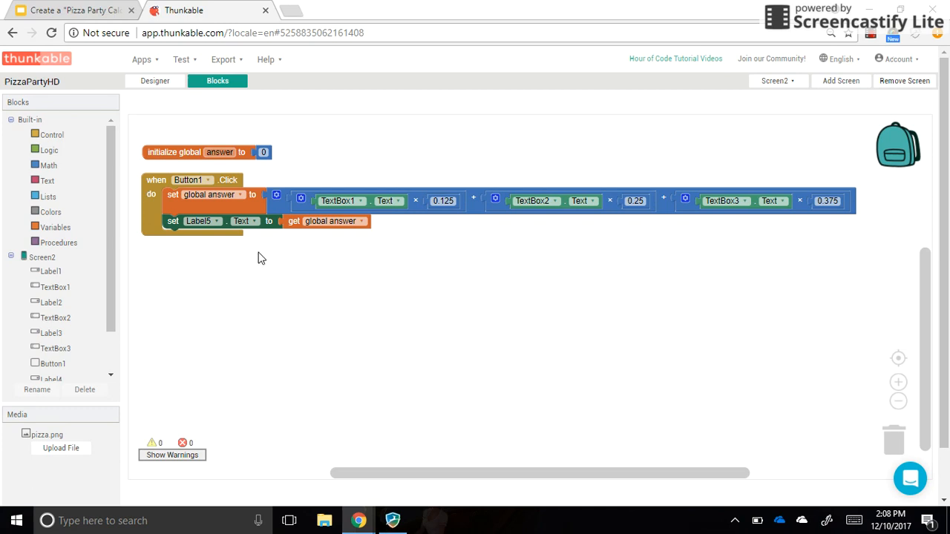
mouse_move(280, 241)
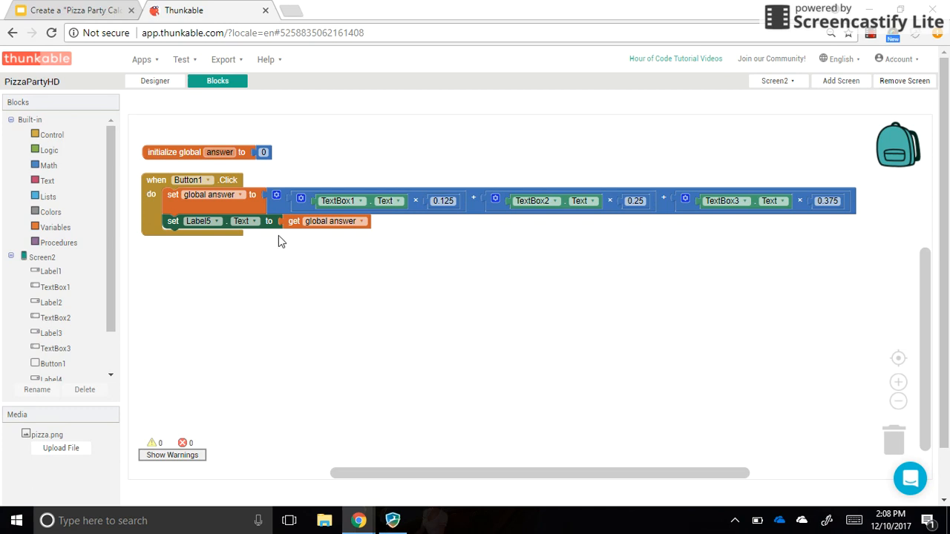
mouse_move(291, 241)
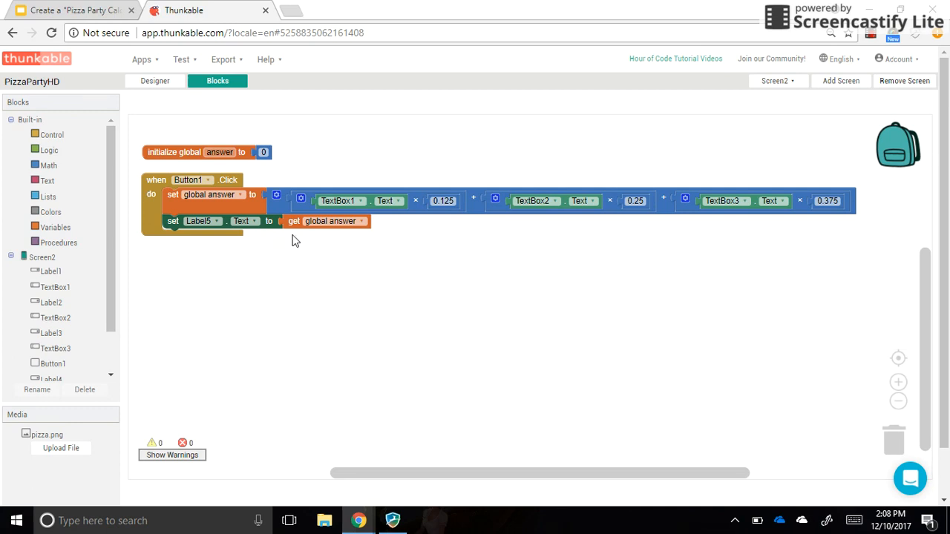
mouse_move(42, 169)
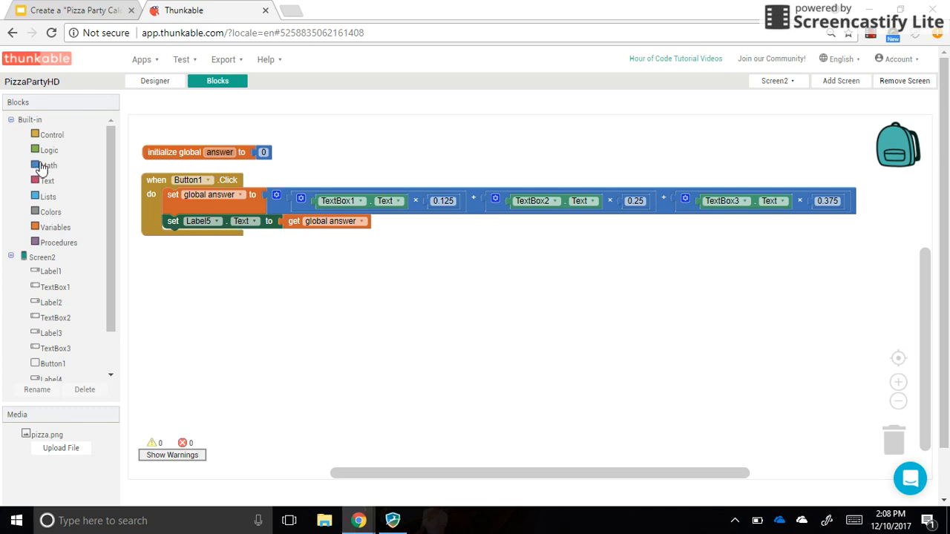
Step: Wrap global answer in a ceiling math block so Label5 shows a rounded-up pizza count
click(47, 166)
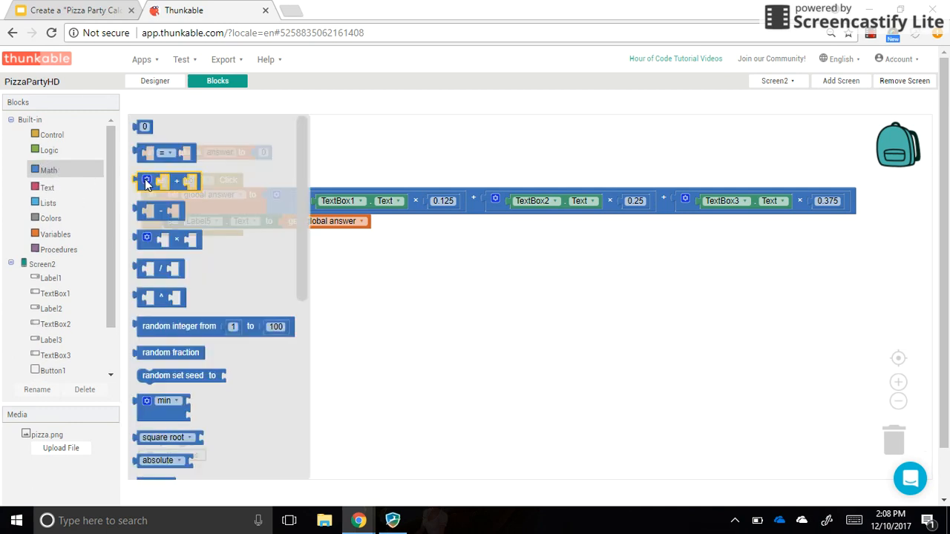
scroll(down, 3)
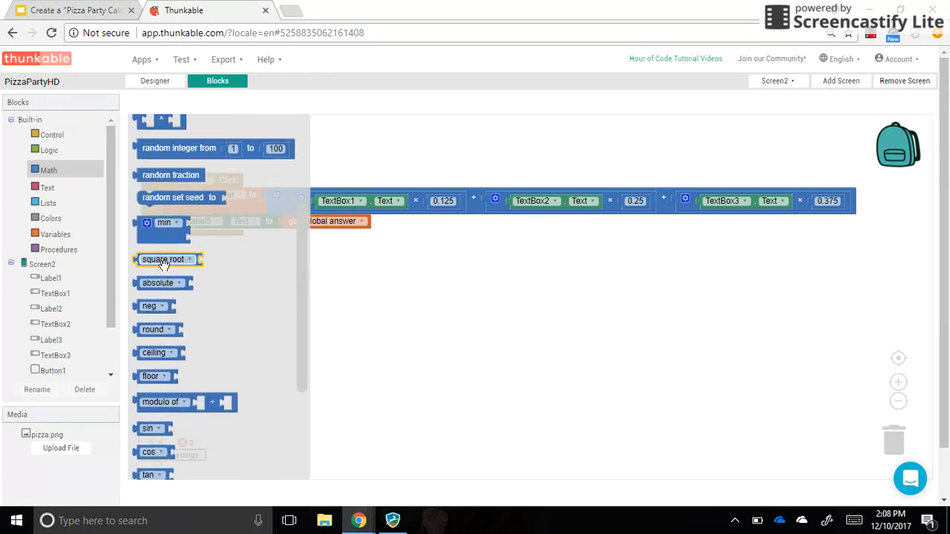
mouse_move(151, 330)
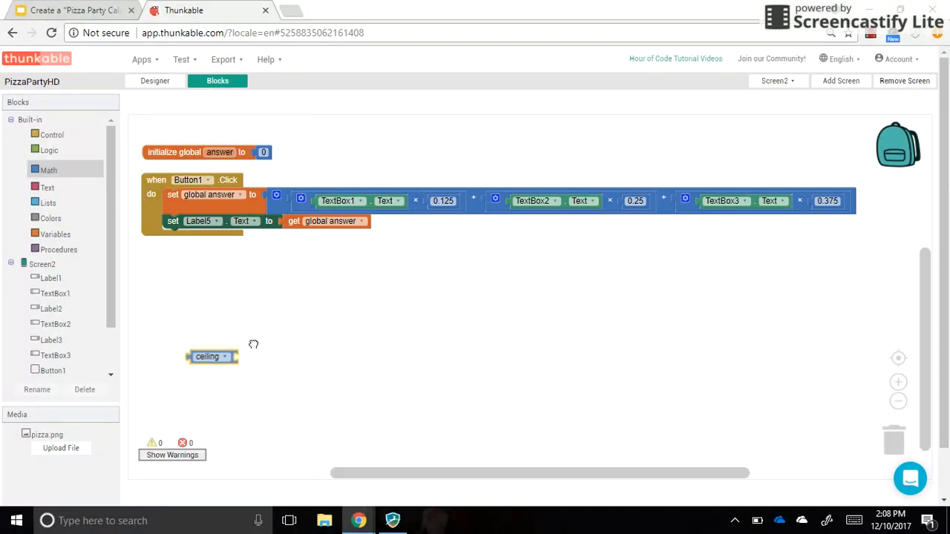
drag(206, 356, 300, 222)
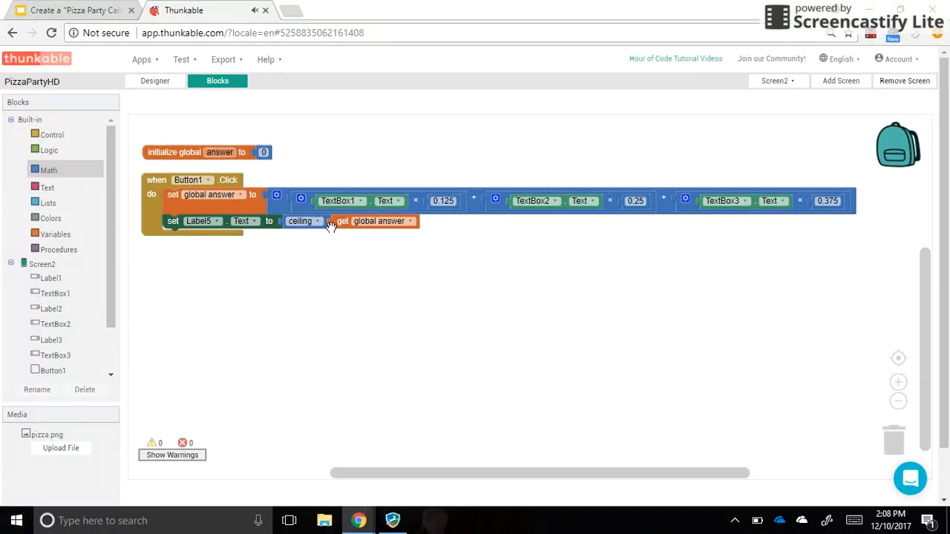
mouse_move(303, 236)
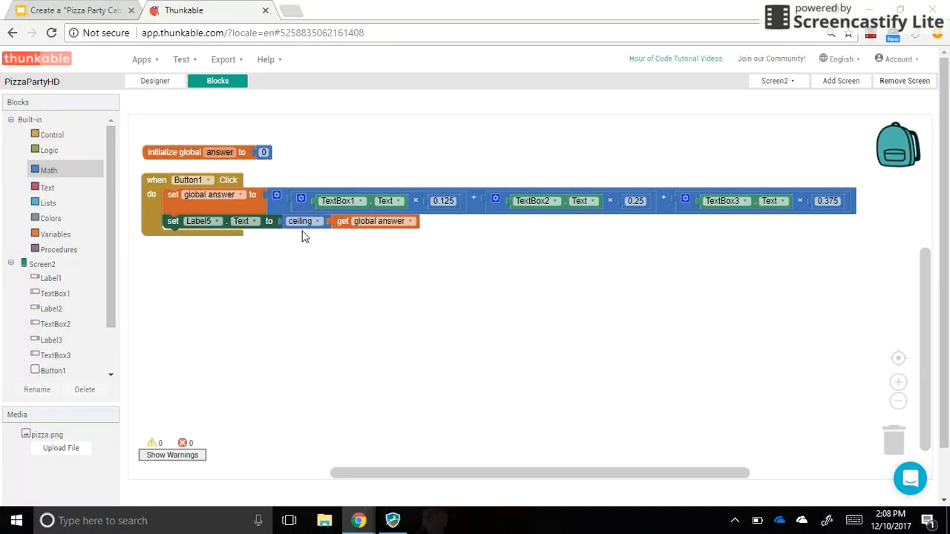
mouse_move(344, 266)
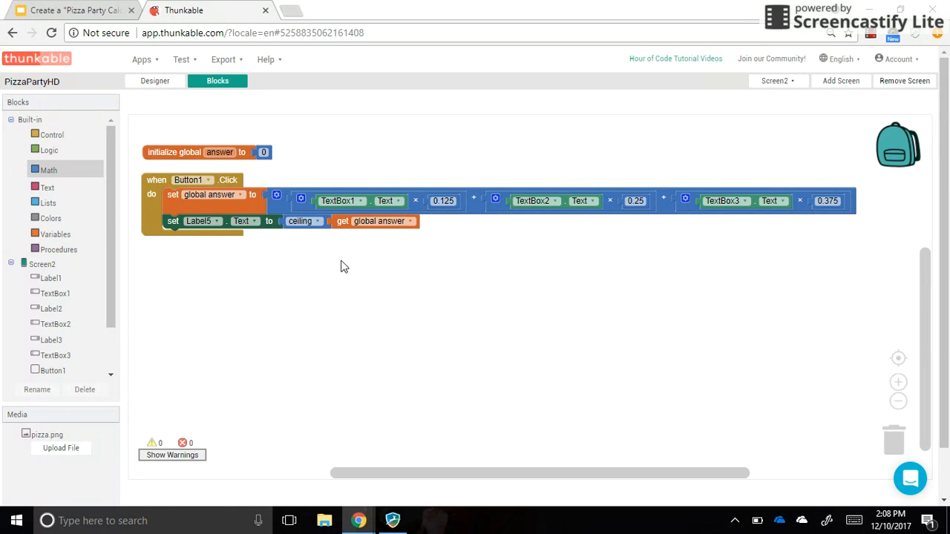
mouse_move(312, 250)
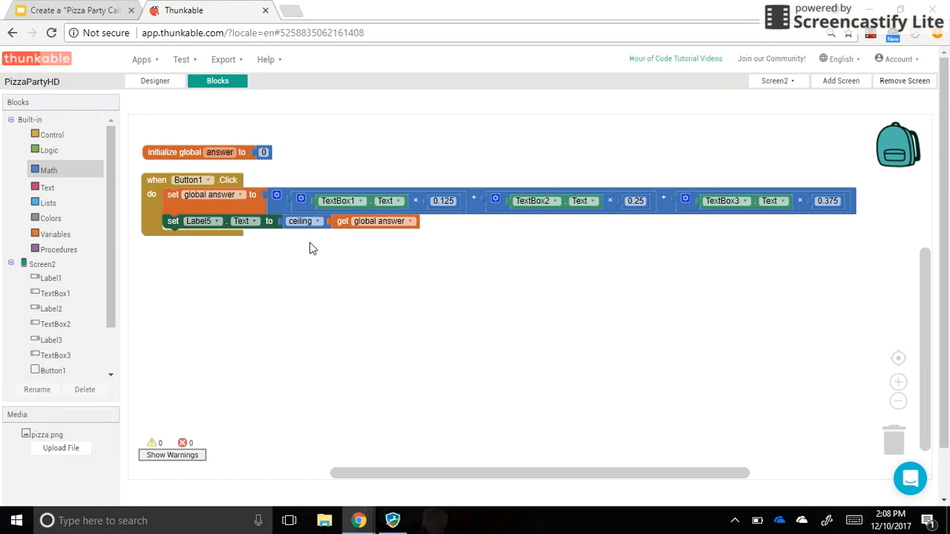
mouse_move(305, 240)
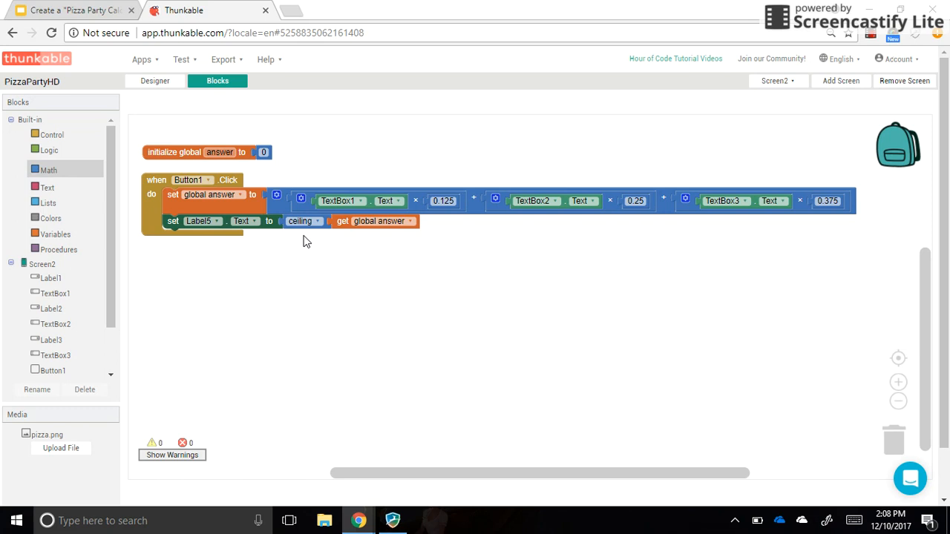
mouse_move(314, 246)
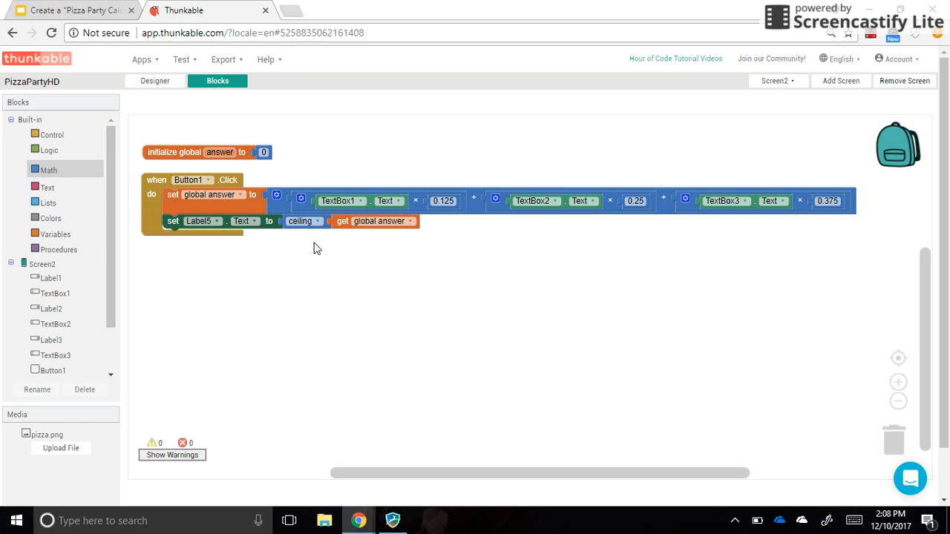
mouse_move(214, 175)
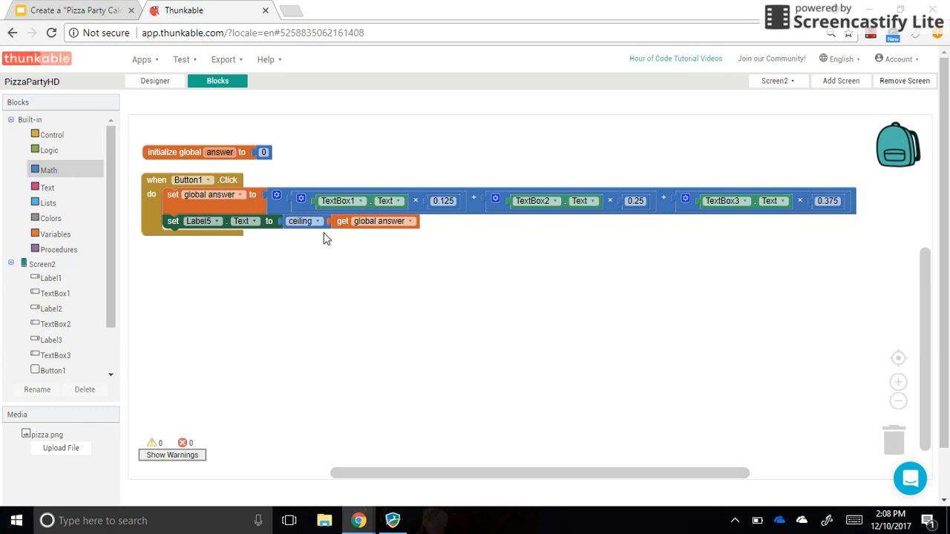
mouse_move(273, 243)
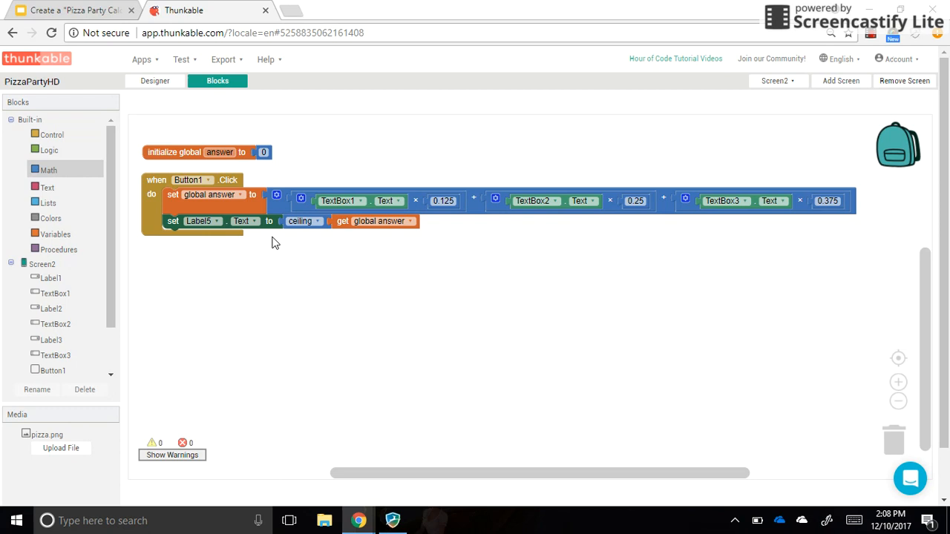
mouse_move(575, 273)
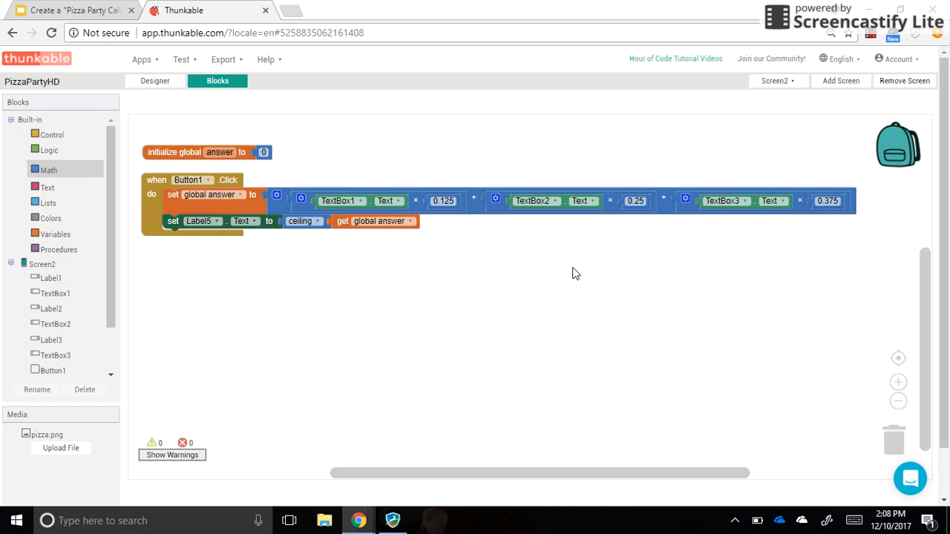
mouse_move(878, 59)
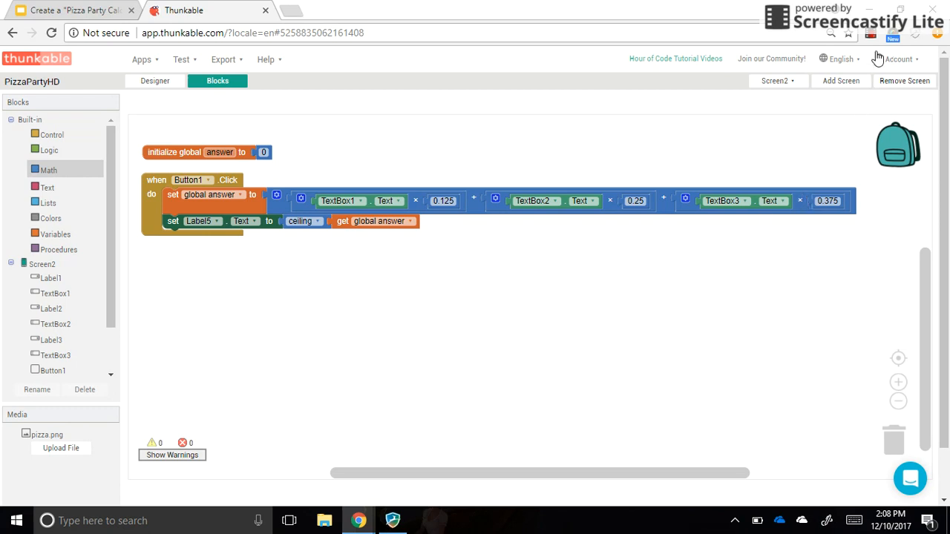
click(870, 36)
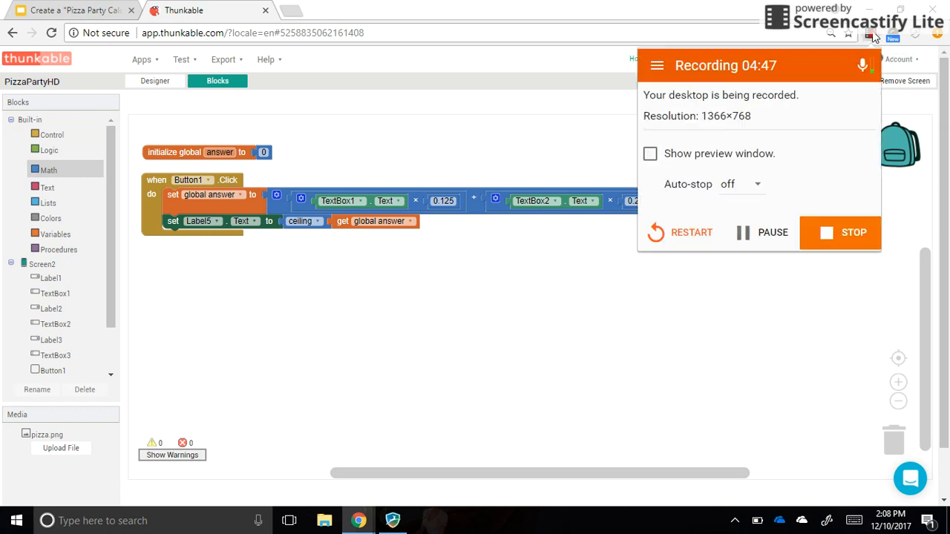
mouse_move(760, 231)
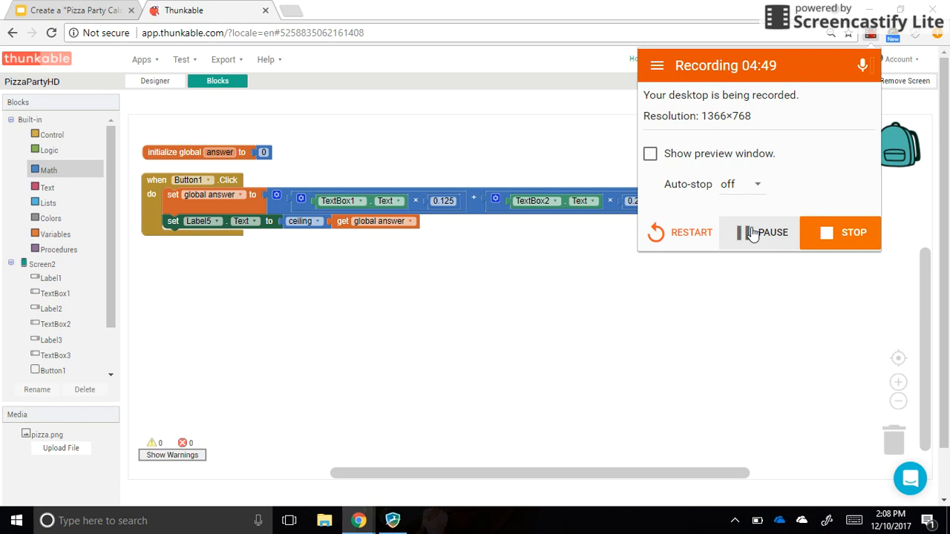
click(154, 80)
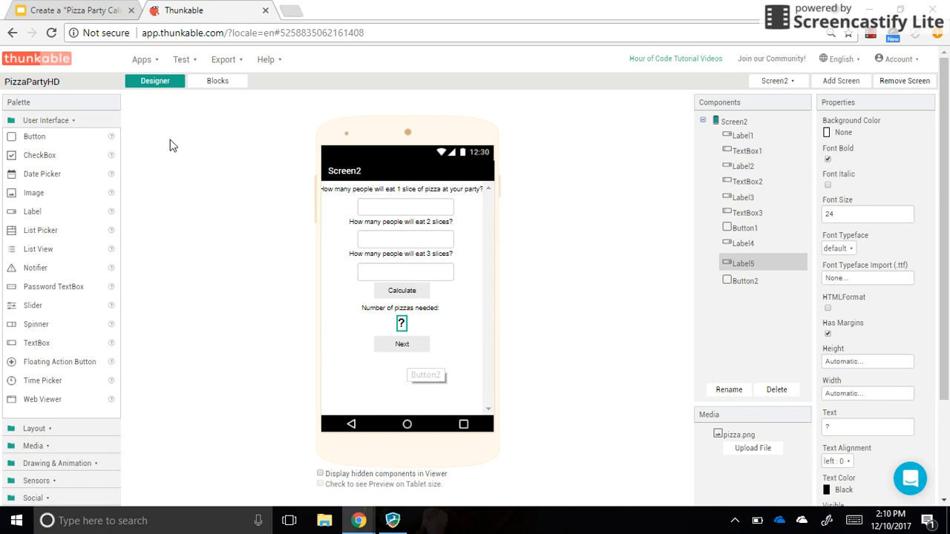
Step: Check the App Planning Worksheet's Screen3 sketch in Google Slides, then return to Thunkable
click(72, 11)
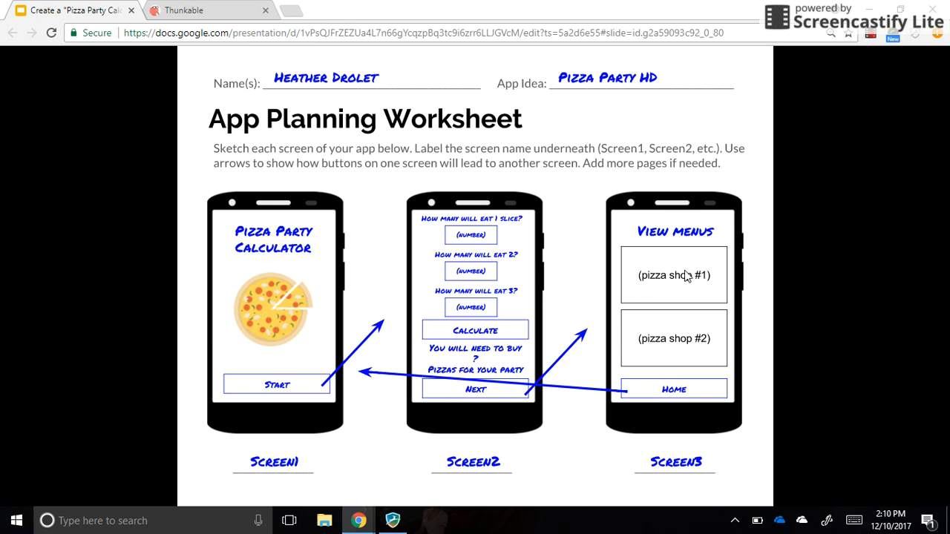
mouse_move(682, 354)
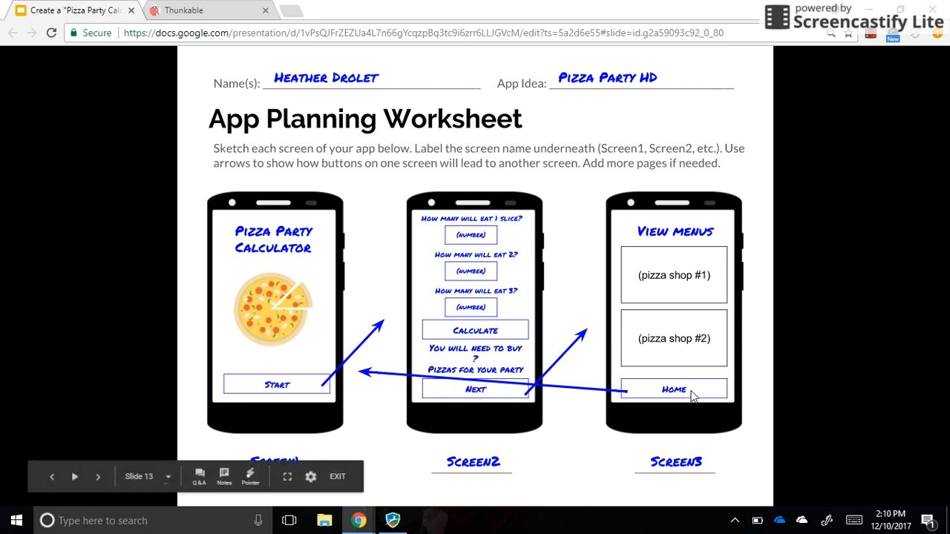
mouse_move(230, 65)
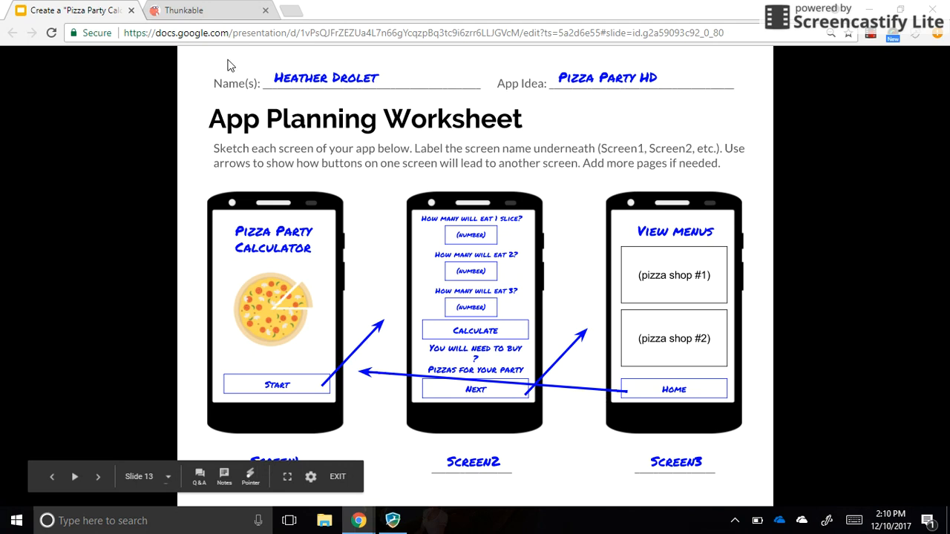
click(184, 9)
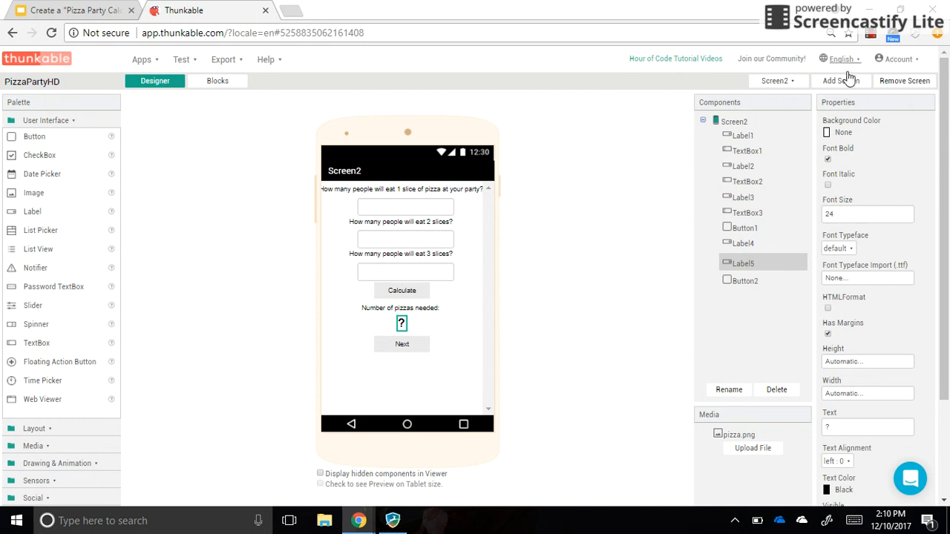
click(840, 80)
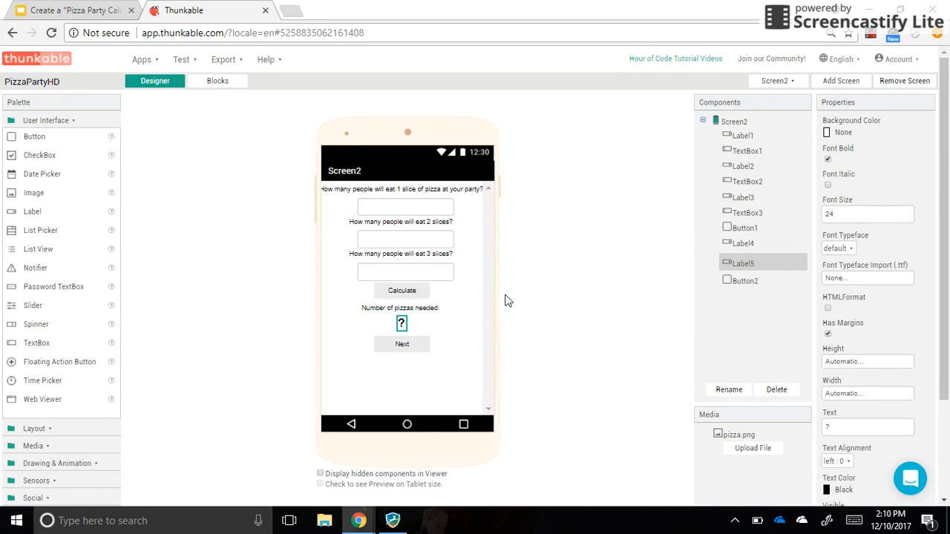
mouse_move(368, 249)
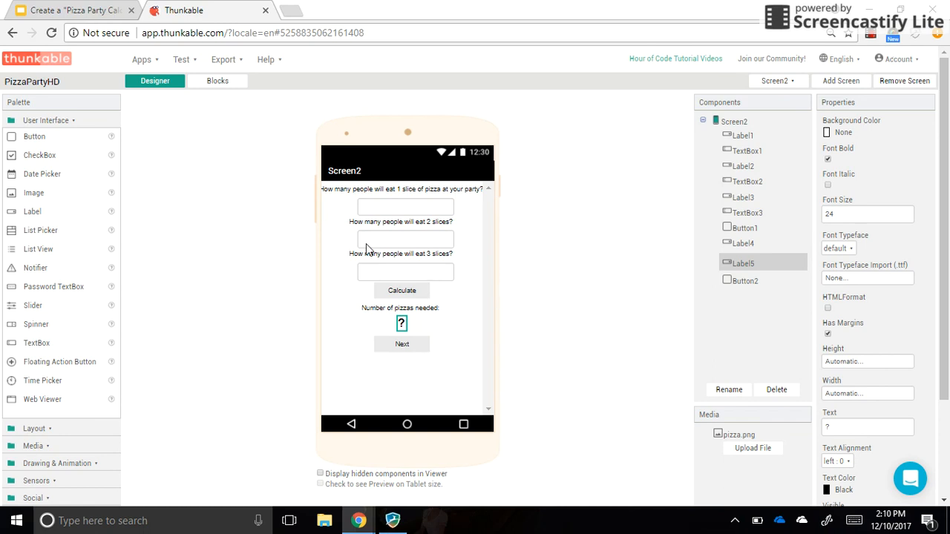
mouse_move(228, 224)
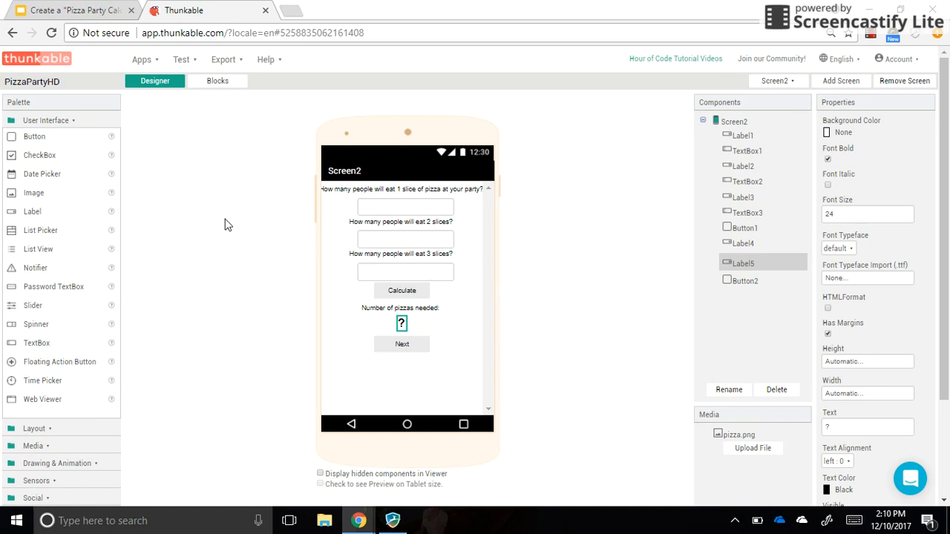
mouse_move(211, 217)
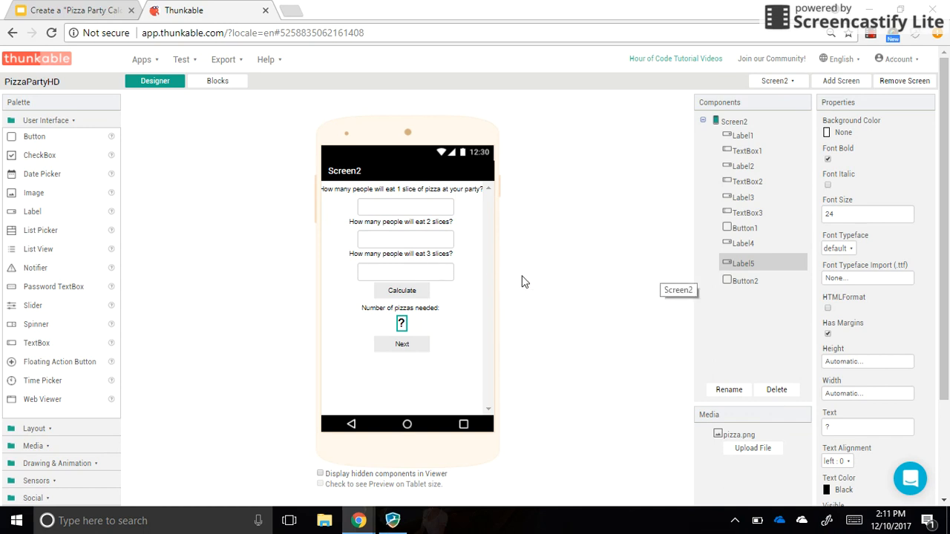
mouse_move(548, 322)
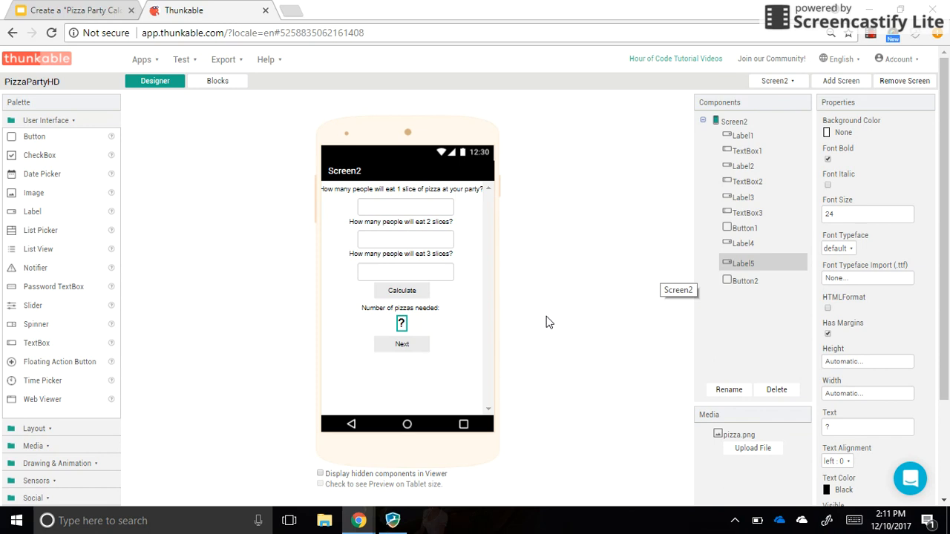
mouse_move(552, 325)
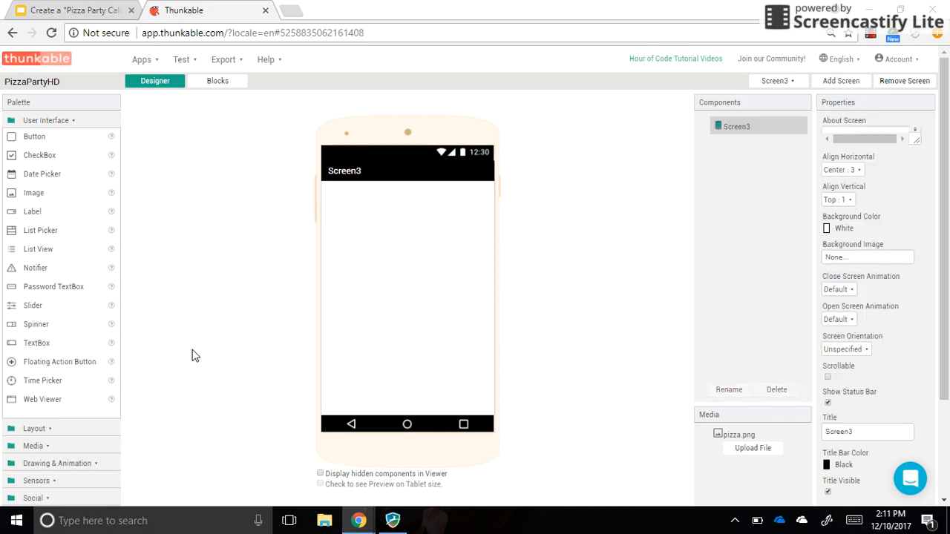
mouse_move(178, 393)
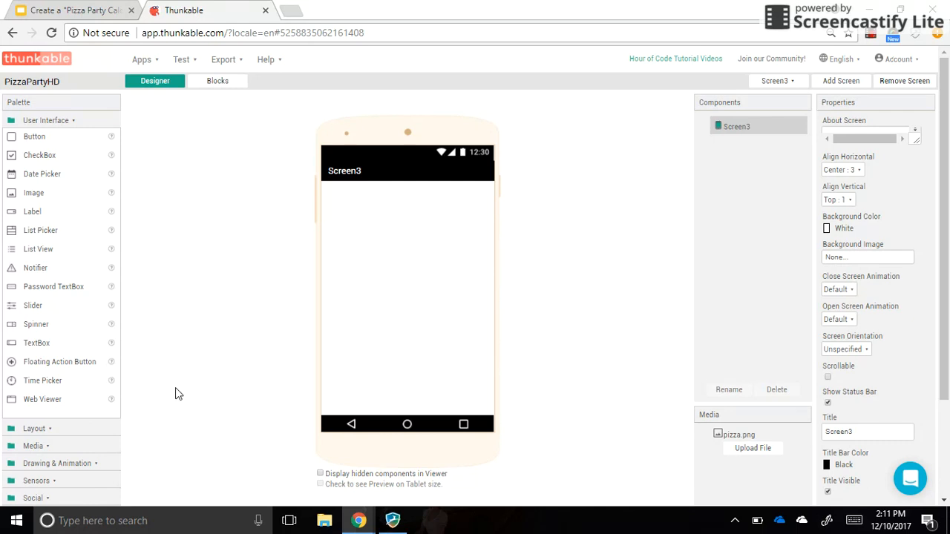
mouse_move(38, 184)
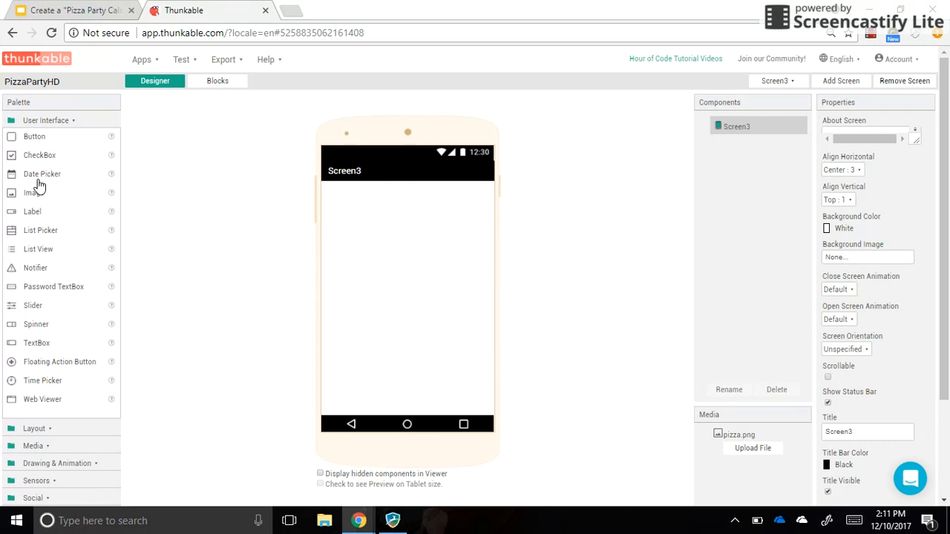
mouse_move(418, 204)
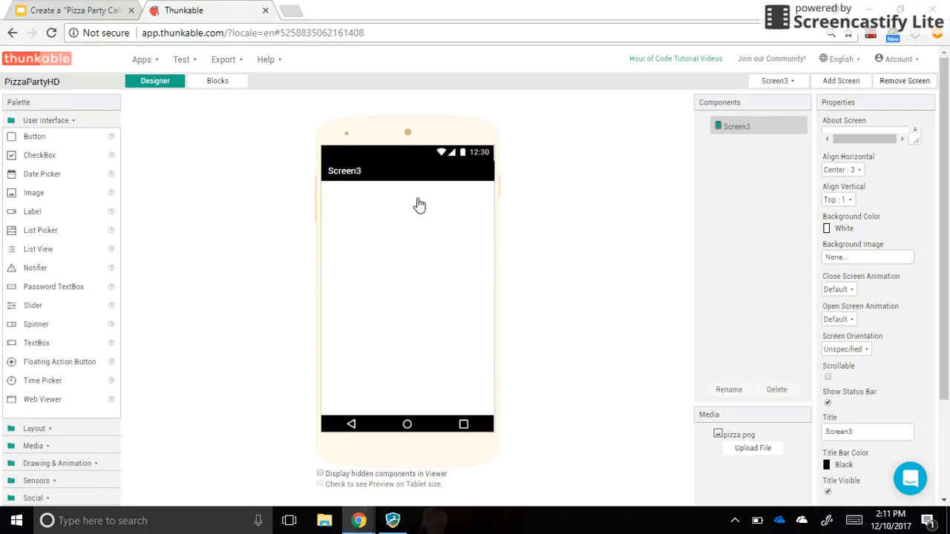
Step: Add a label to Screen3 and set its text to View Menus
drag(33, 211, 416, 201)
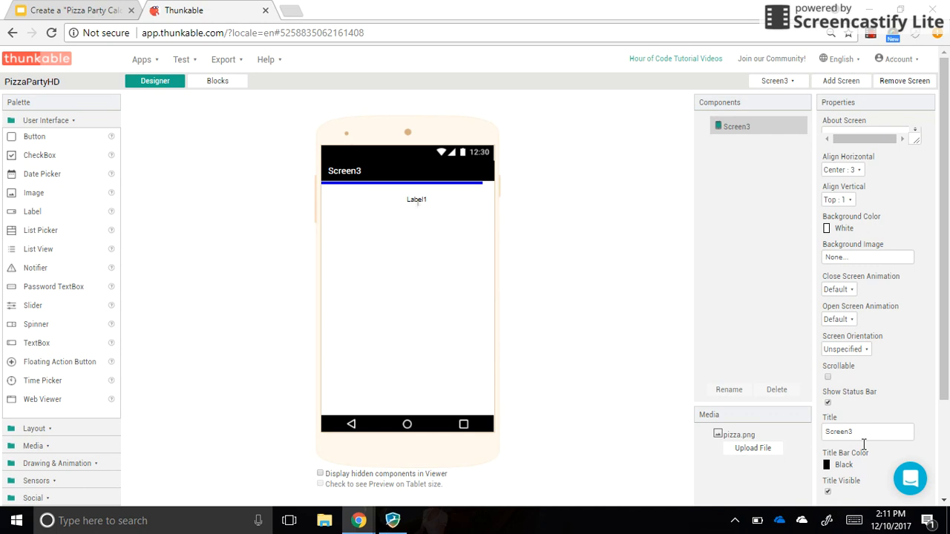
click(415, 199)
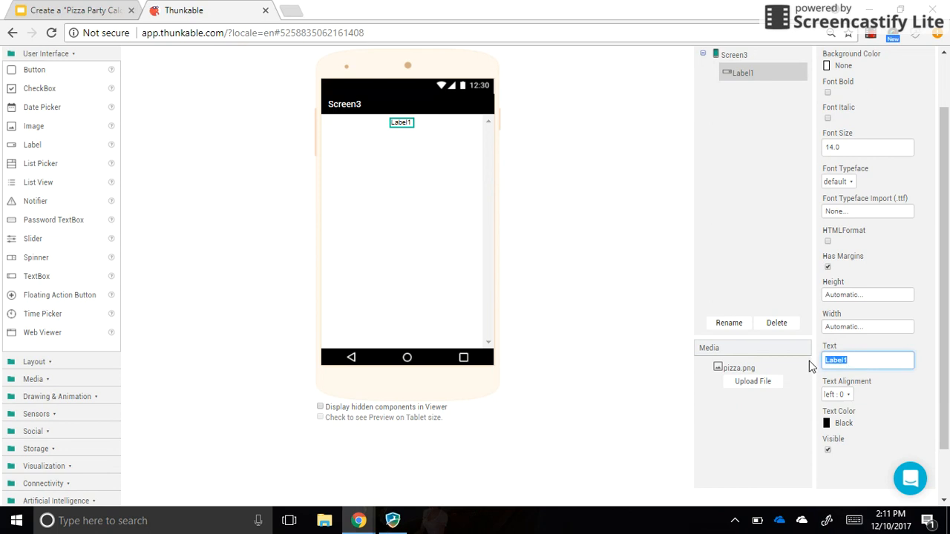
text(View Menus)
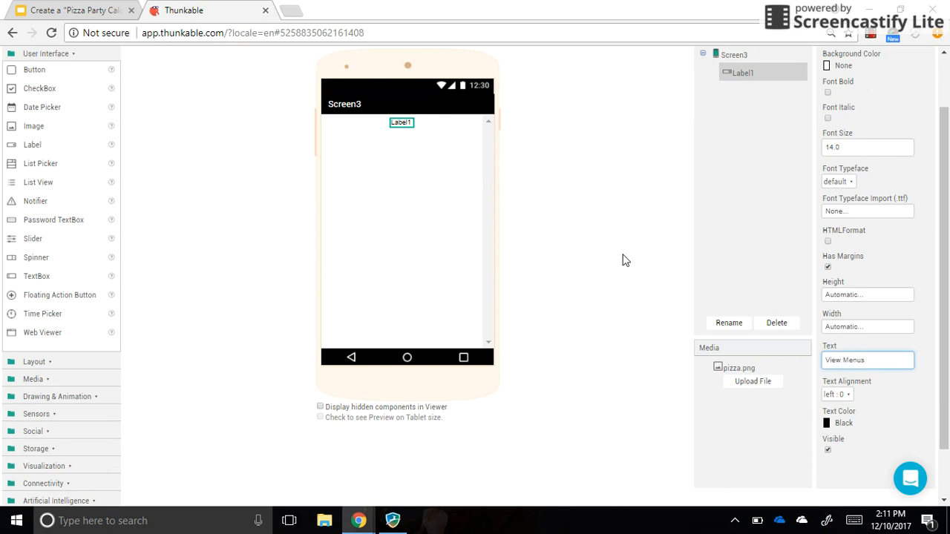
mouse_move(42, 332)
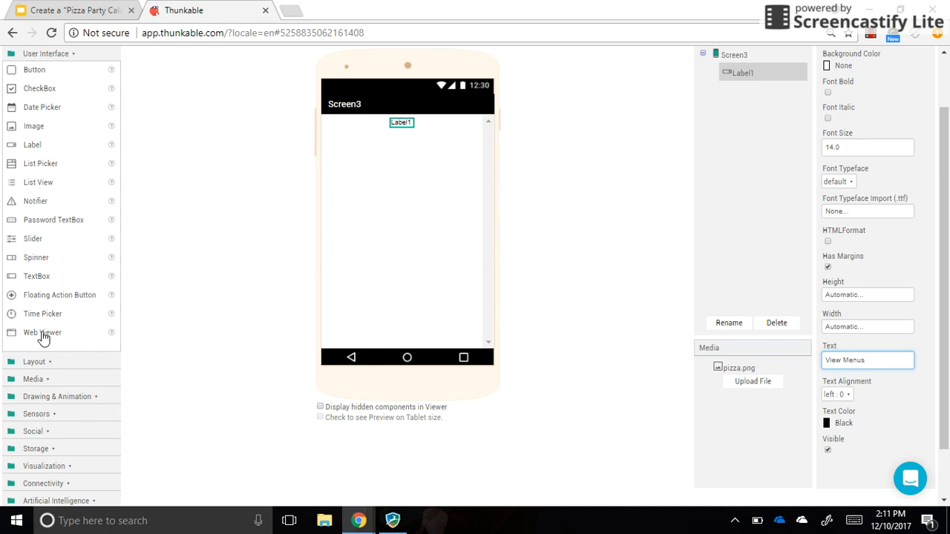
mouse_move(338, 235)
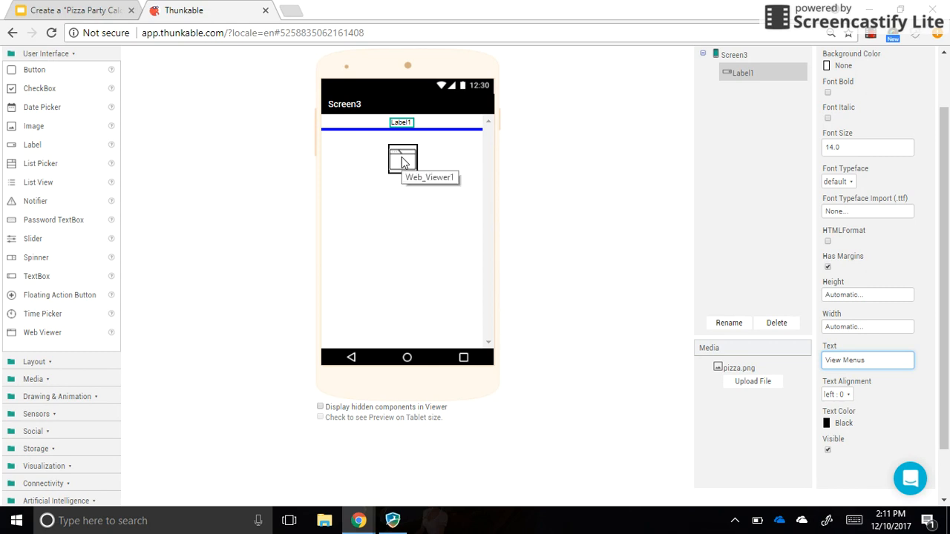
mouse_move(385, 160)
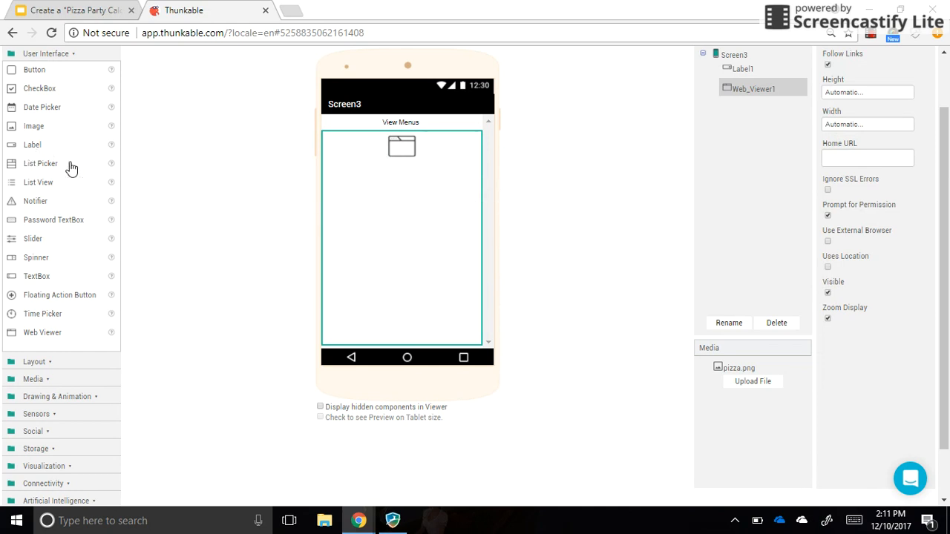
mouse_move(401, 356)
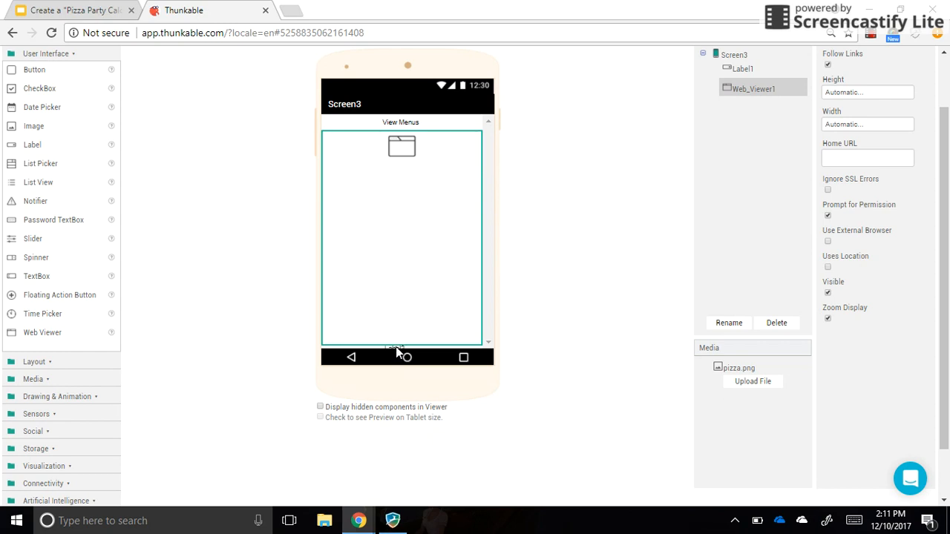
mouse_move(400, 352)
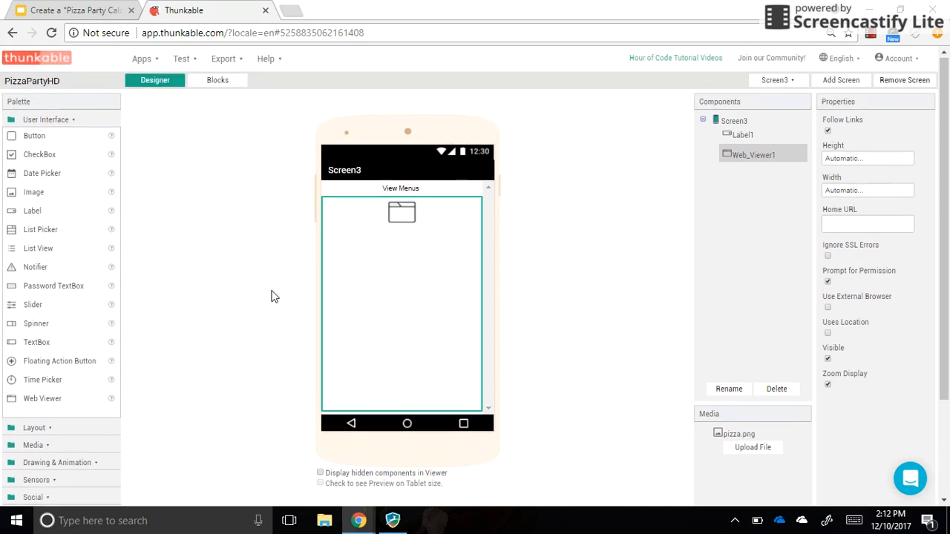
Step: Add Label2 below Web_Viewer1 and clear its default text to empty
scroll(down, 3)
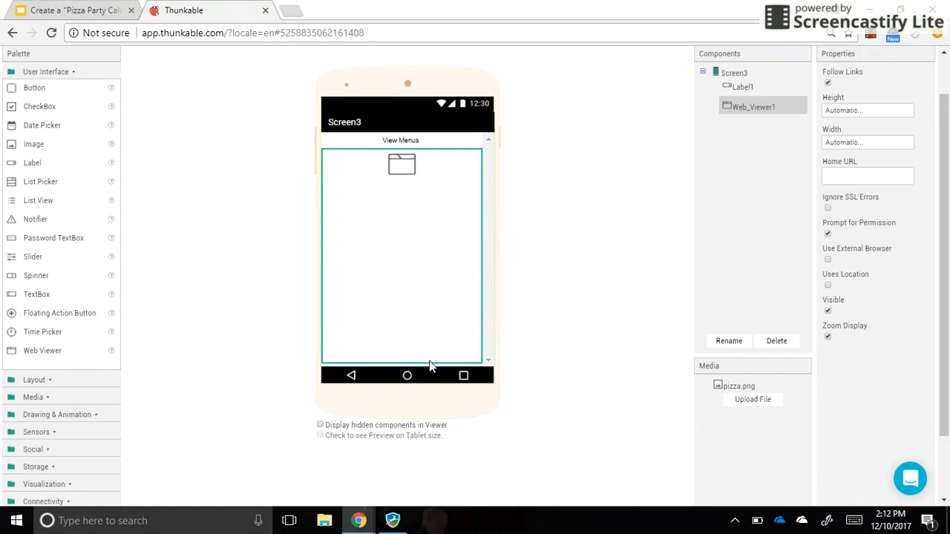
mouse_move(274, 288)
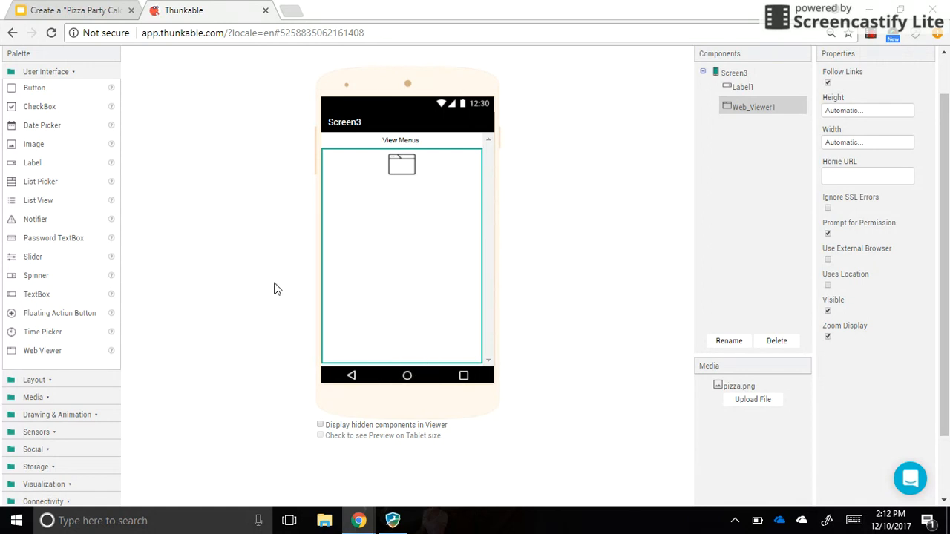
mouse_move(32, 164)
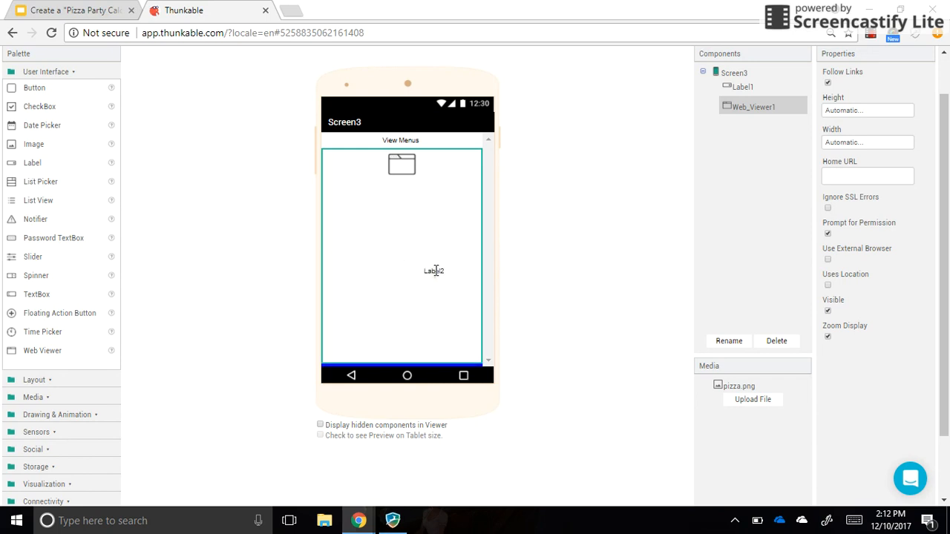
mouse_move(433, 270)
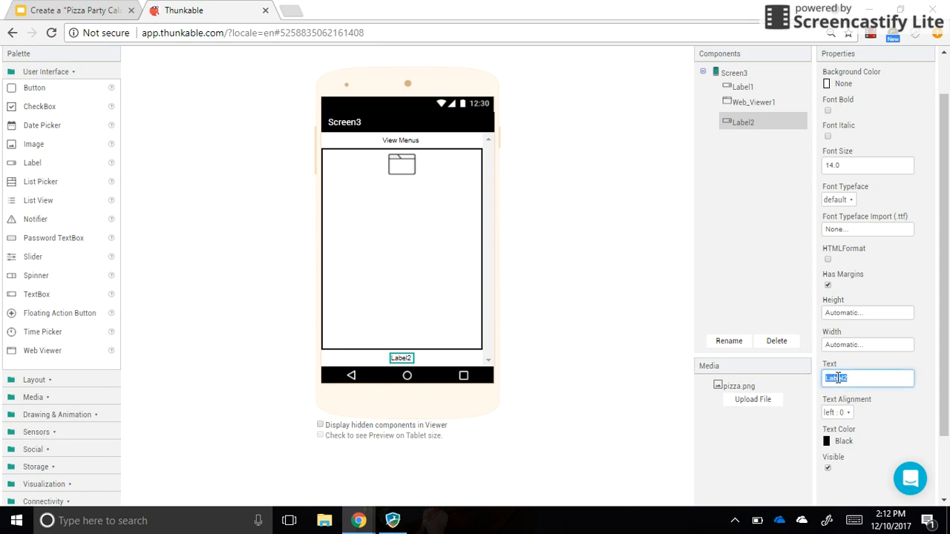
key(Delete)
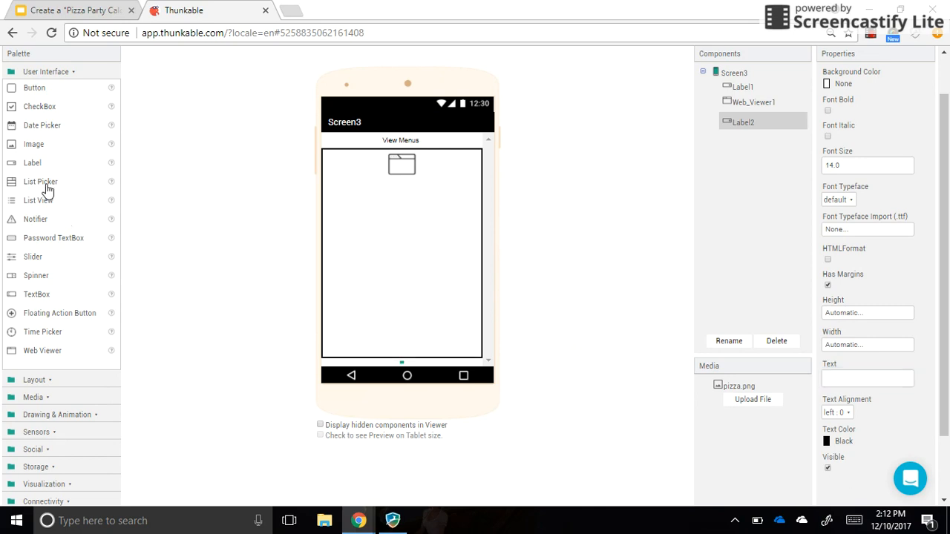
mouse_move(147, 365)
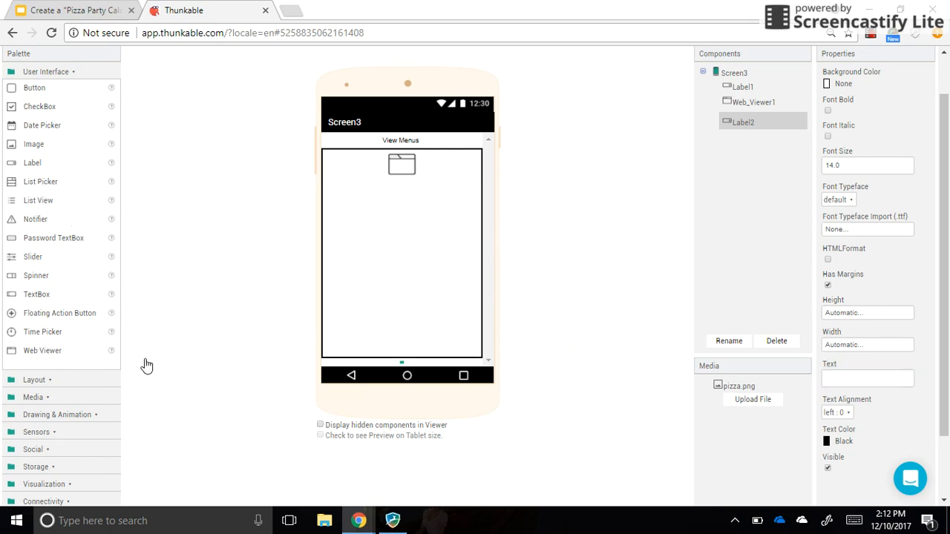
mouse_move(401, 371)
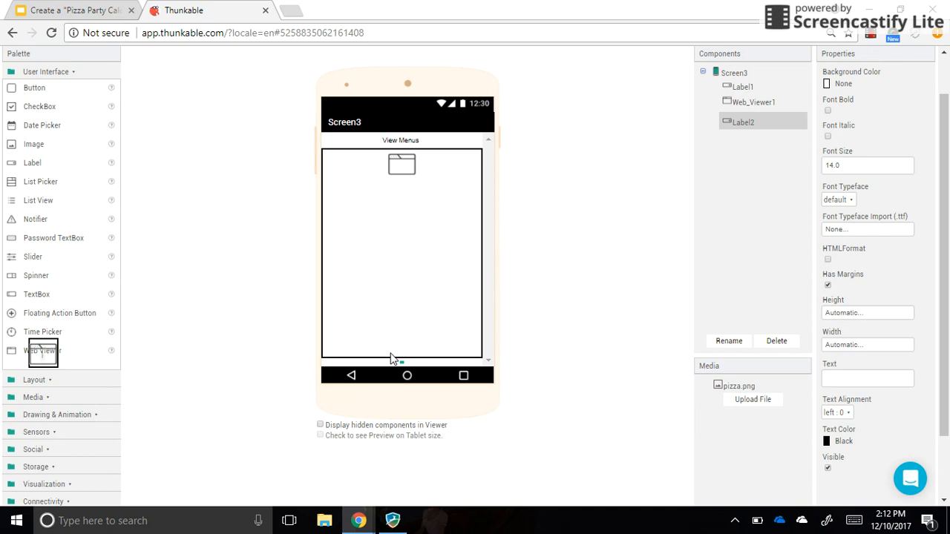
Step: Add a second web viewer to Screen3, positioned near the bottom after the blank label
drag(41, 353, 392, 353)
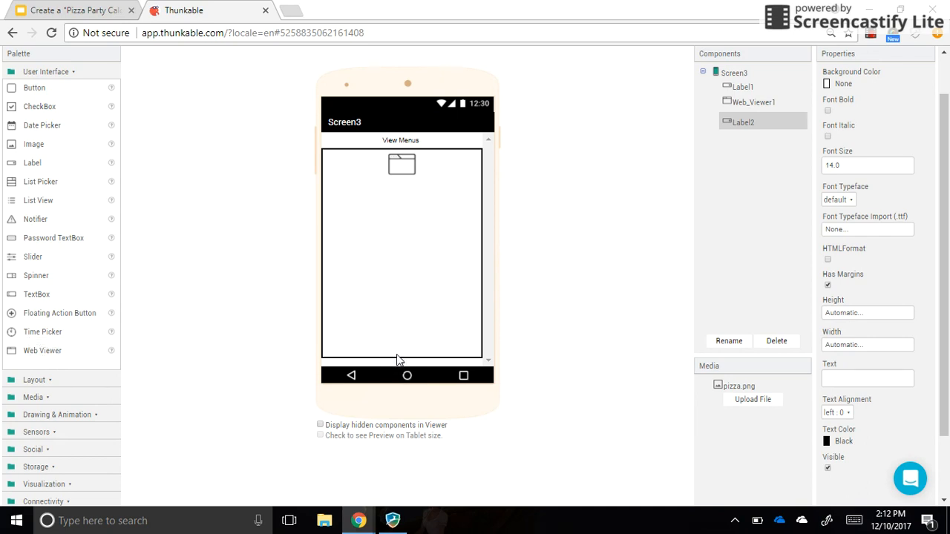
mouse_move(434, 365)
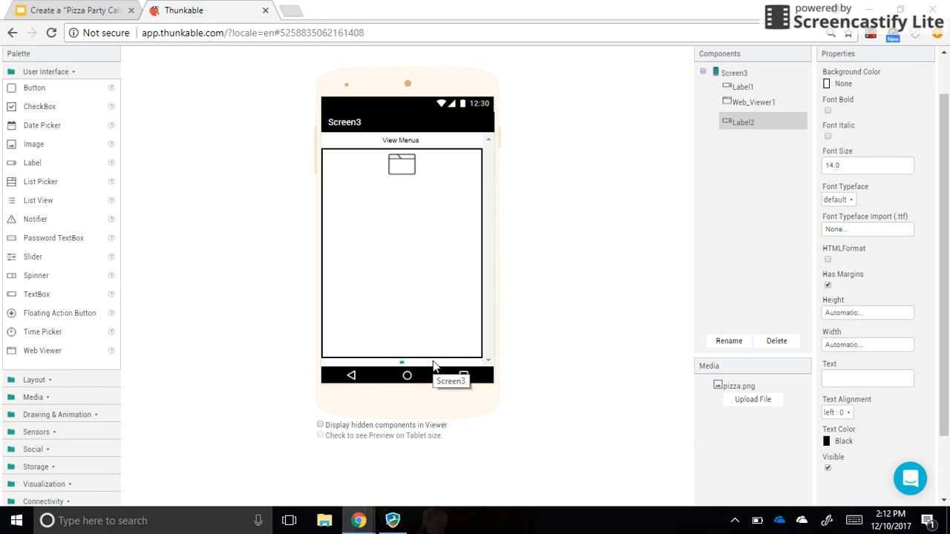
mouse_move(406, 329)
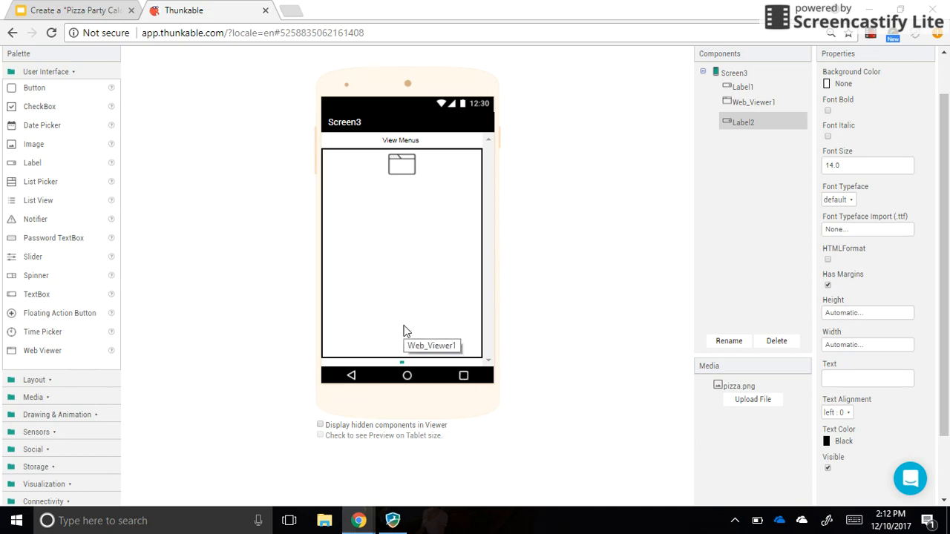
mouse_move(125, 347)
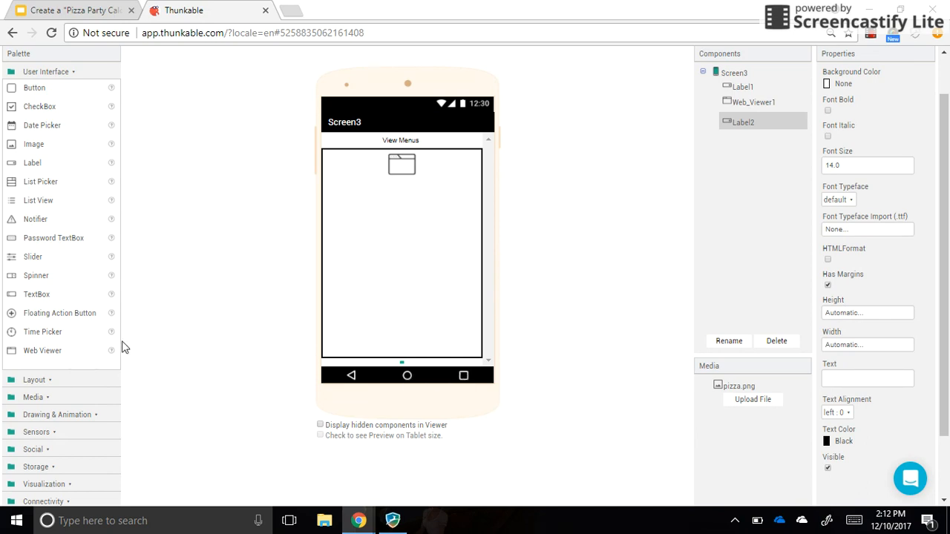
drag(41, 350, 163, 350)
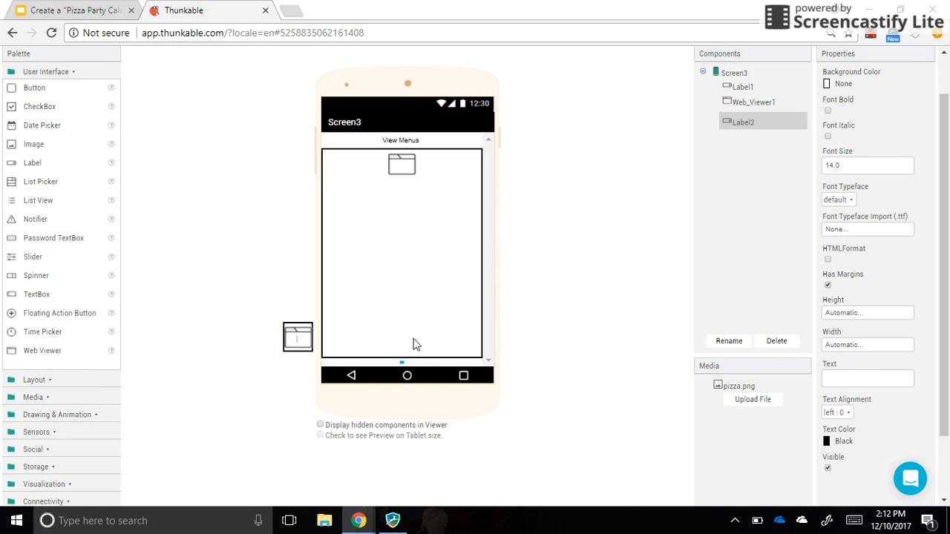
drag(296, 336, 374, 339)
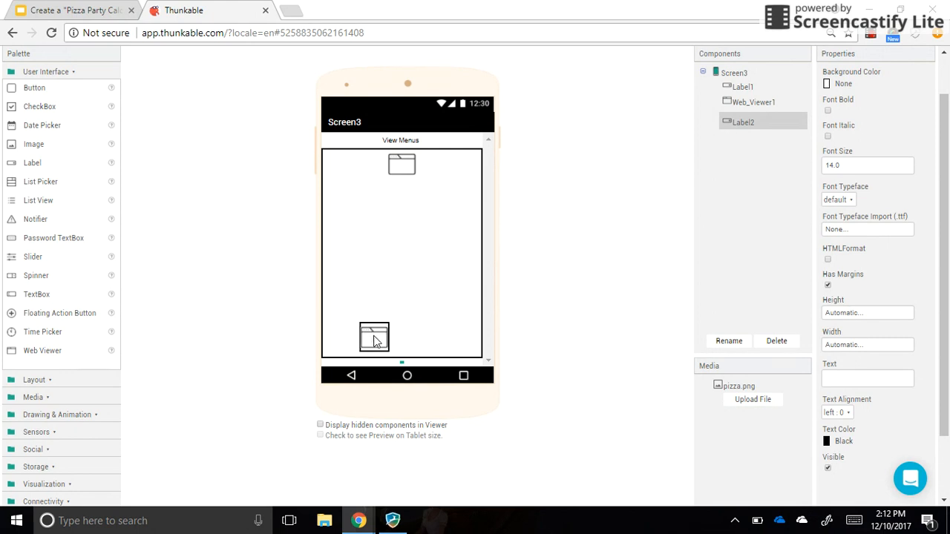
drag(374, 338, 392, 315)
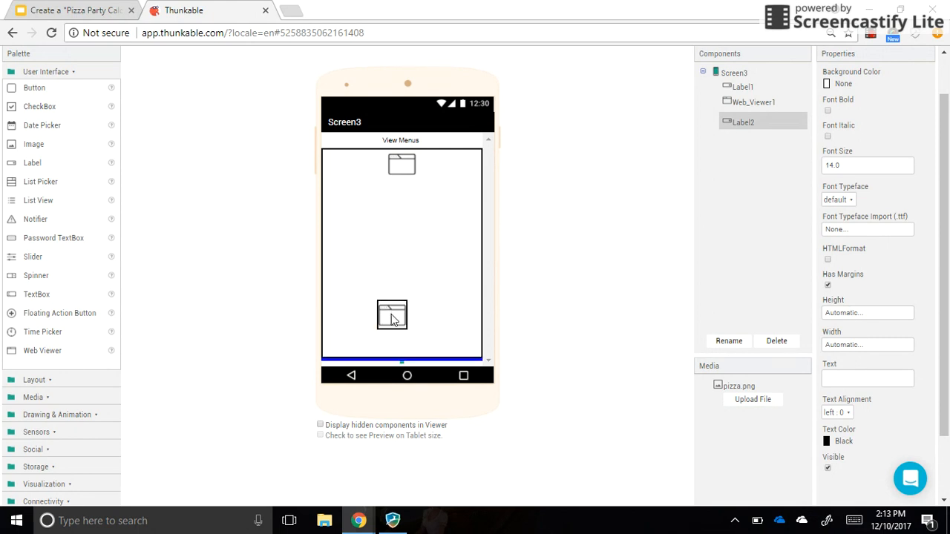
mouse_move(393, 319)
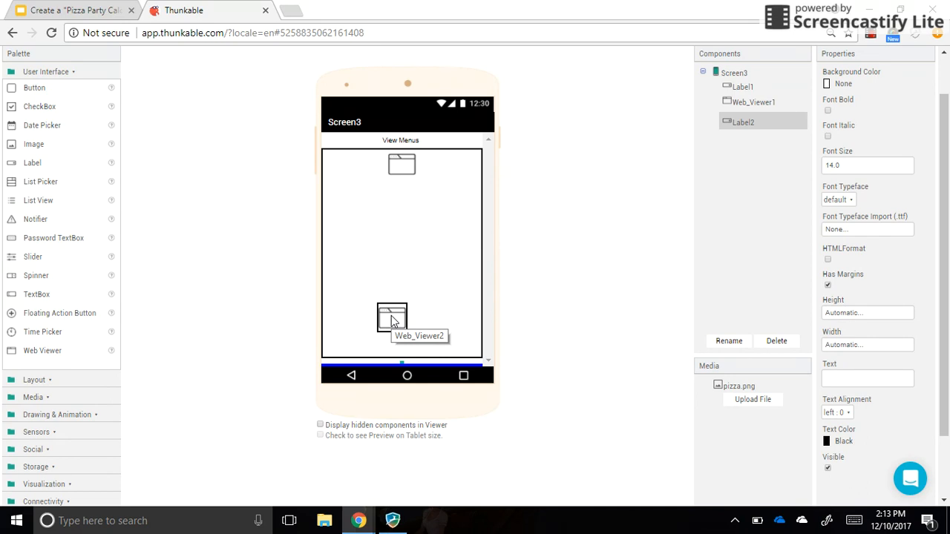
mouse_move(466, 269)
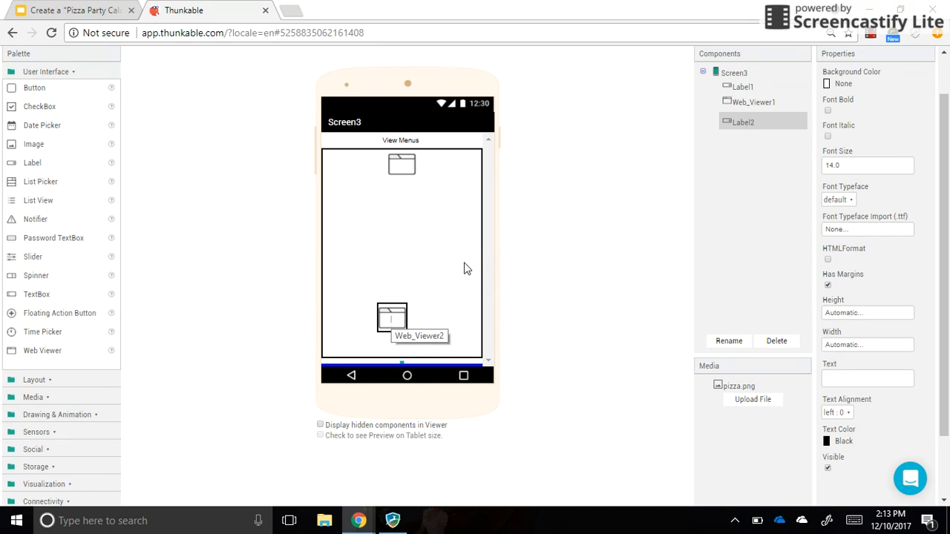
click(400, 308)
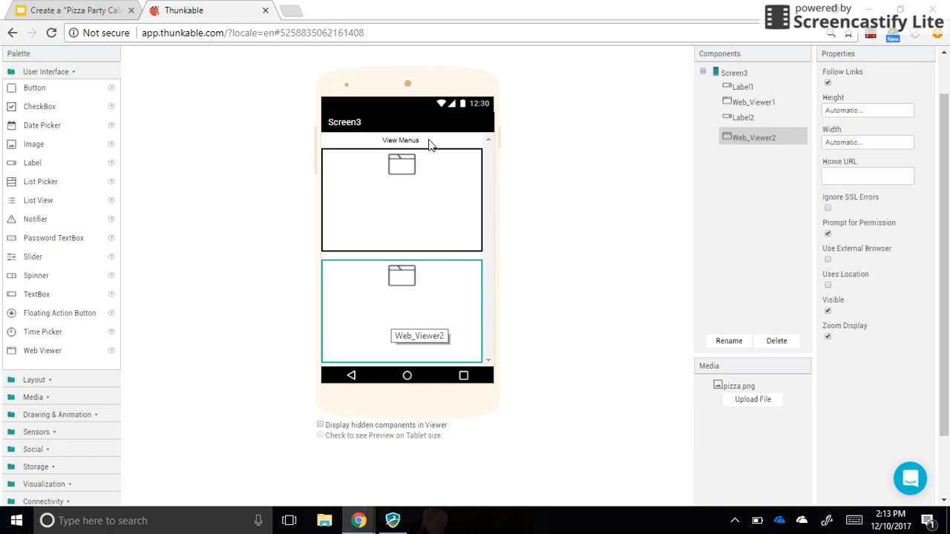
mouse_move(418, 267)
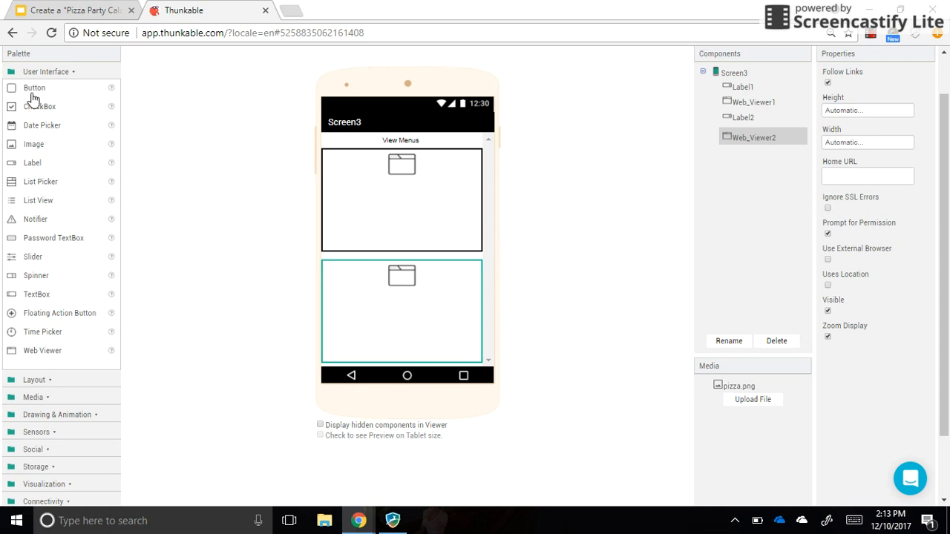
drag(35, 87, 344, 306)
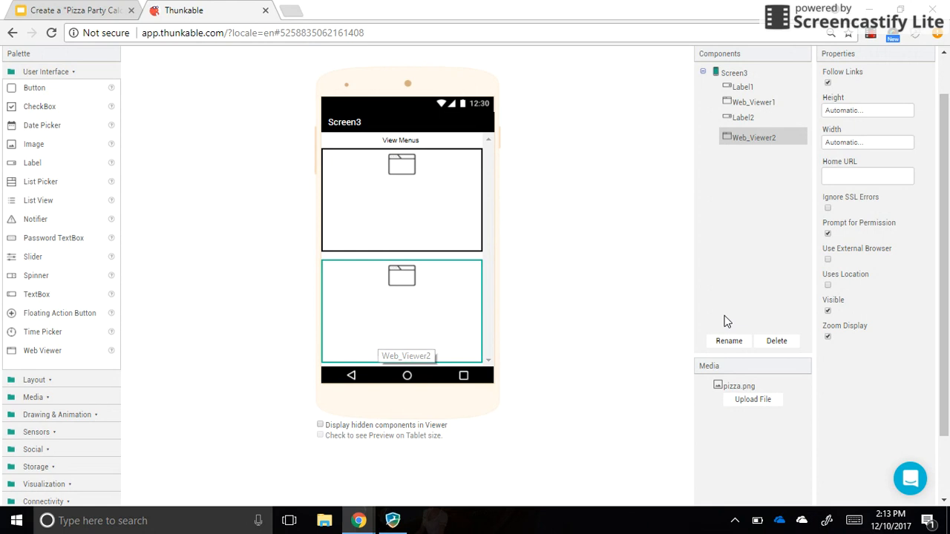
mouse_move(816, 332)
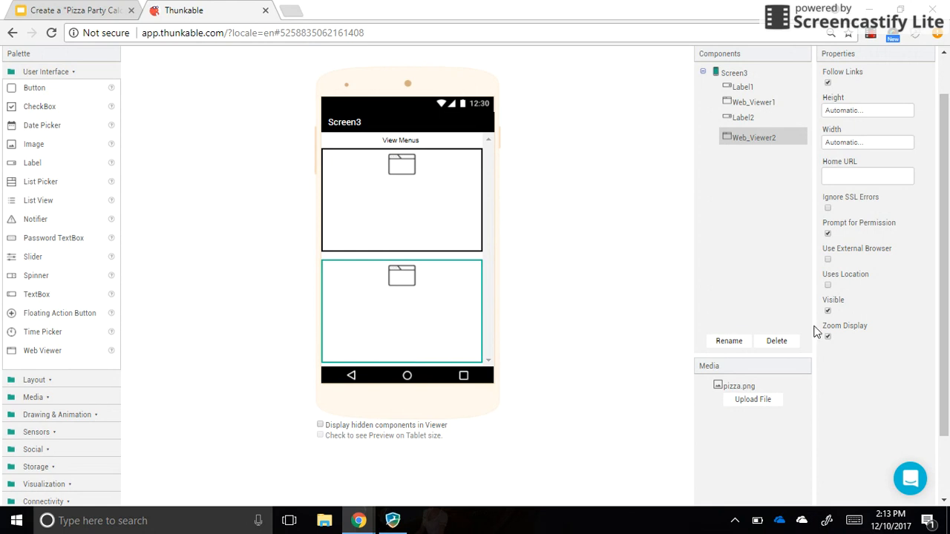
mouse_move(855, 362)
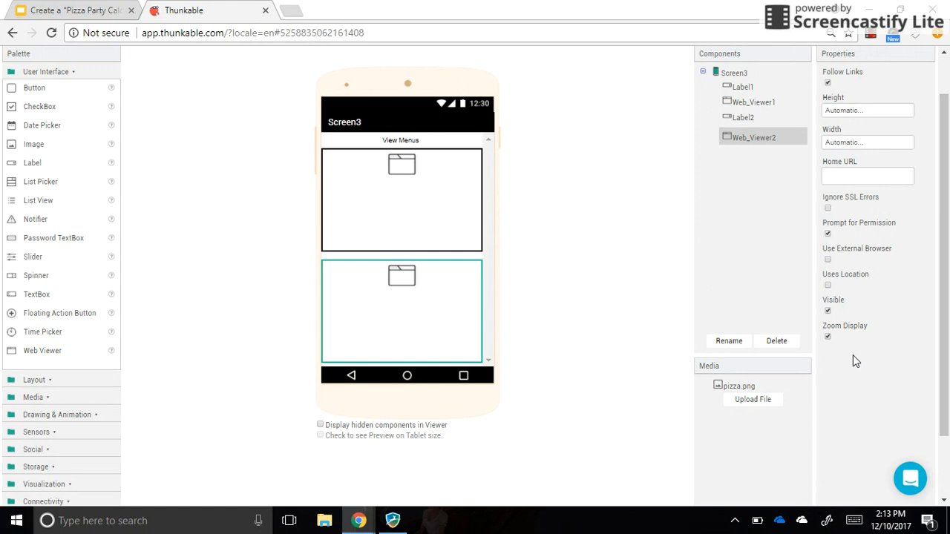
mouse_move(39, 107)
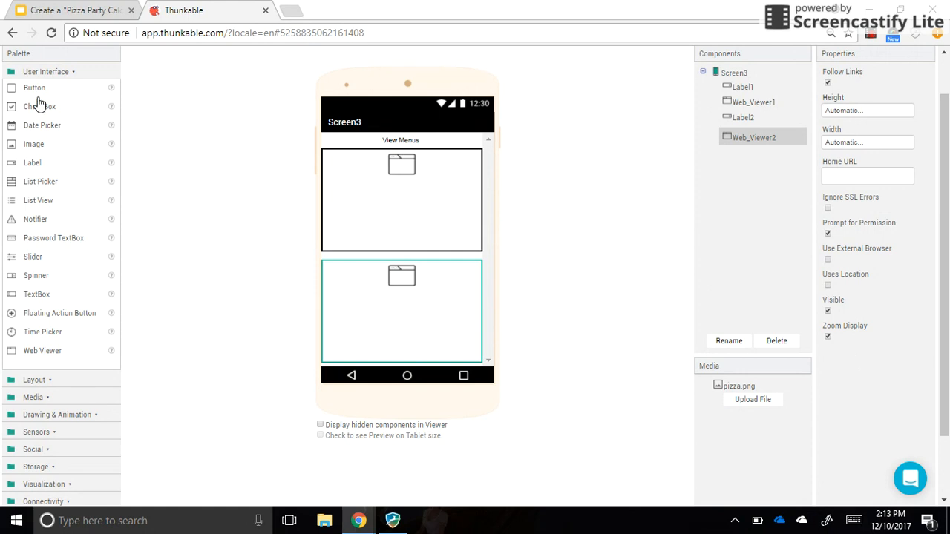
Step: Add a button below Web_Viewer2 on Screen3 and set its text to Home
drag(34, 88, 422, 289)
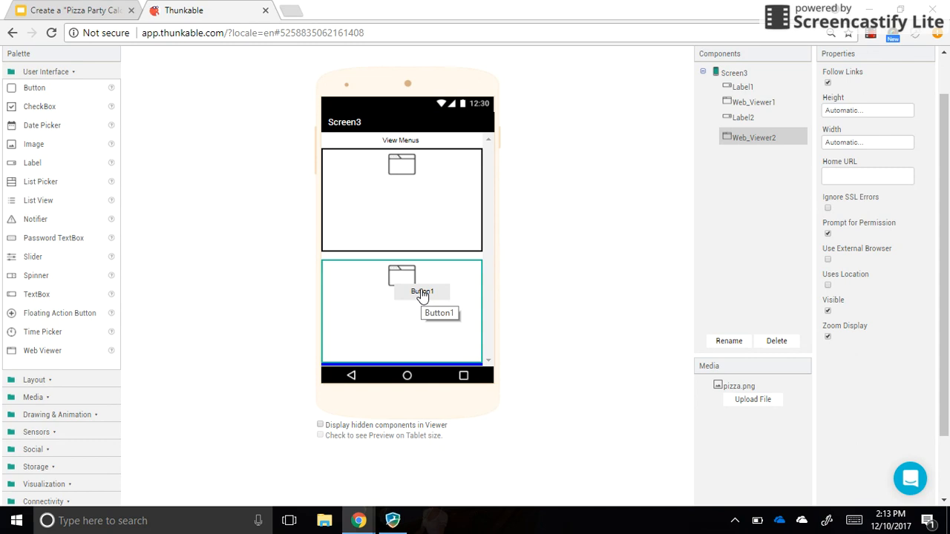
mouse_move(436, 362)
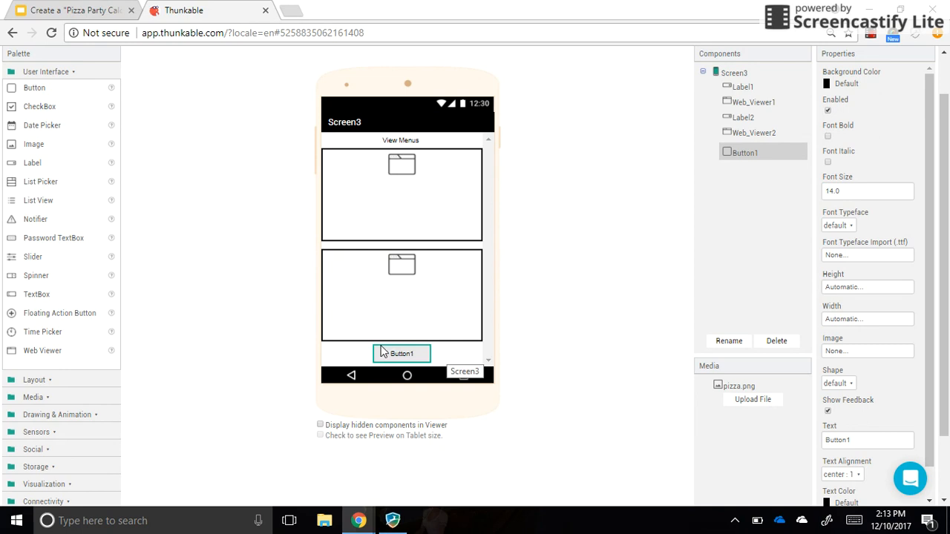
triple_click(866, 439)
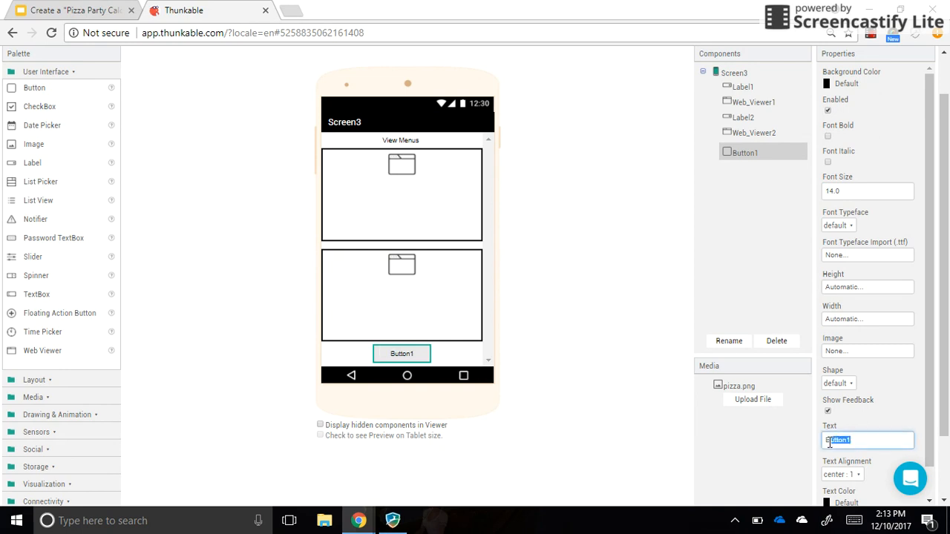
text(Home)
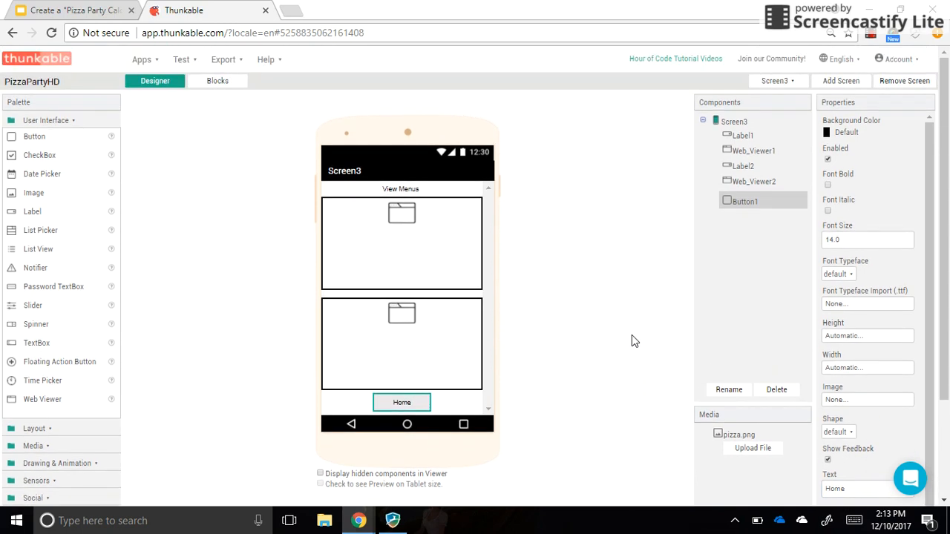
mouse_move(497, 282)
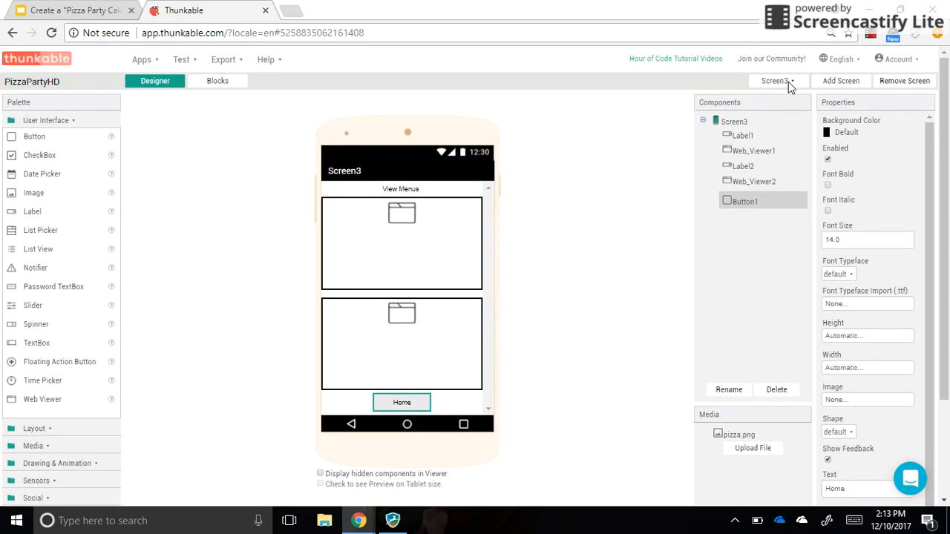
Step: Switch the Designer from Screen3 to Screen2 via the screen dropdown
click(778, 80)
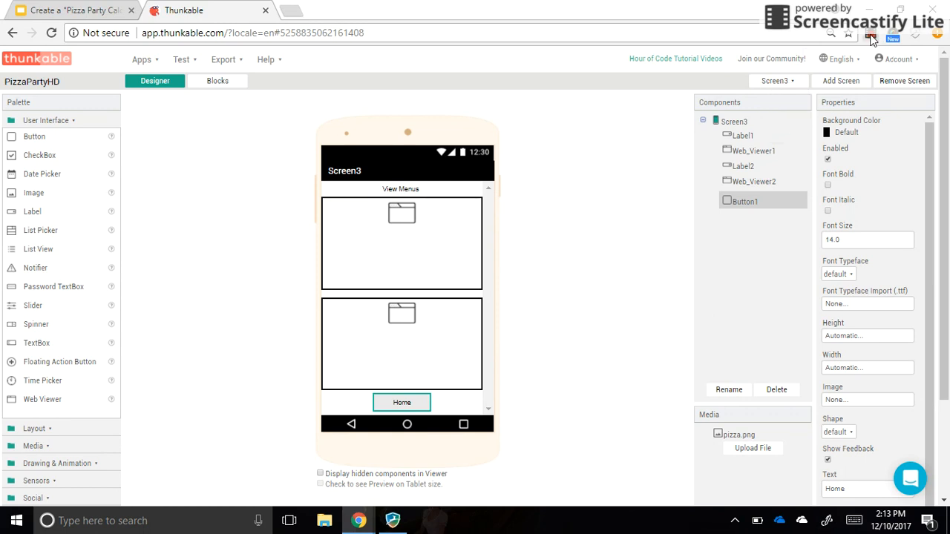
mouse_move(871, 38)
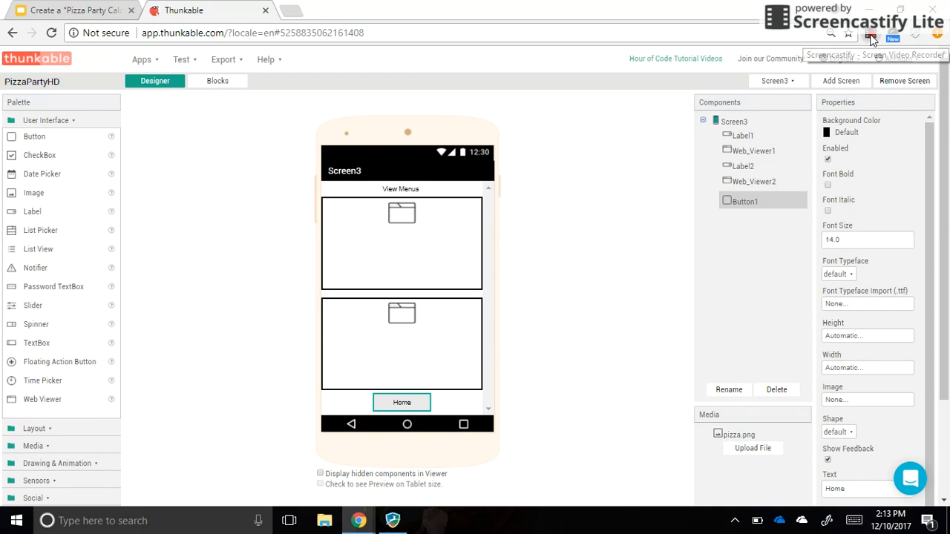
click(871, 37)
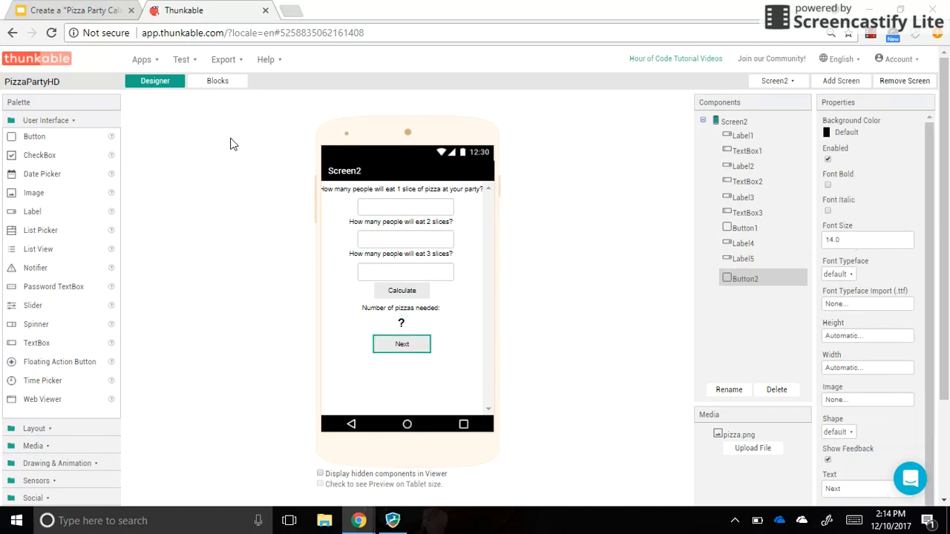
mouse_move(213, 101)
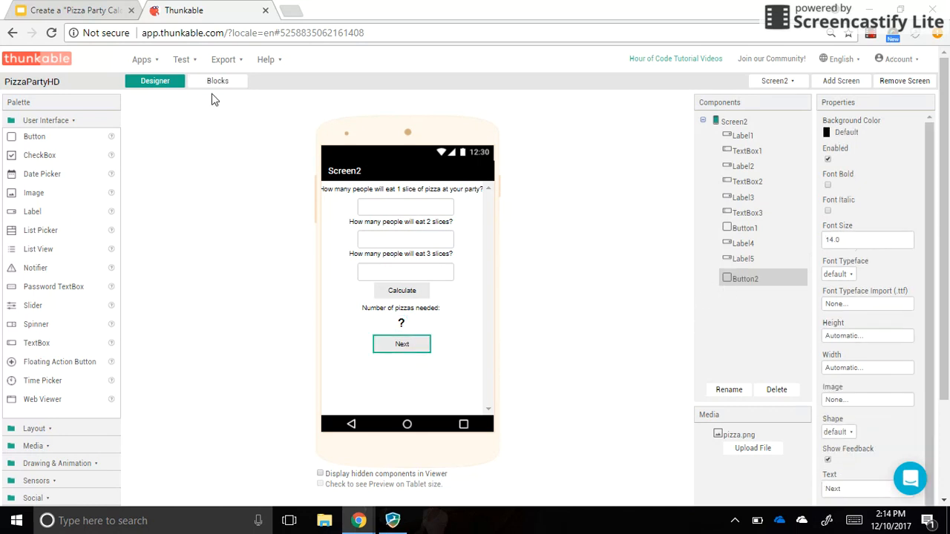
mouse_move(217, 80)
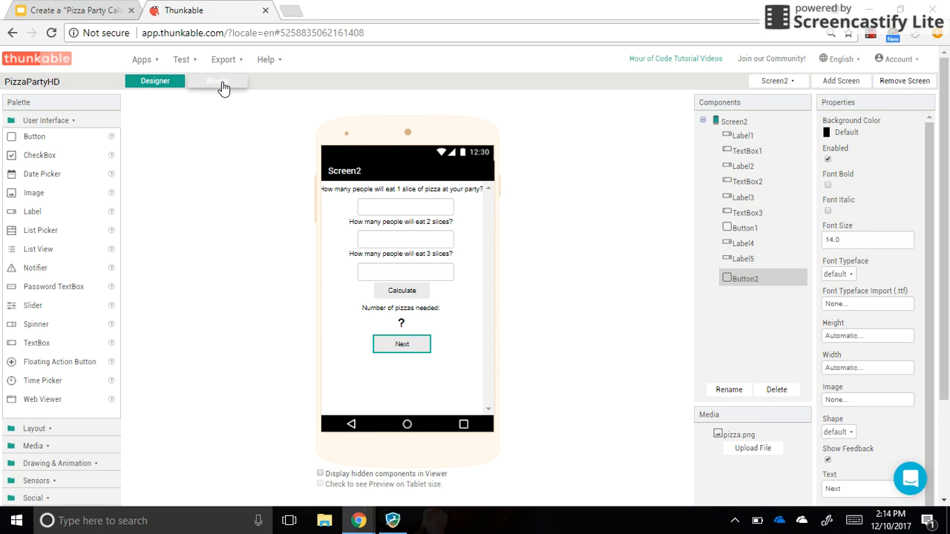
mouse_move(232, 259)
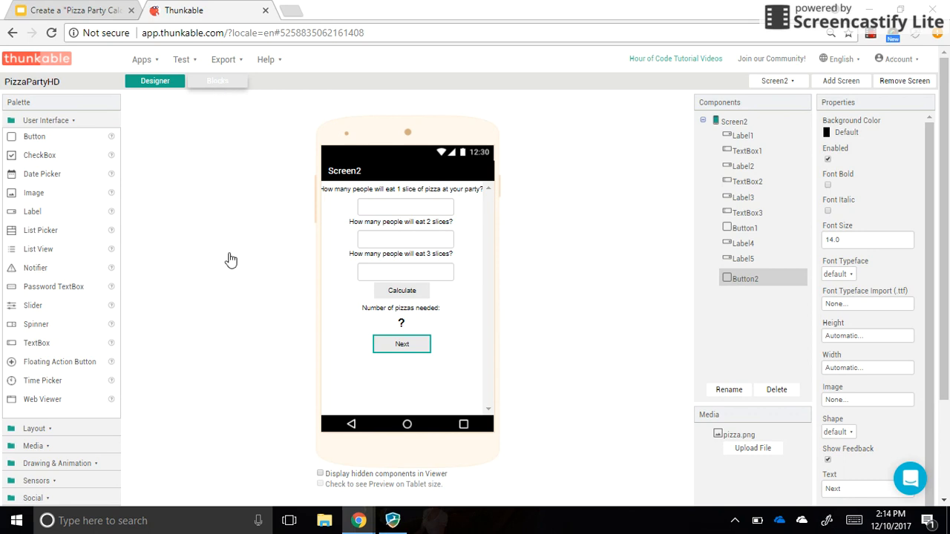
mouse_move(380, 414)
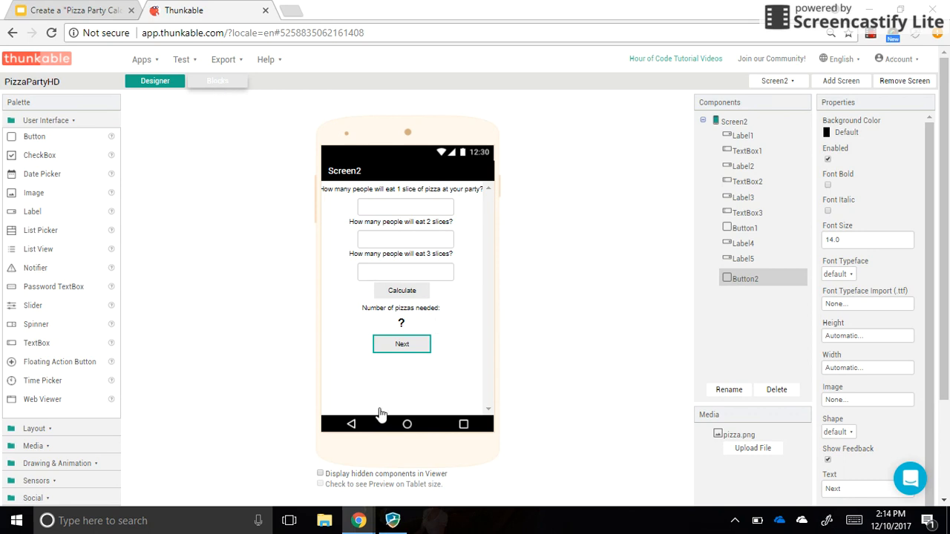
mouse_move(334, 270)
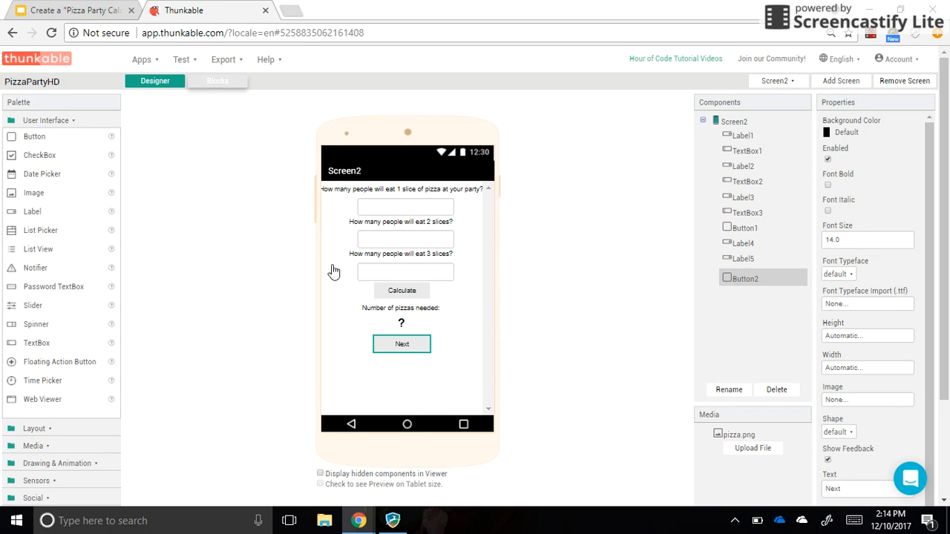
Step: Add a 'when Button2.Click' handler to Screen2's blocks workspace
click(216, 80)
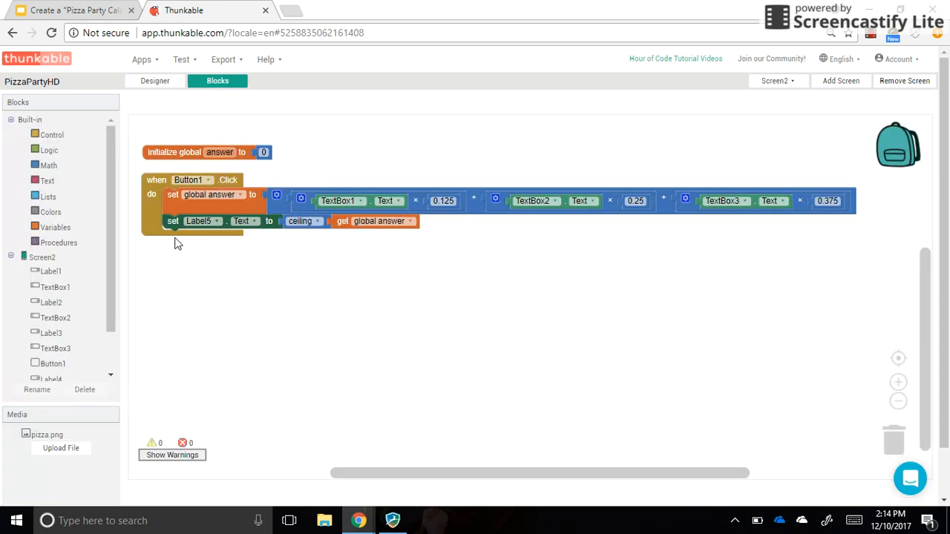
mouse_move(58, 338)
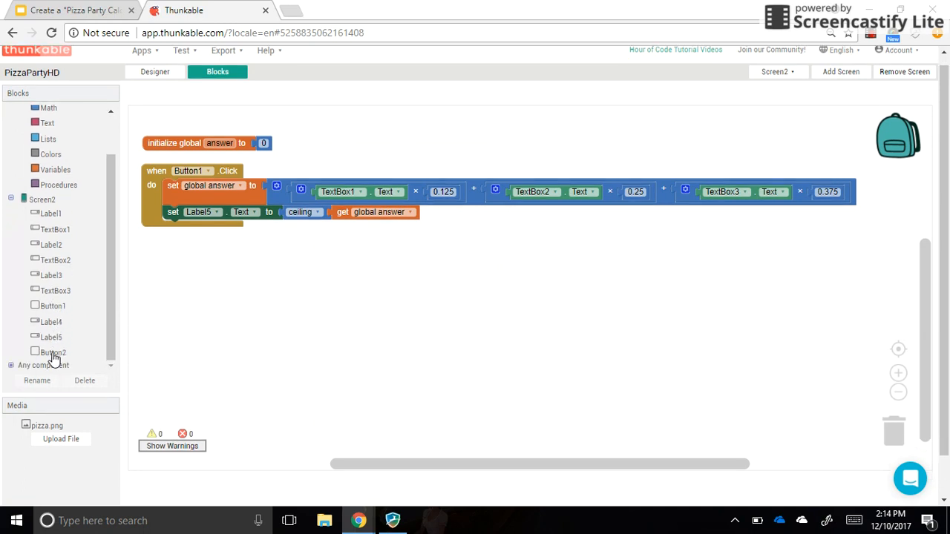
click(54, 354)
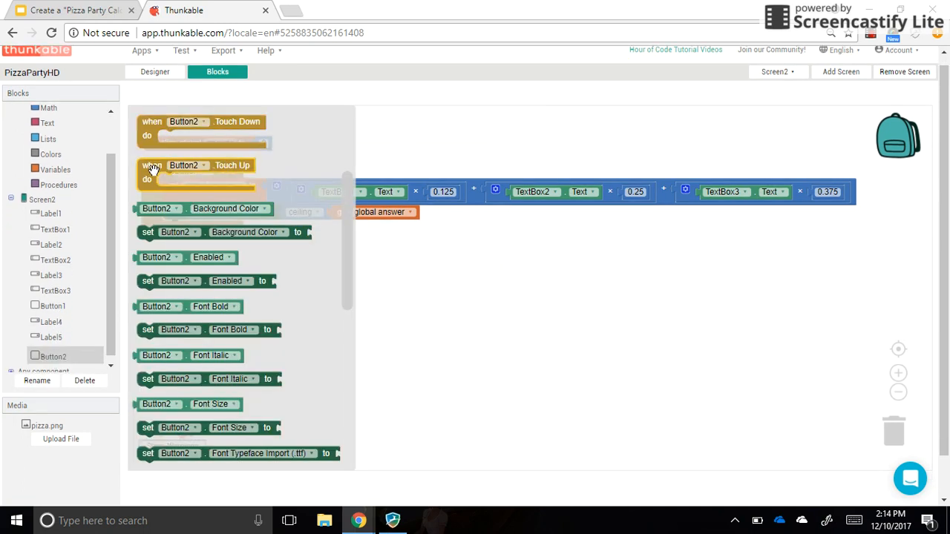
scroll(up, 3)
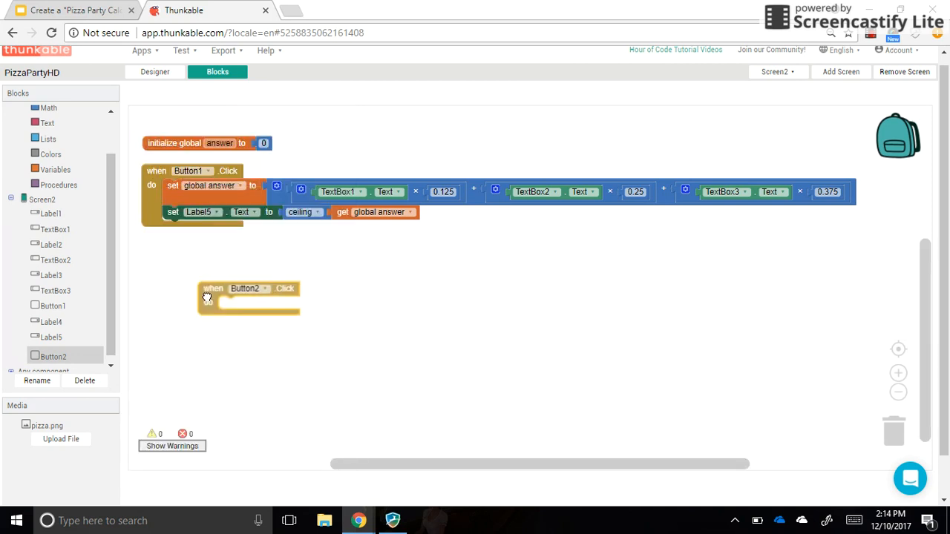
drag(250, 296, 196, 267)
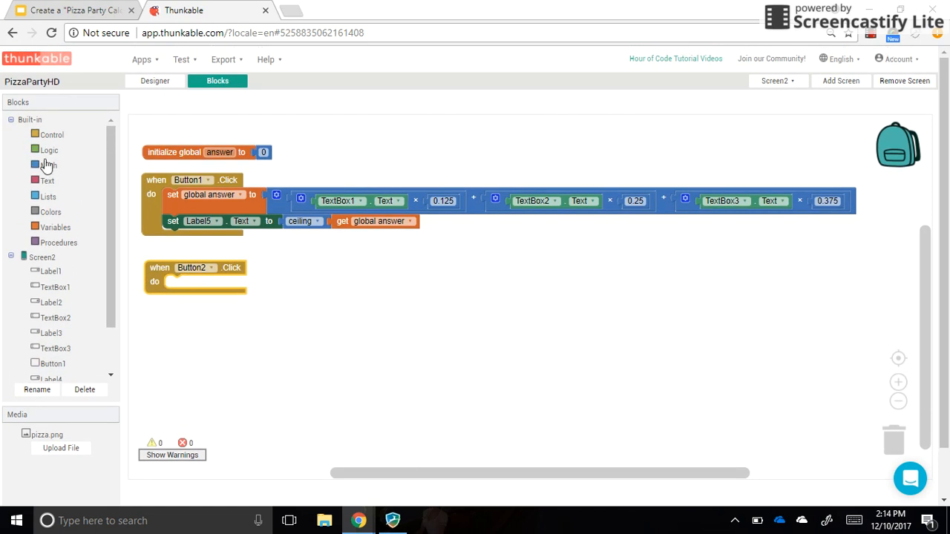
Step: Make the handler open another screen named 'Screen3' via a Text block
click(52, 133)
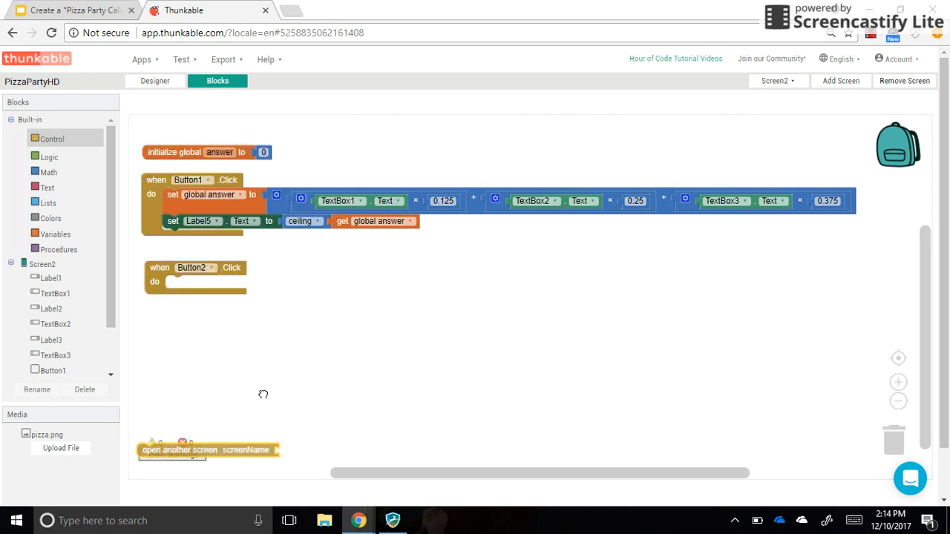
drag(208, 449, 223, 281)
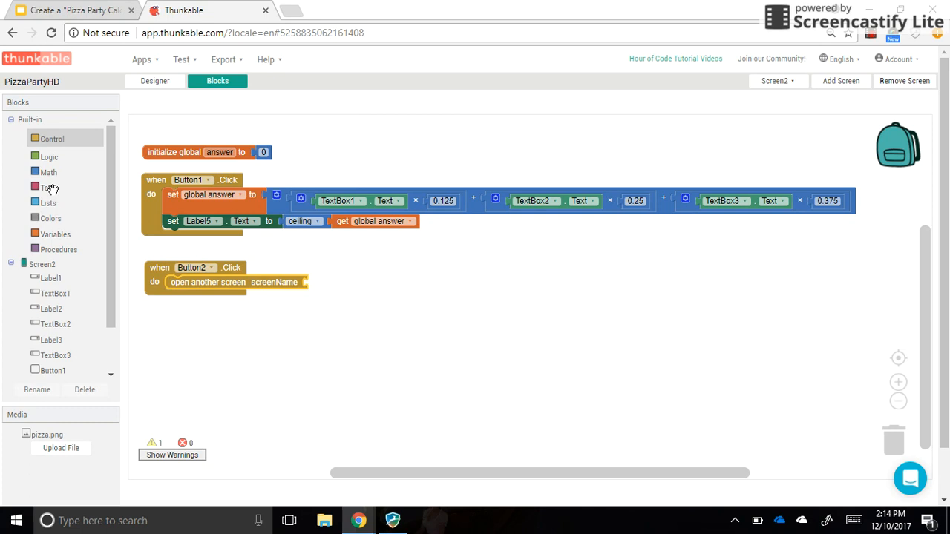
click(48, 184)
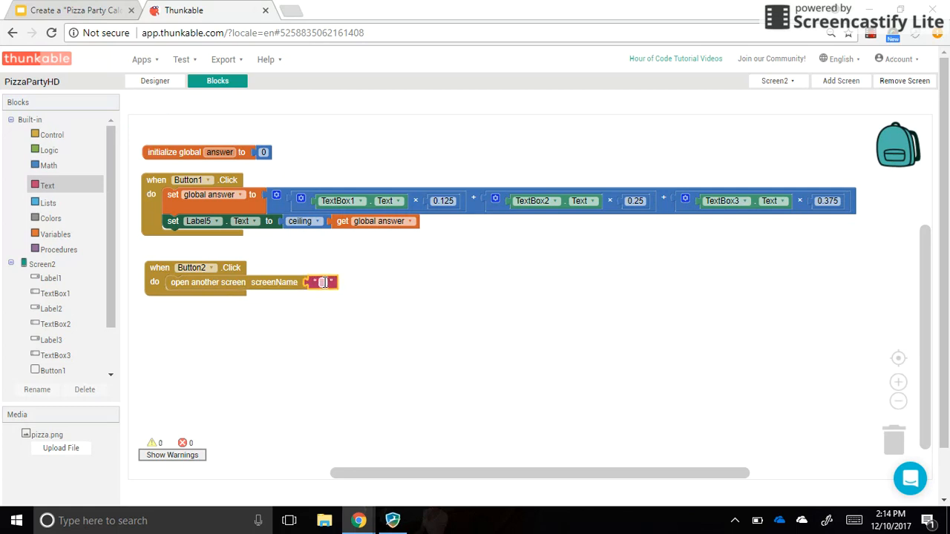
text(Screen3)
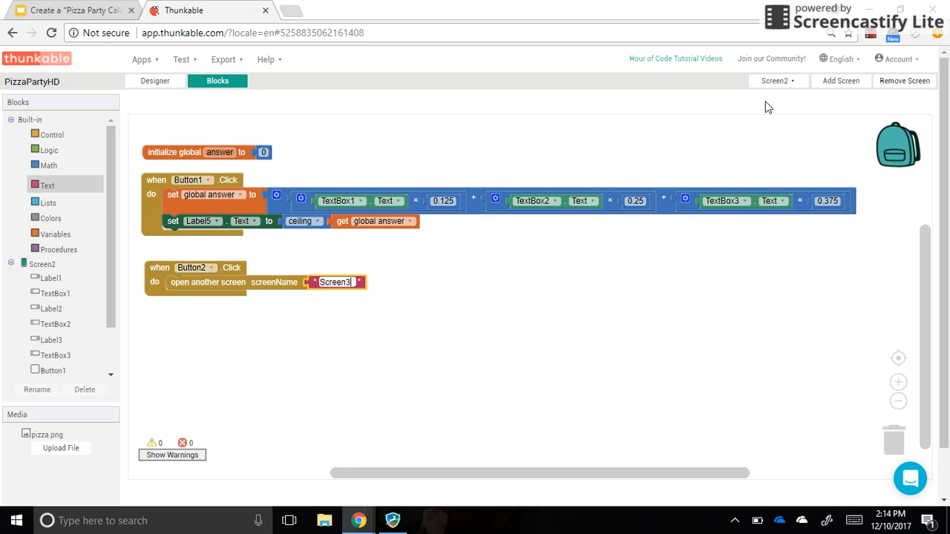
click(778, 80)
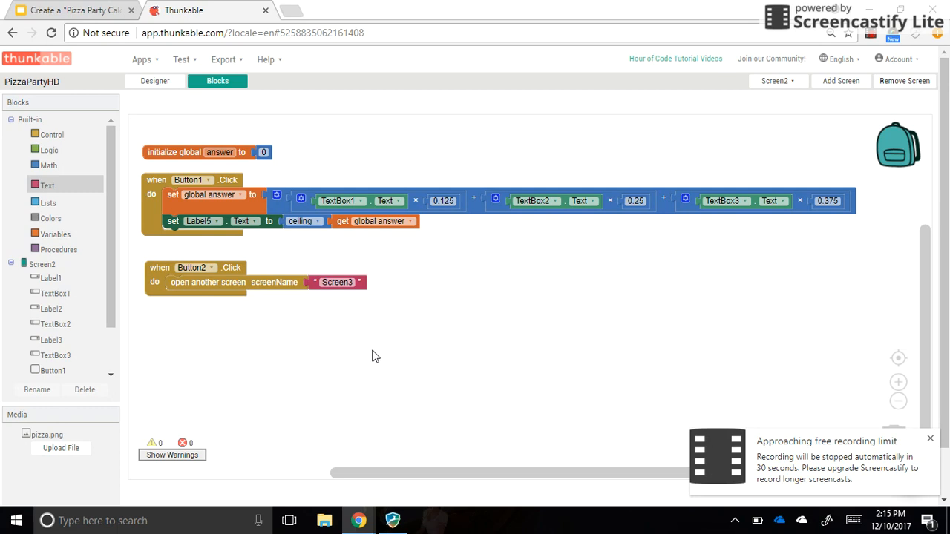
mouse_move(260, 101)
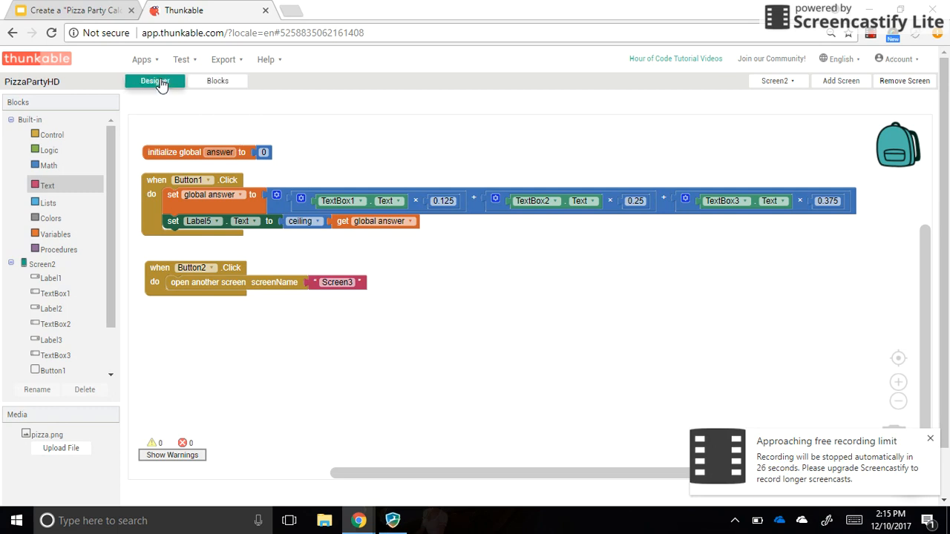
mouse_move(796, 84)
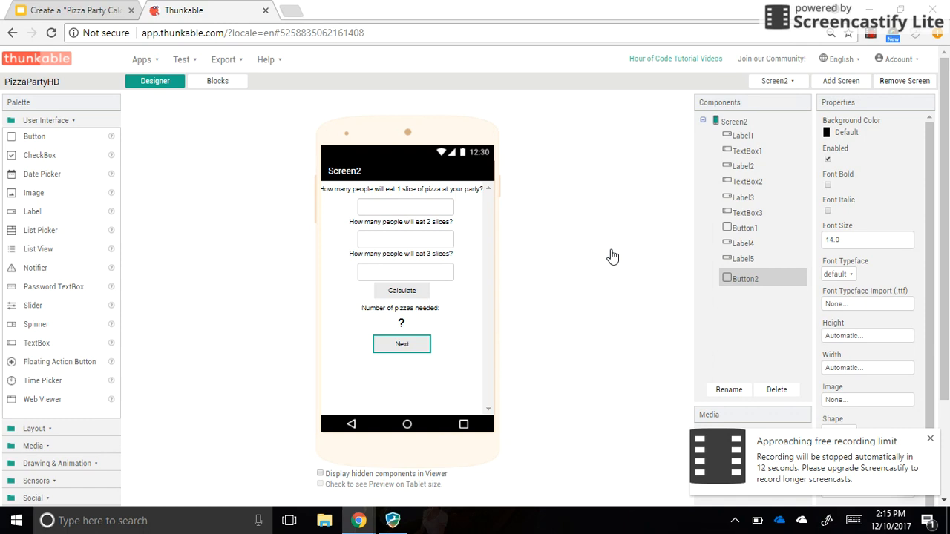
mouse_move(560, 237)
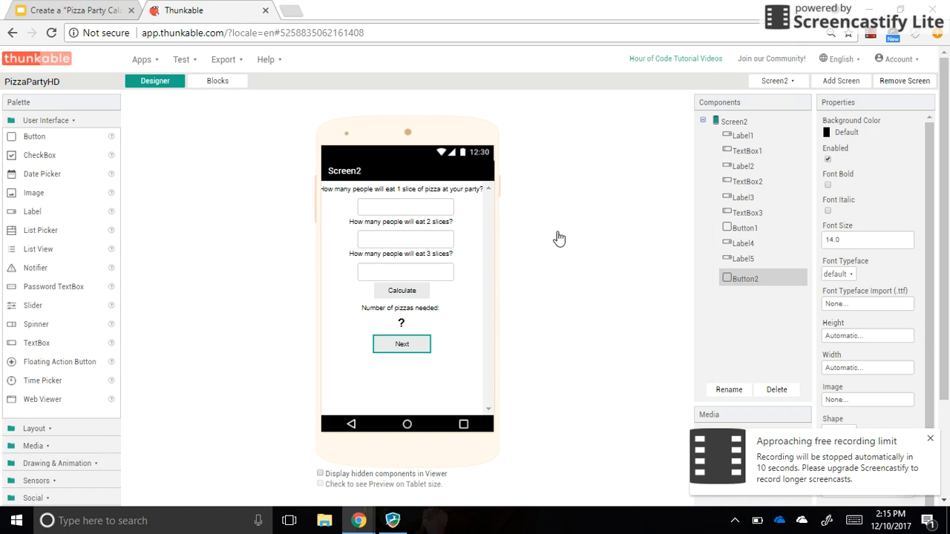
Step: Return to Screen3's layout in the Designer
click(778, 80)
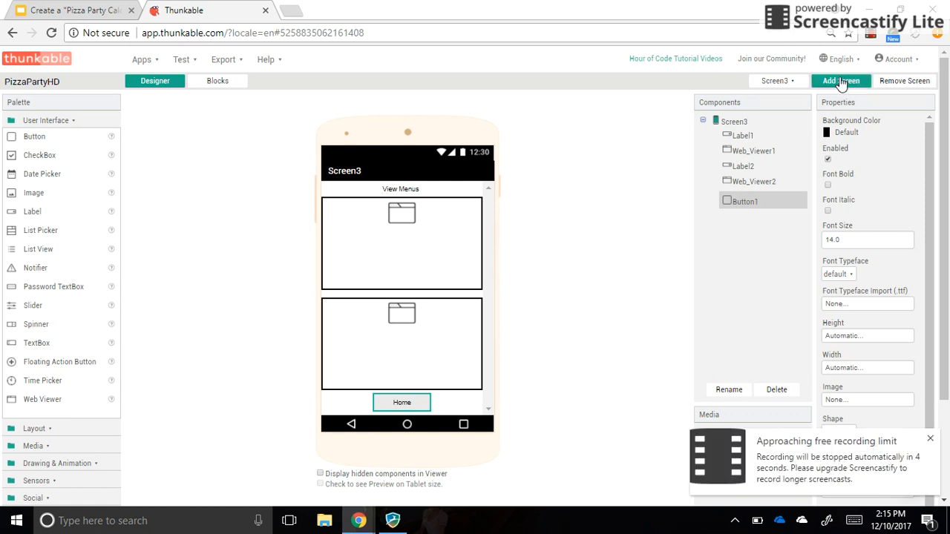
mouse_move(942, 438)
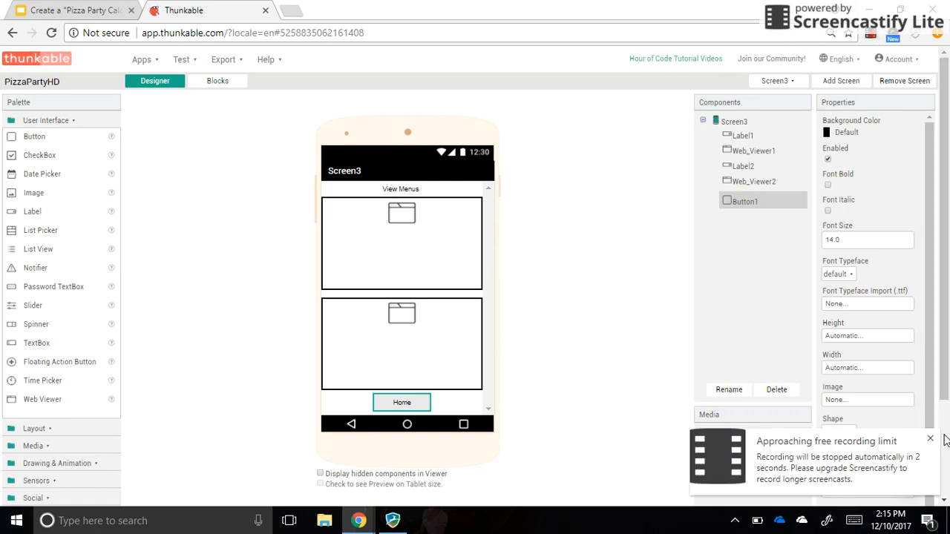